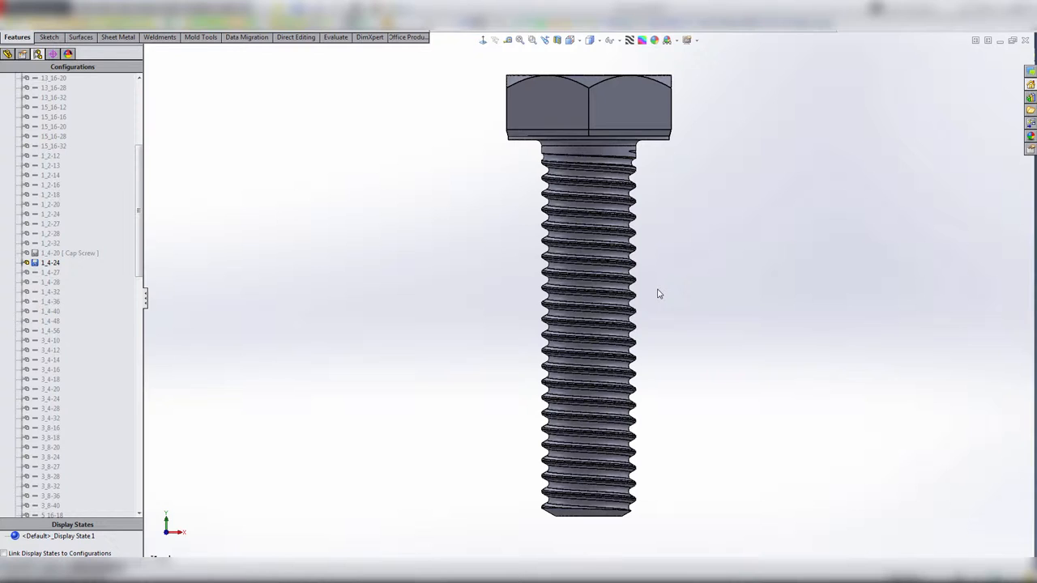
pyautogui.moveTo(541, 162)
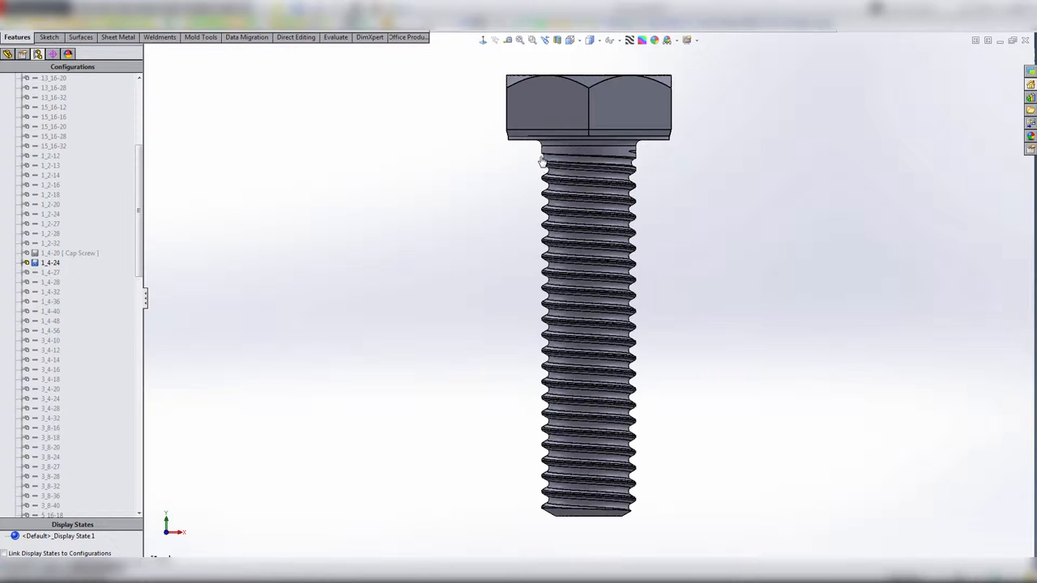
pyautogui.moveTo(292, 316)
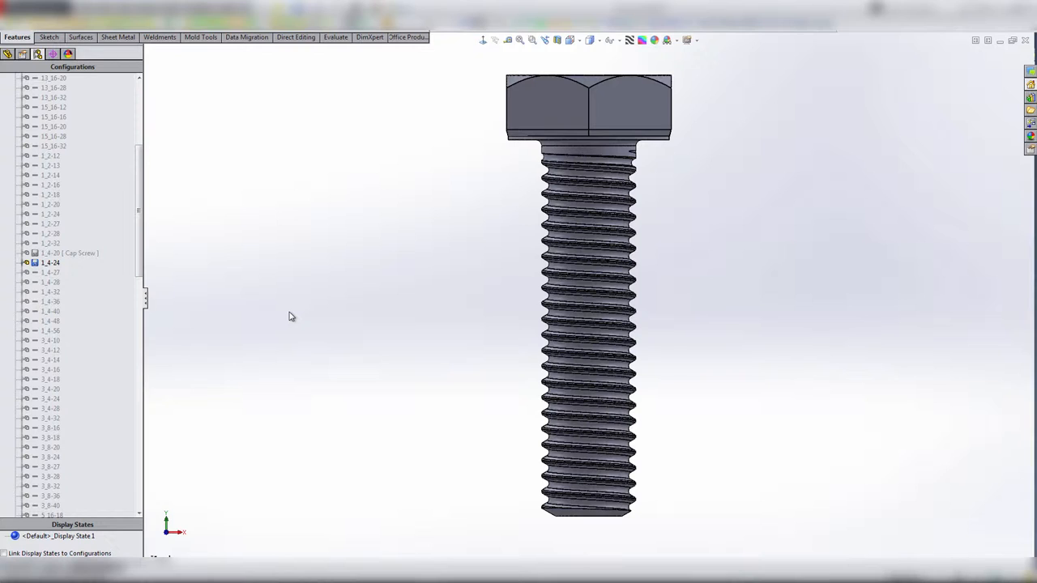
pyautogui.moveTo(192, 521)
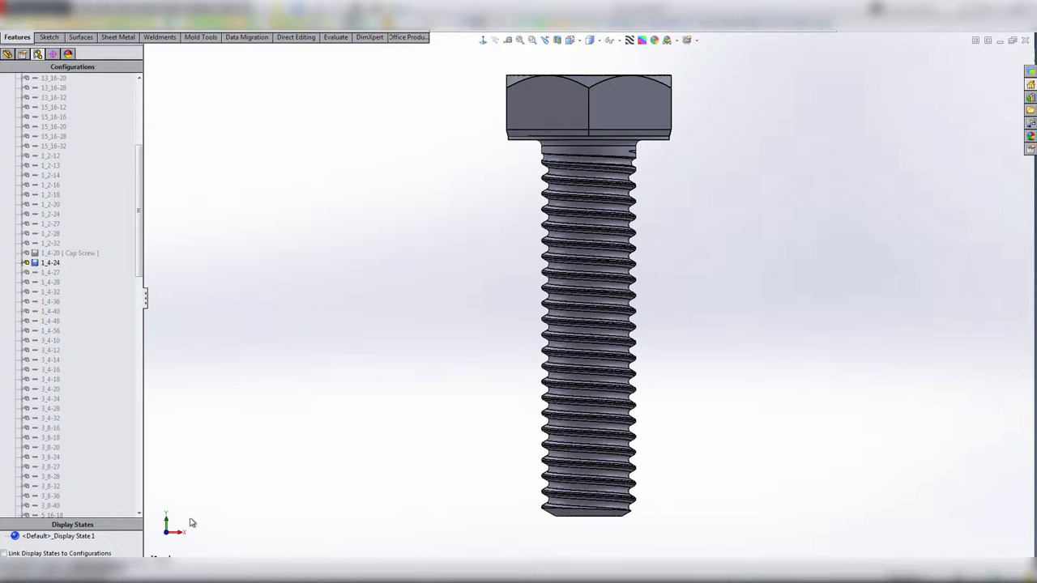
pyautogui.moveTo(344, 379)
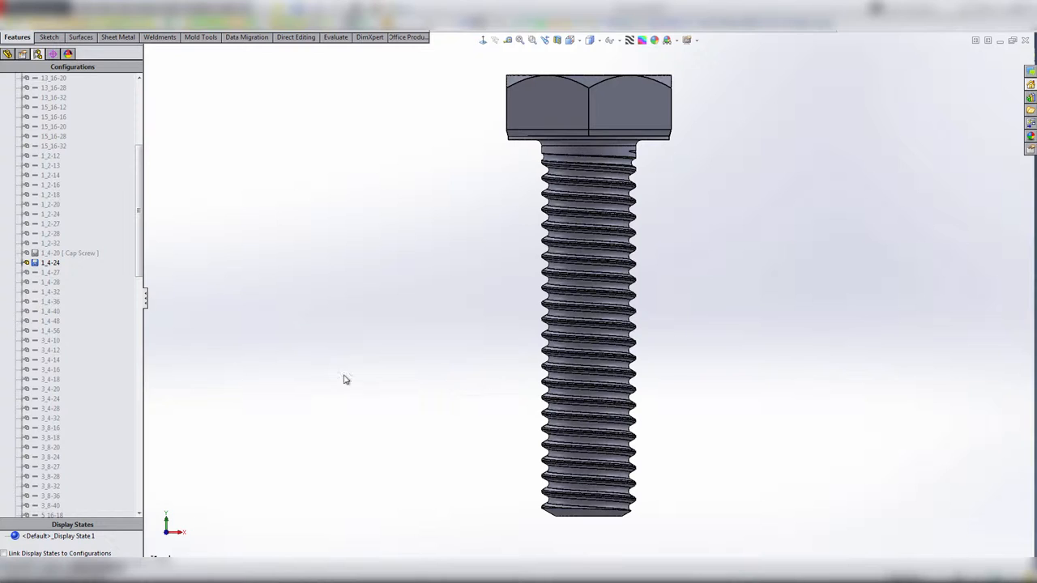
pyautogui.moveTo(545, 256)
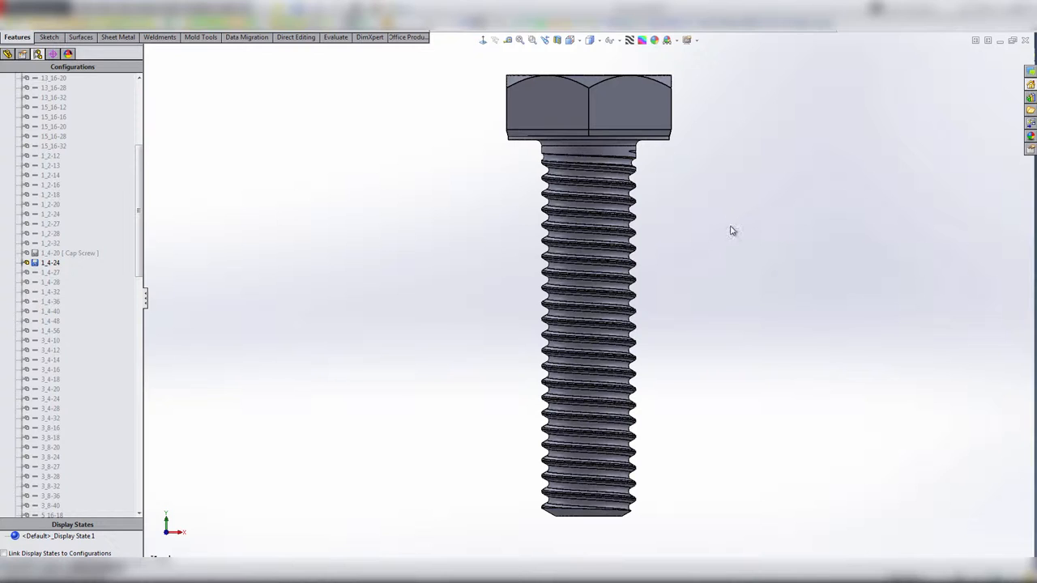
pyautogui.moveTo(709, 217)
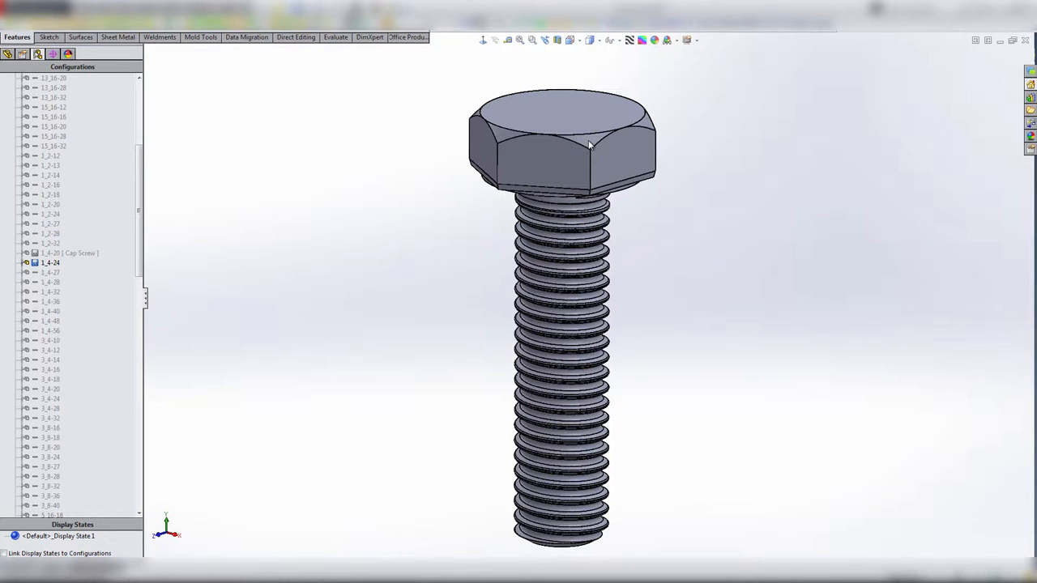
pyautogui.moveTo(616, 165)
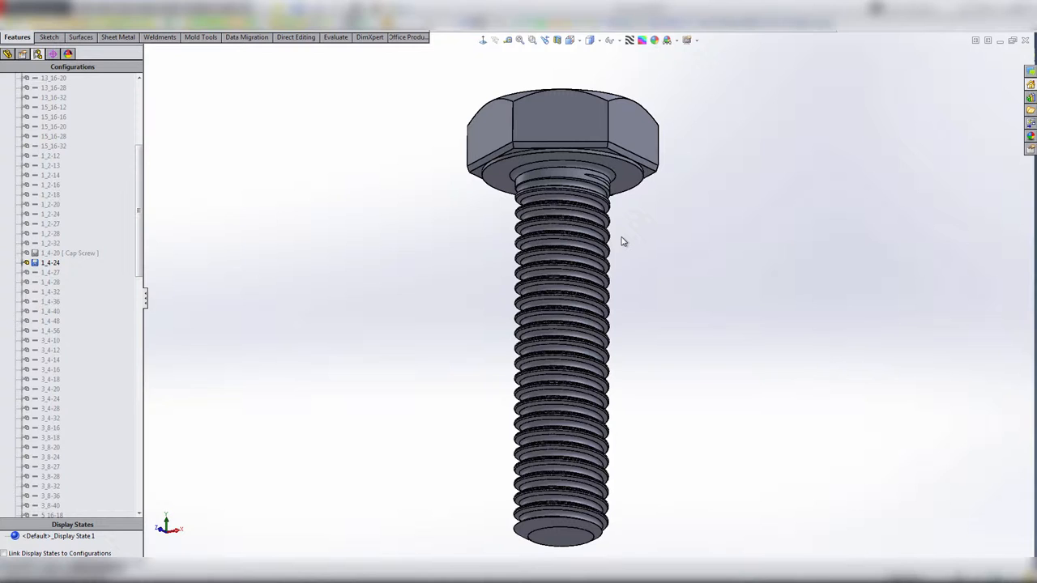
pyautogui.moveTo(624, 238)
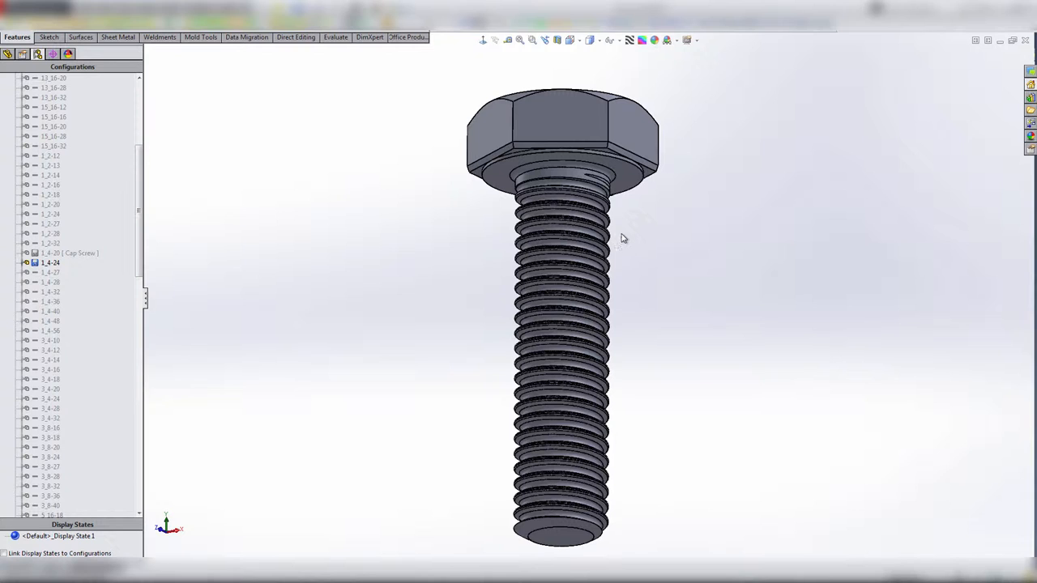
pyautogui.moveTo(636, 182)
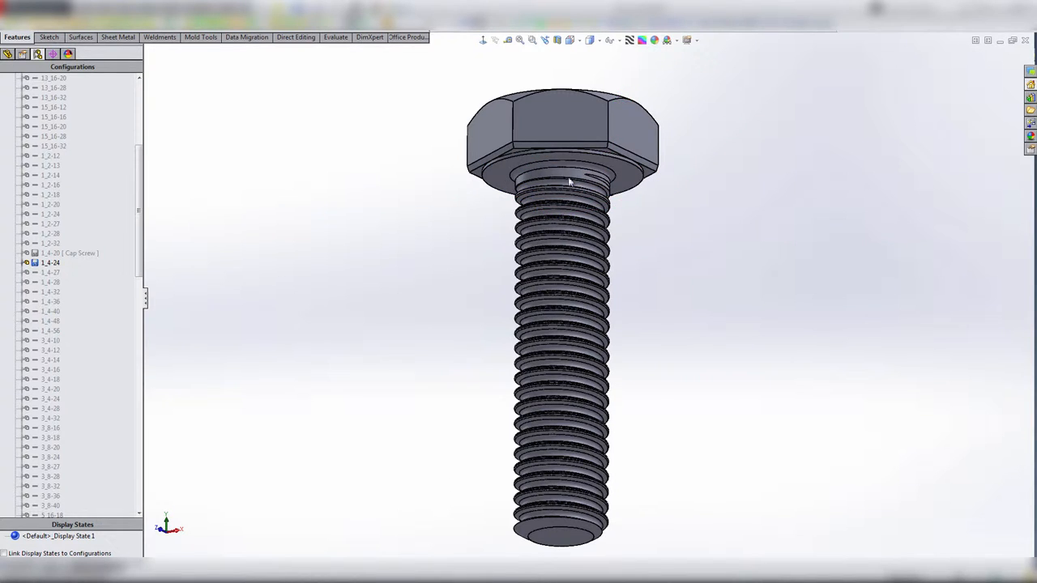
# - Browse the cap screw configurations and activate the 1_4-20 configuration
pyautogui.scroll(3)
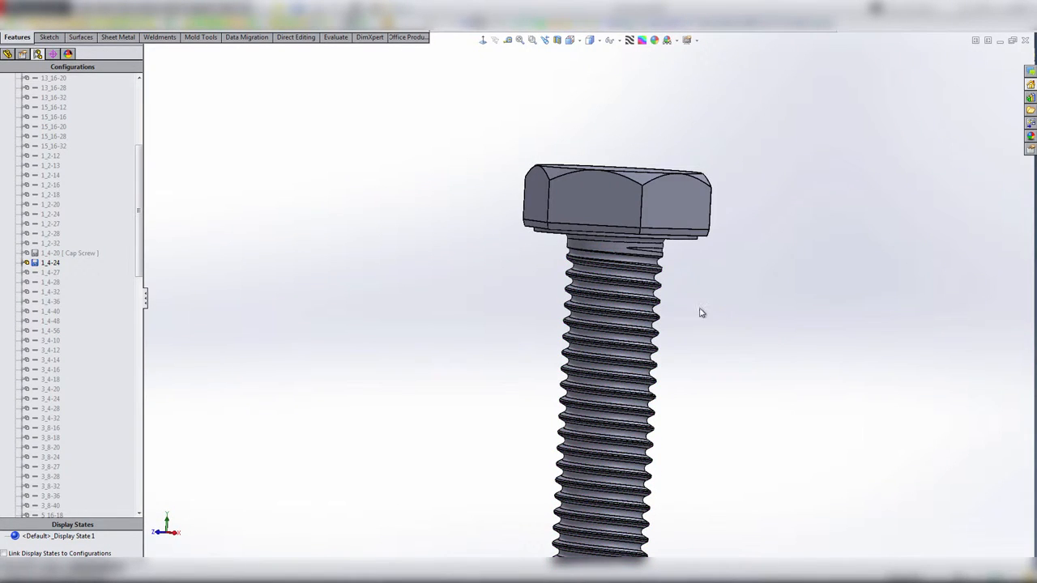
pyautogui.scroll(3)
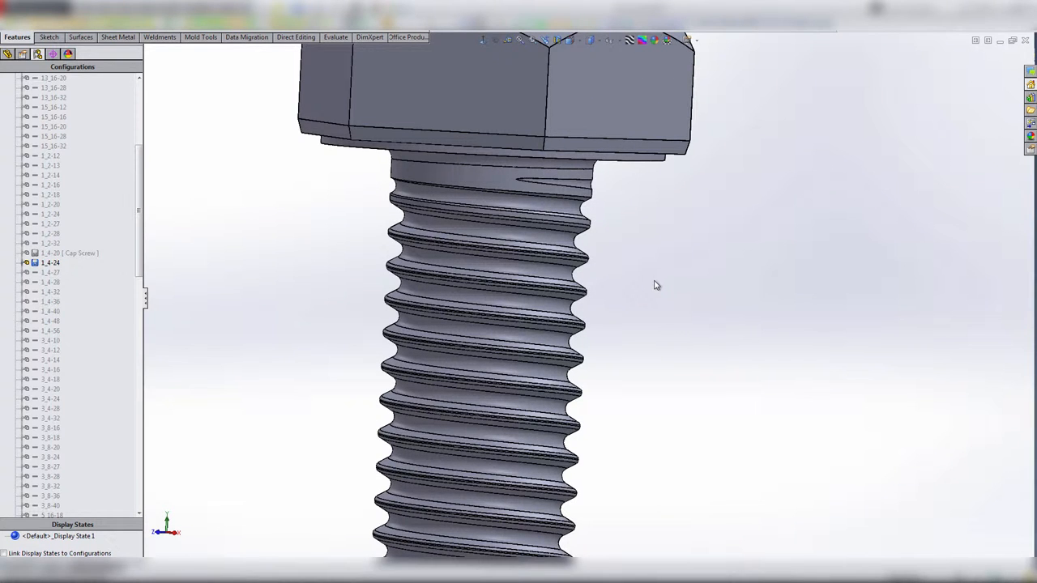
pyautogui.moveTo(574, 241)
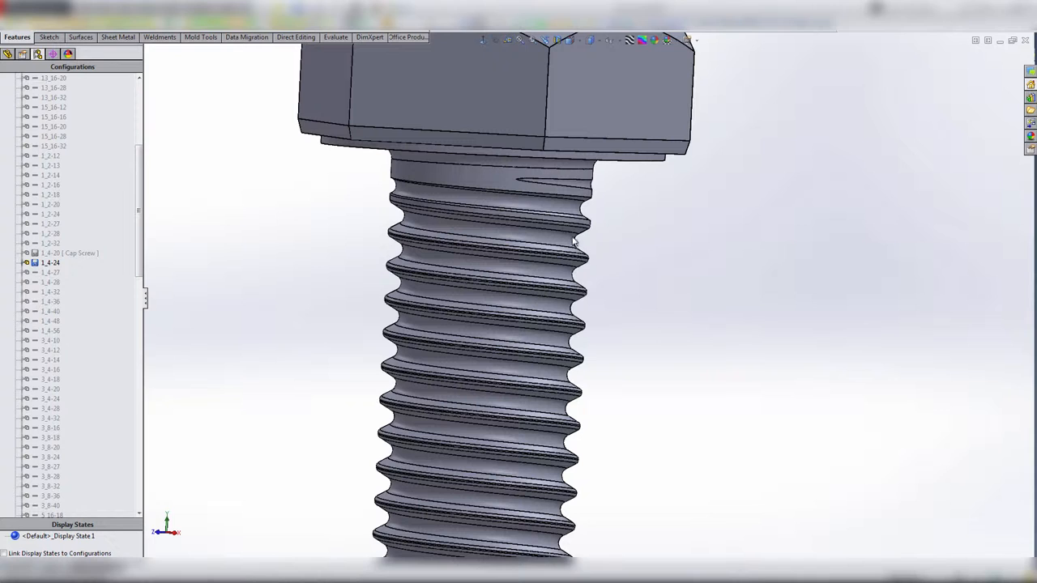
pyautogui.moveTo(384, 253)
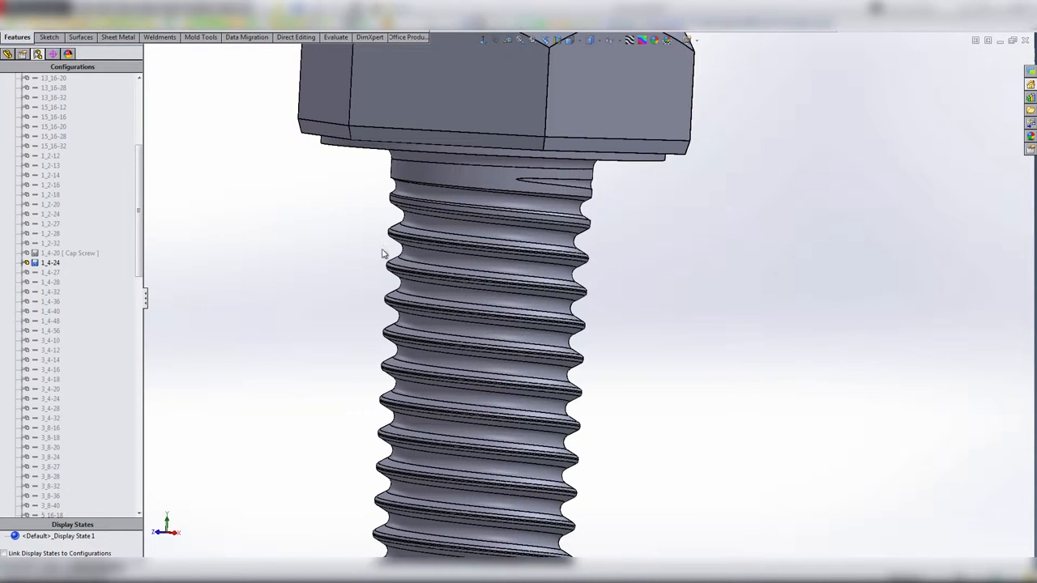
pyautogui.moveTo(316, 259)
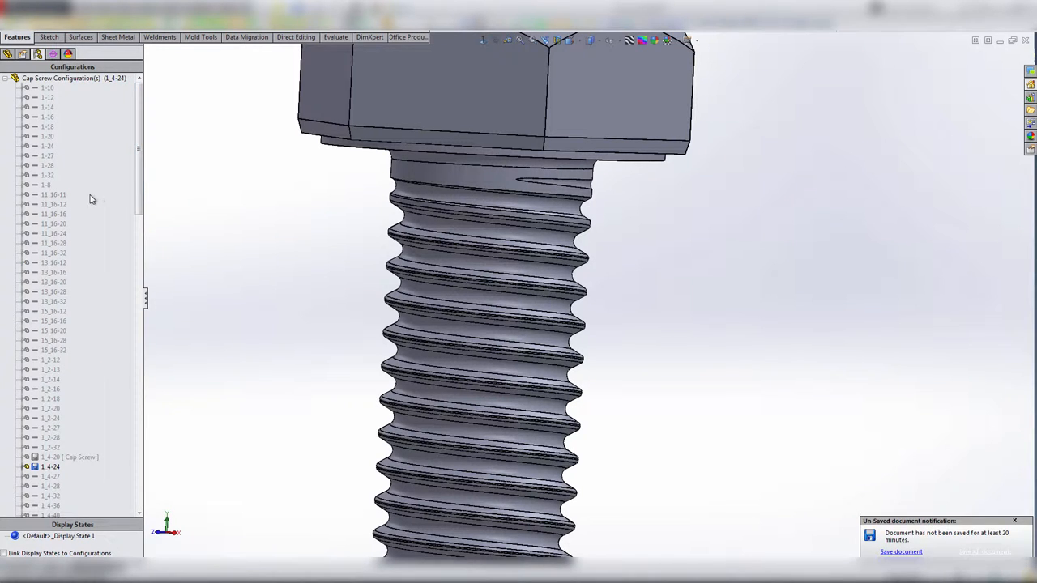
pyautogui.moveTo(101, 272)
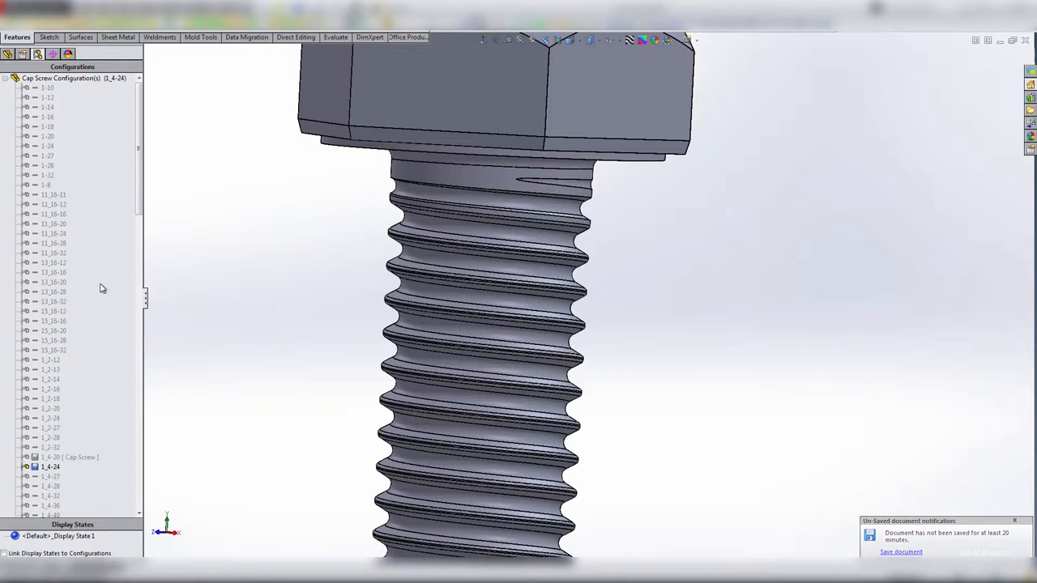
pyautogui.moveTo(88, 328)
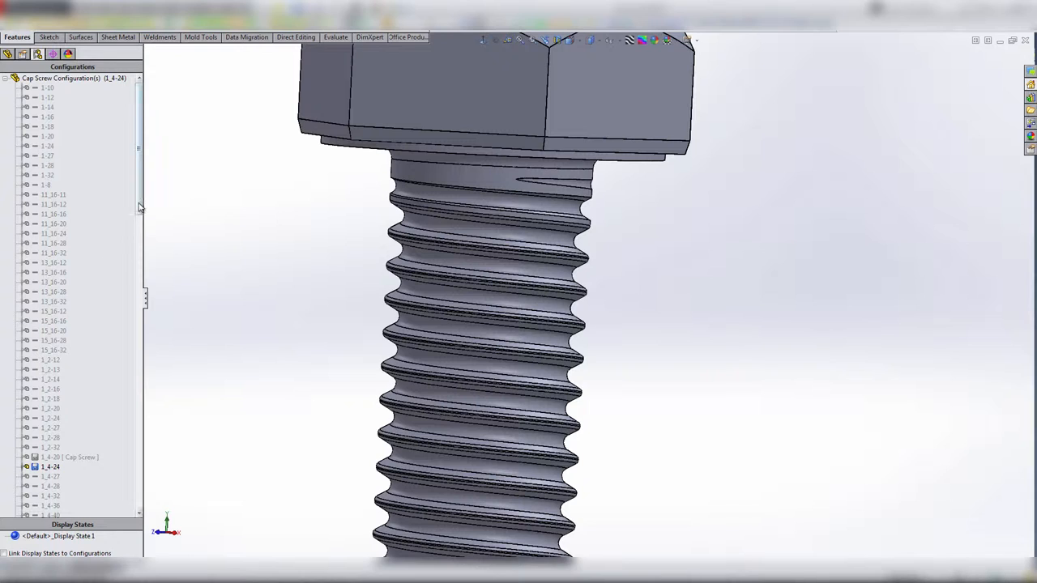
pyautogui.scroll(-3)
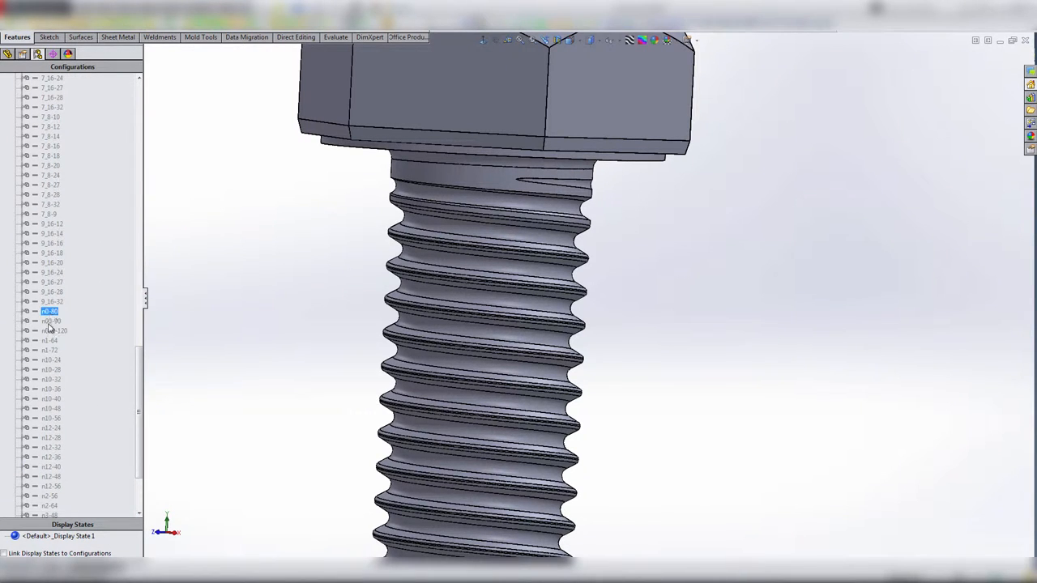
pyautogui.click(55, 331)
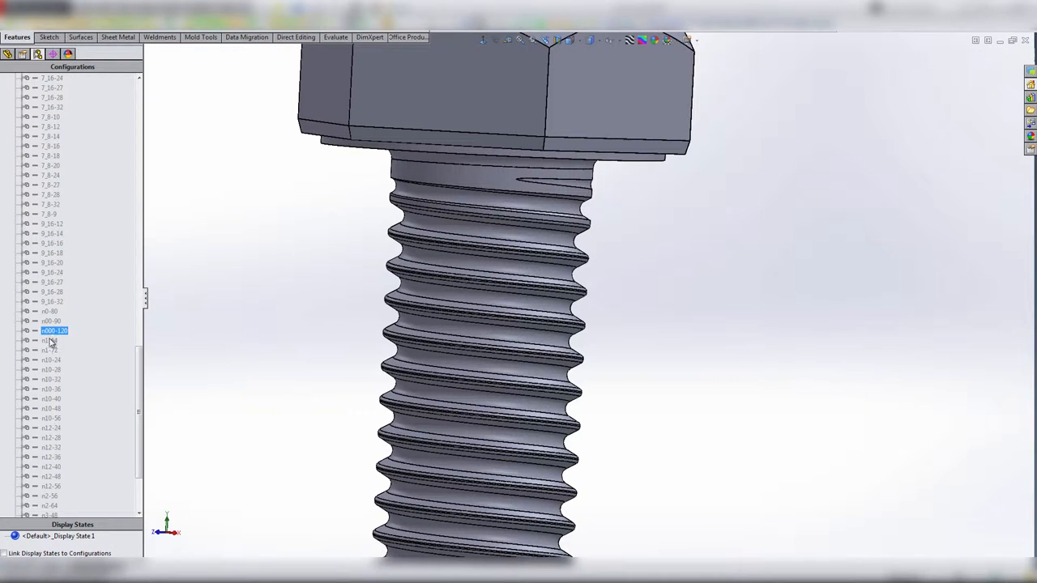
pyautogui.scroll(-3)
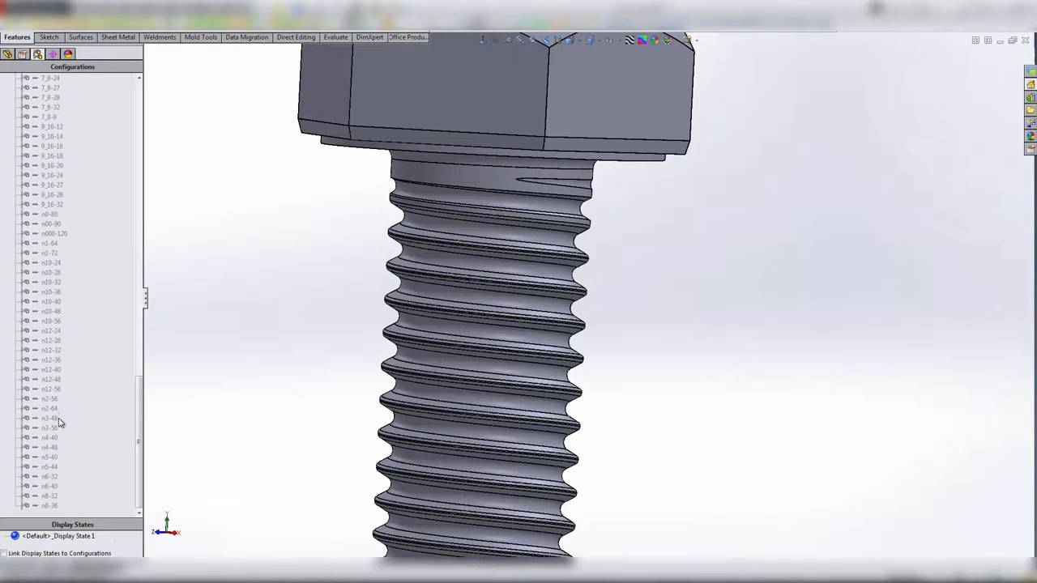
pyautogui.click(48, 418)
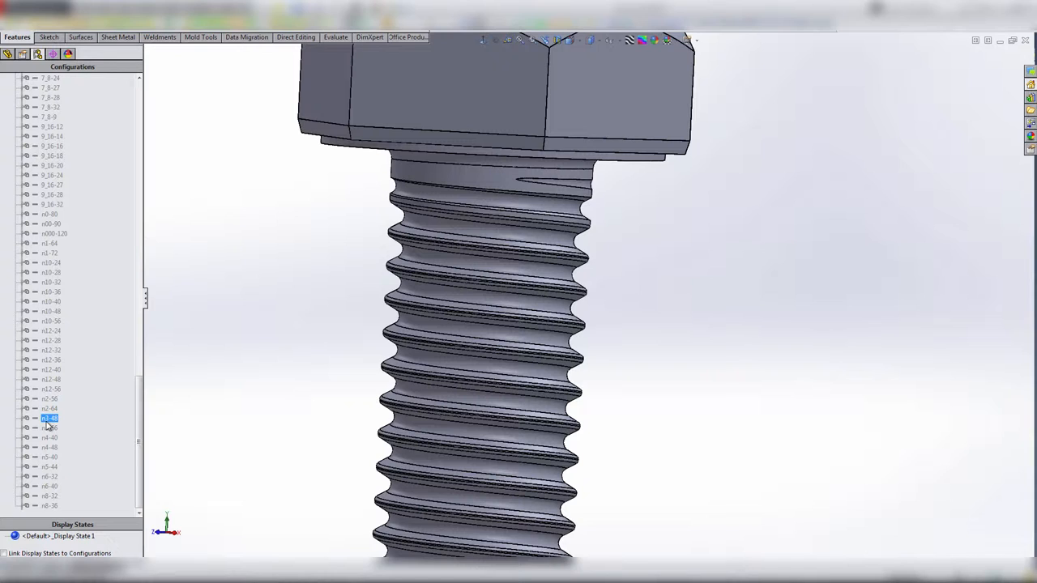
pyautogui.click(49, 428)
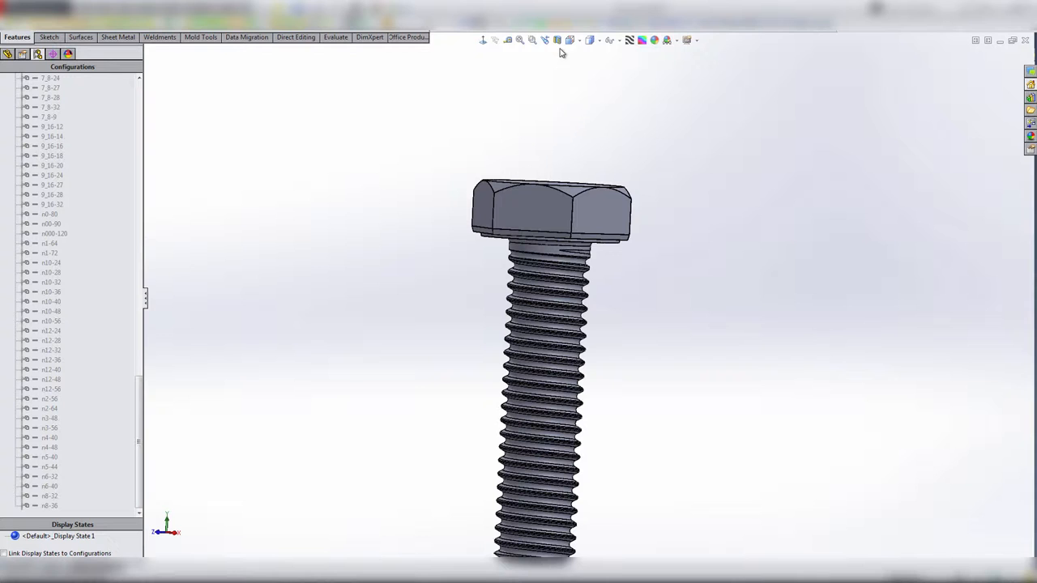
pyautogui.moveTo(590, 86)
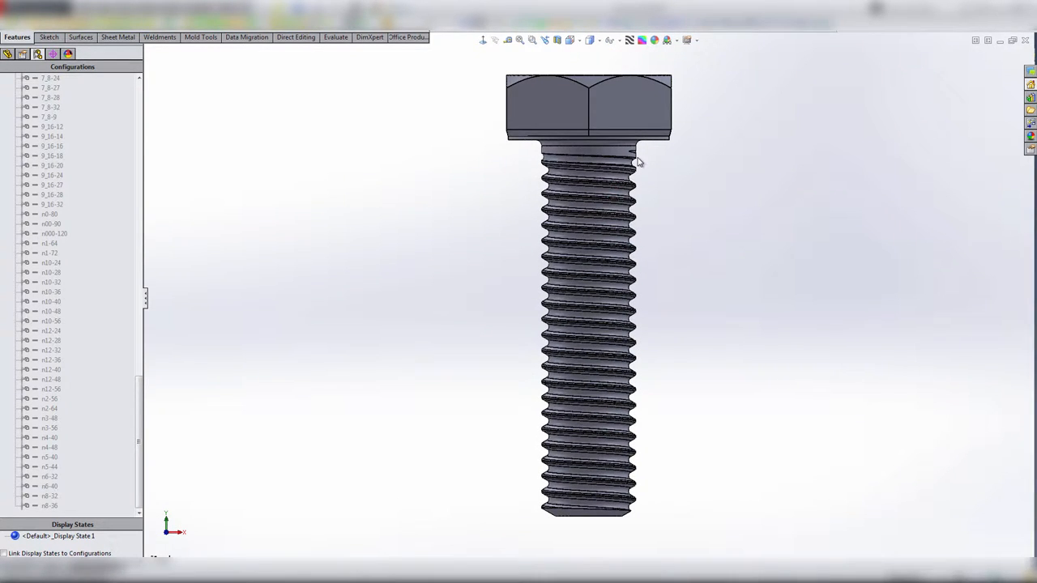
pyautogui.moveTo(619, 156)
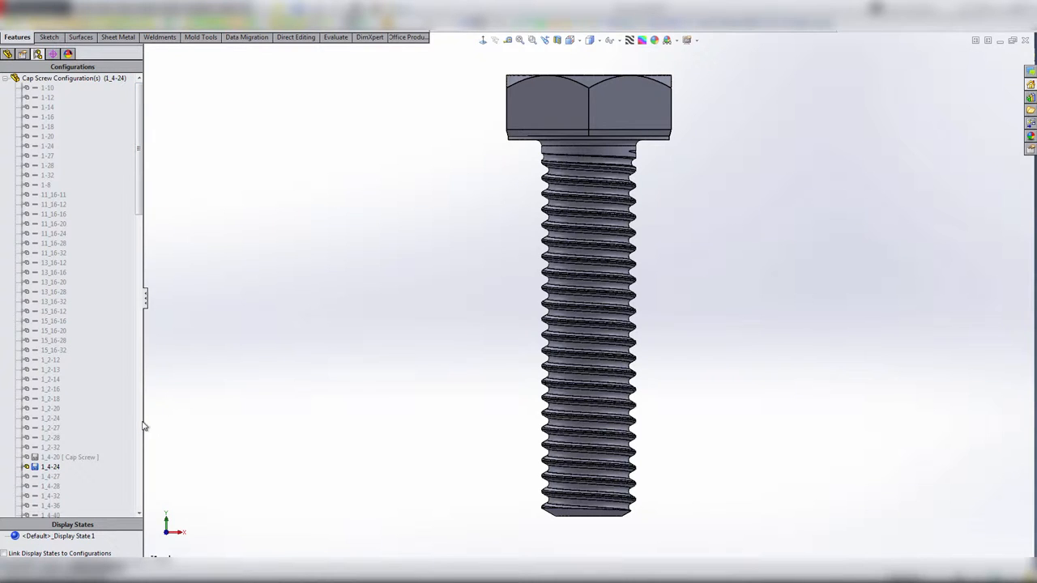
pyautogui.click(51, 457)
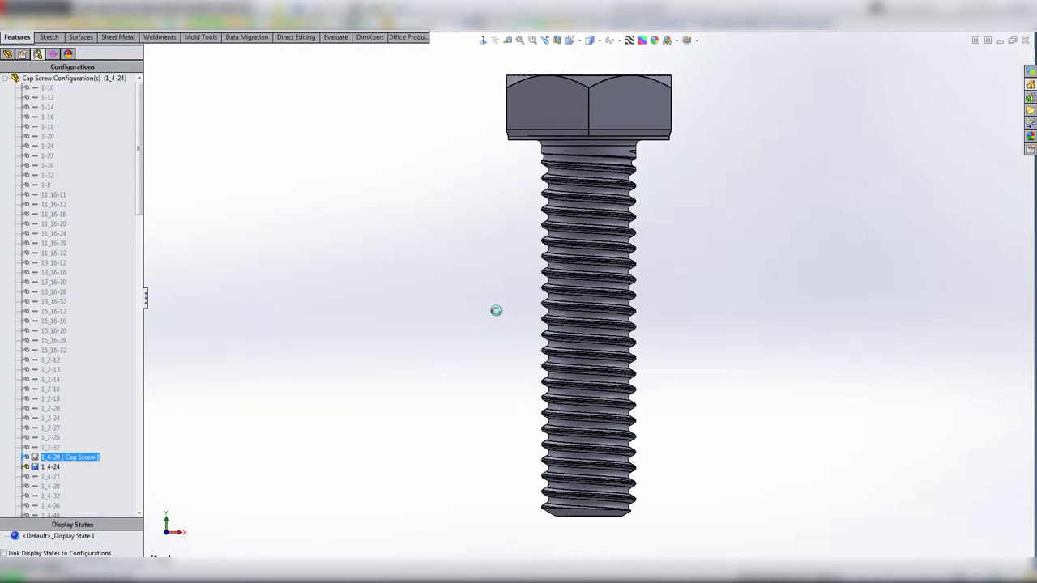
pyautogui.moveTo(542, 146)
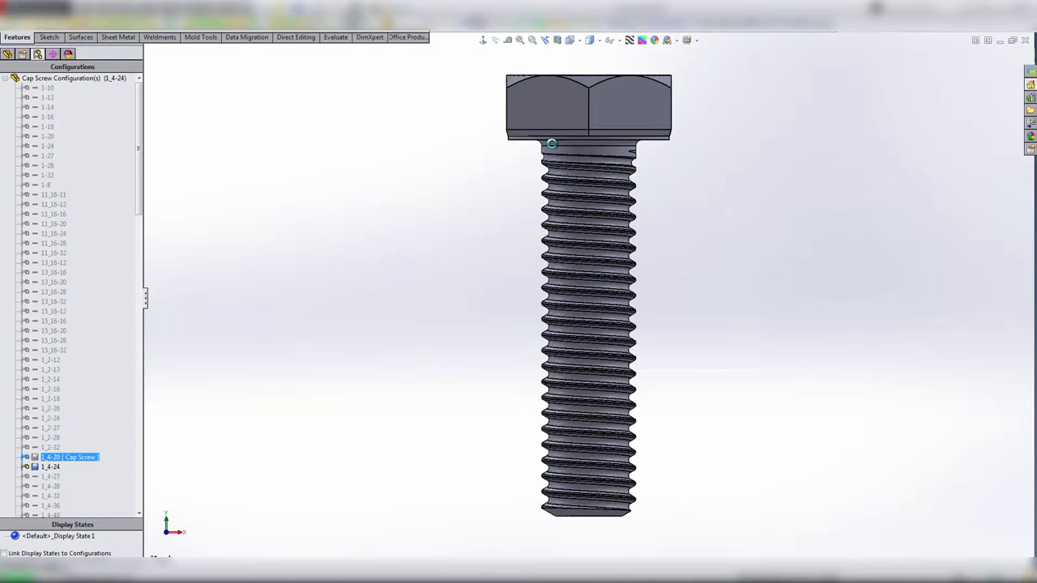
pyautogui.moveTo(519, 527)
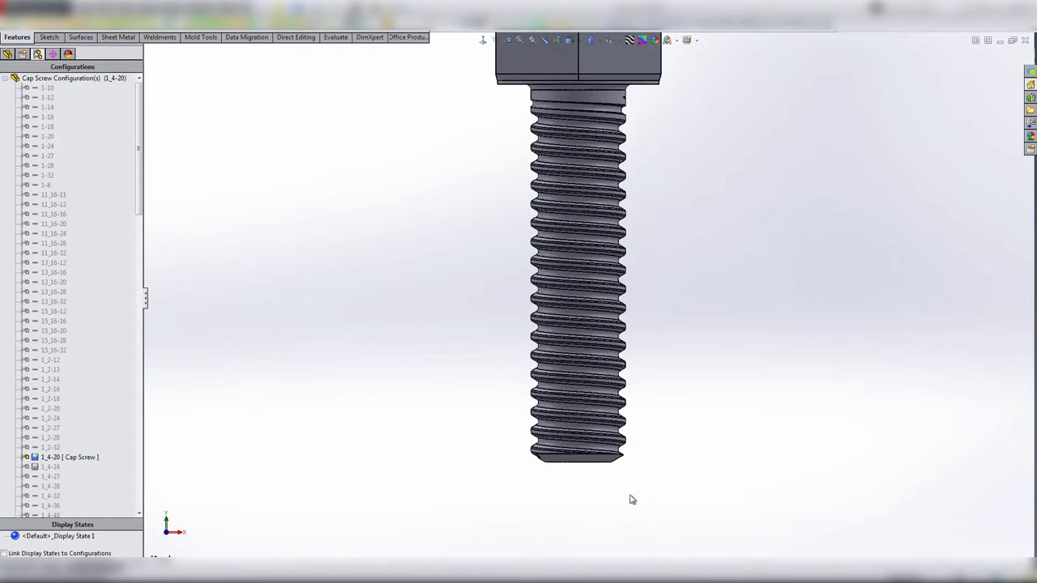
pyautogui.scroll(3)
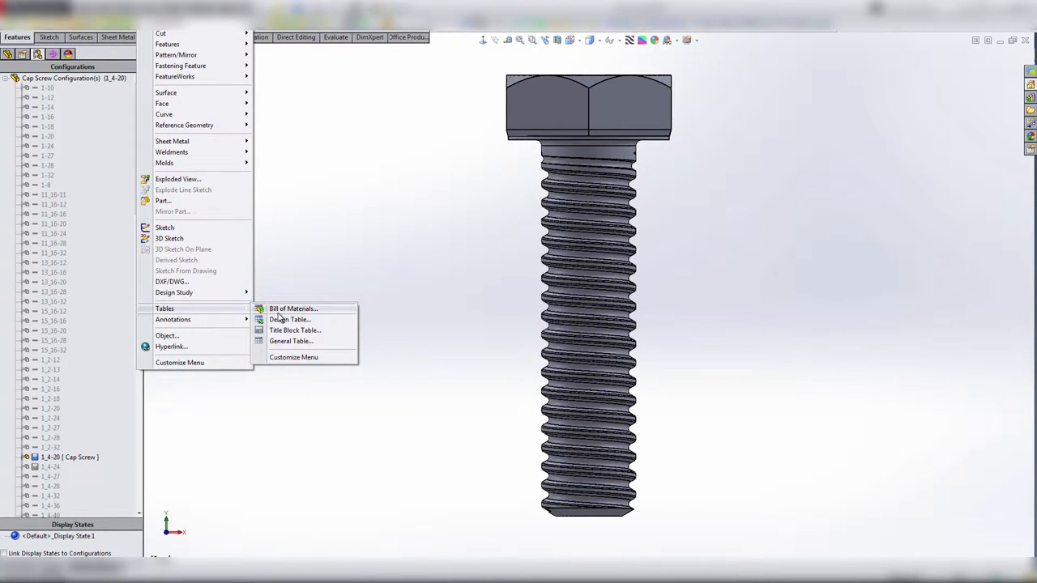
# - Insert a design table from a file, linked to it, with model edits blocked from updating it
pyautogui.click(289, 319)
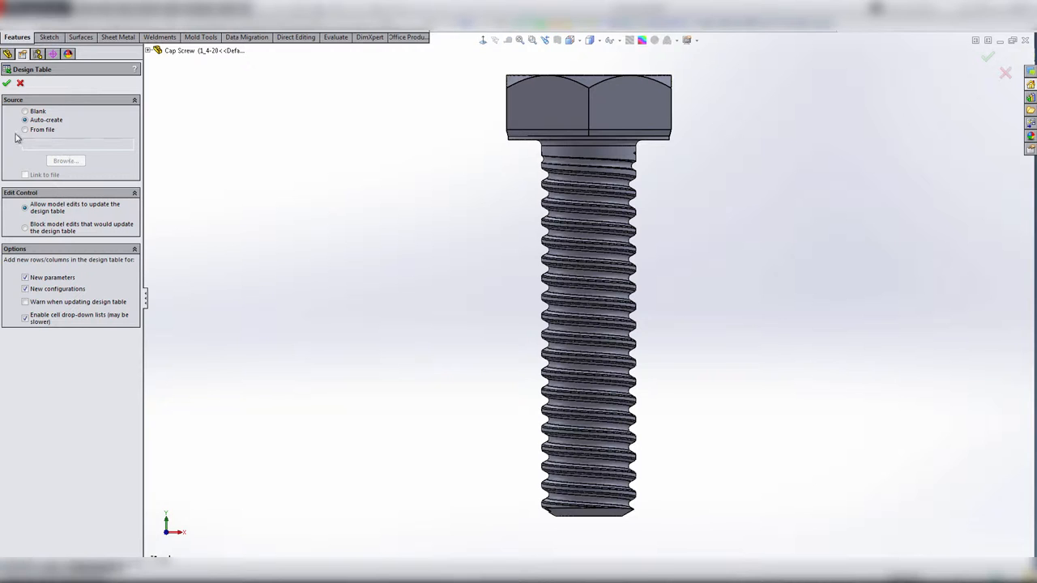
pyautogui.click(26, 130)
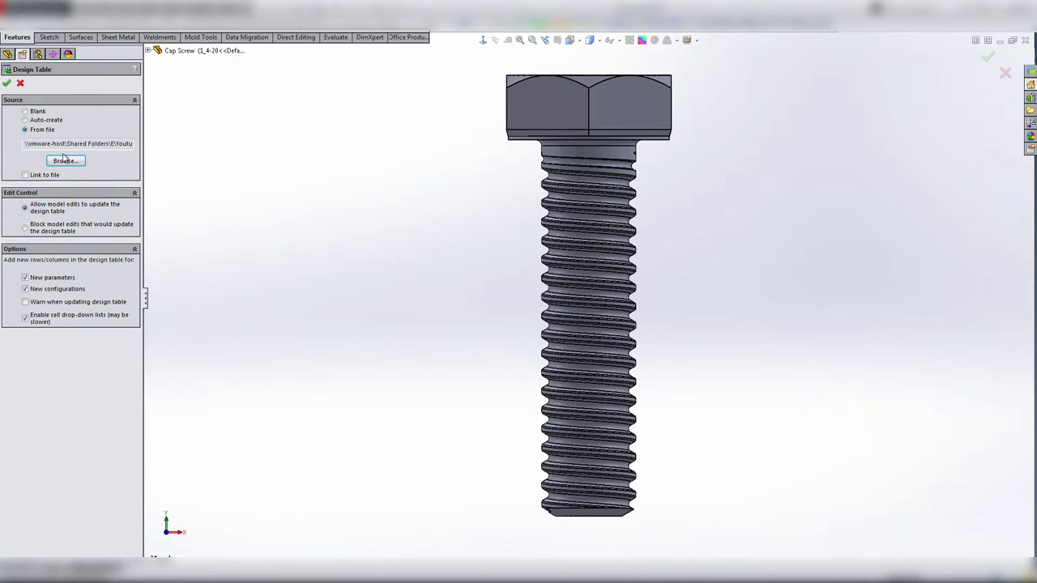
pyautogui.click(25, 175)
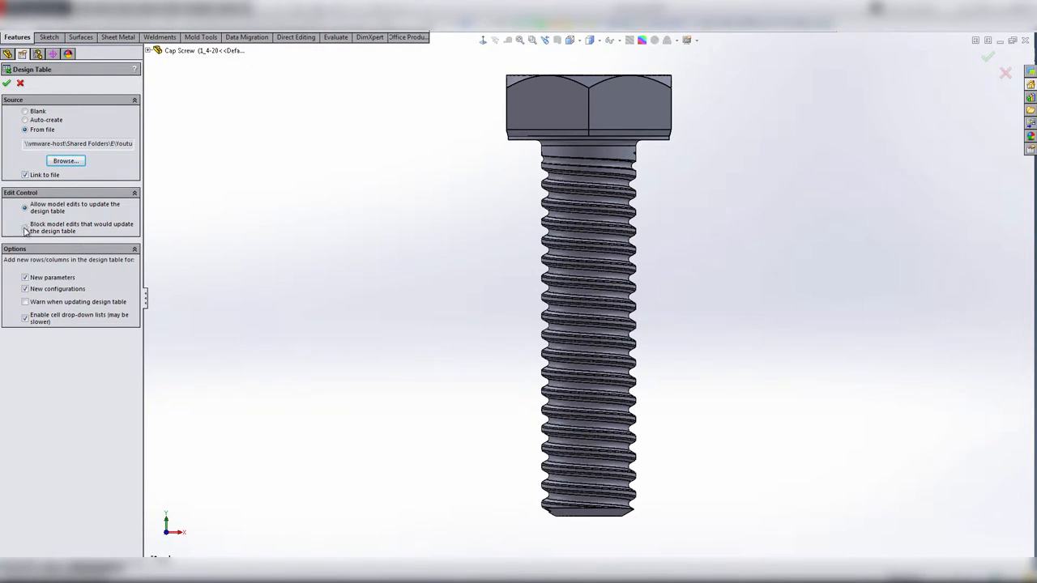
pyautogui.click(26, 227)
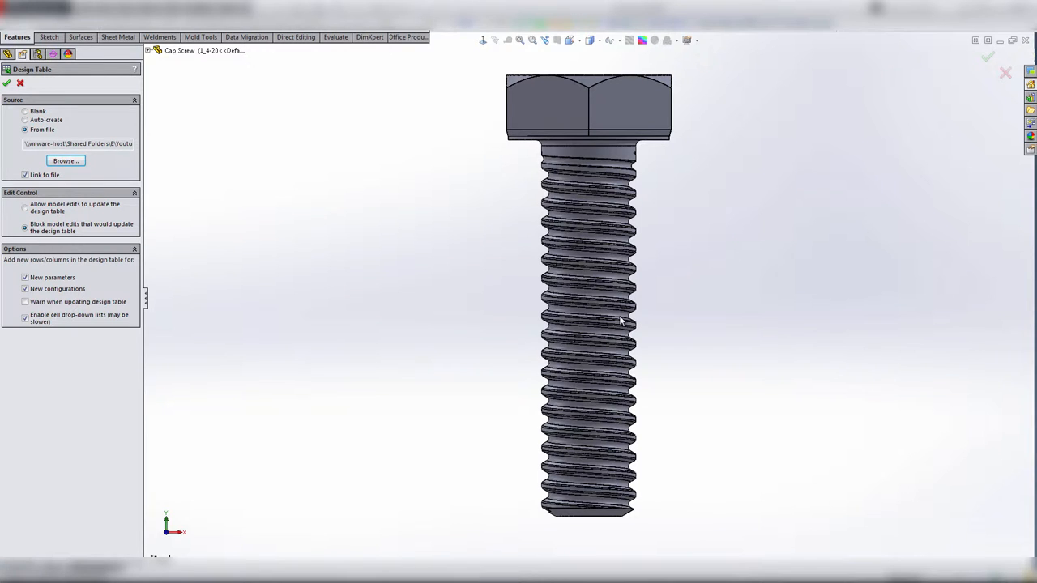
pyautogui.moveTo(409, 211)
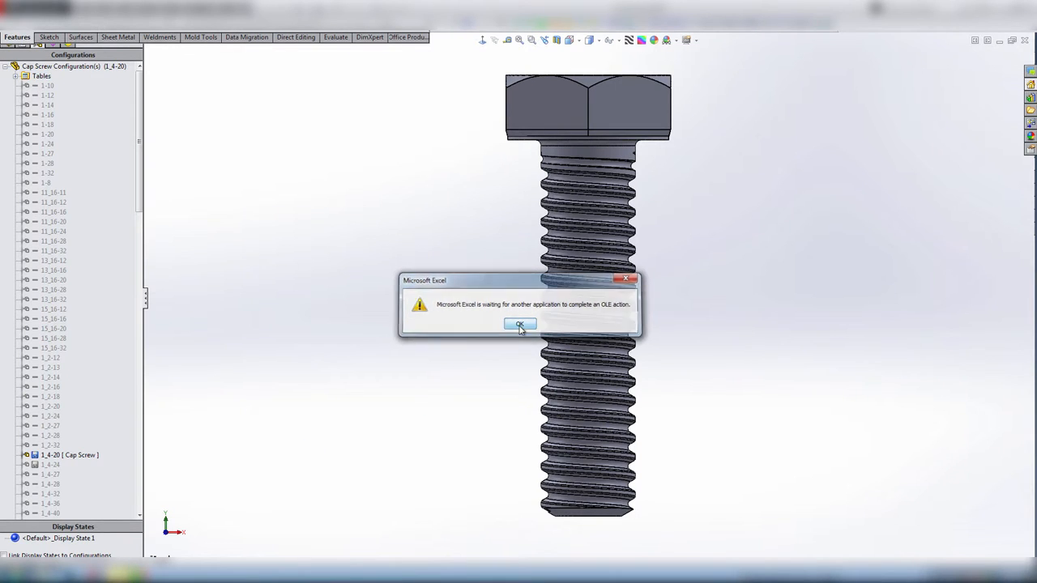
# - Dismiss the Excel OLE waiting message so the design table finishes inserting
pyautogui.click(518, 324)
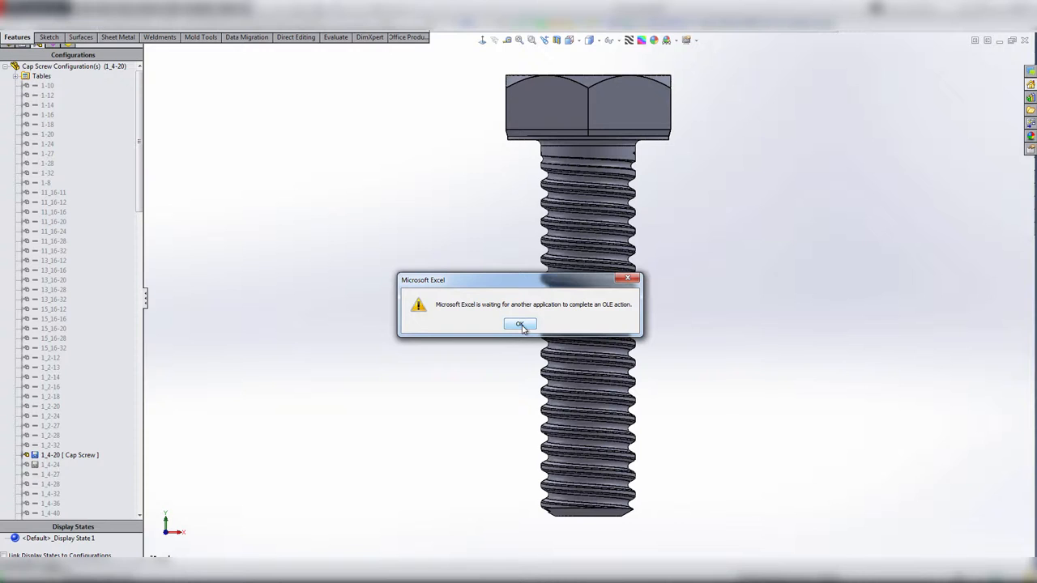
pyautogui.click(521, 324)
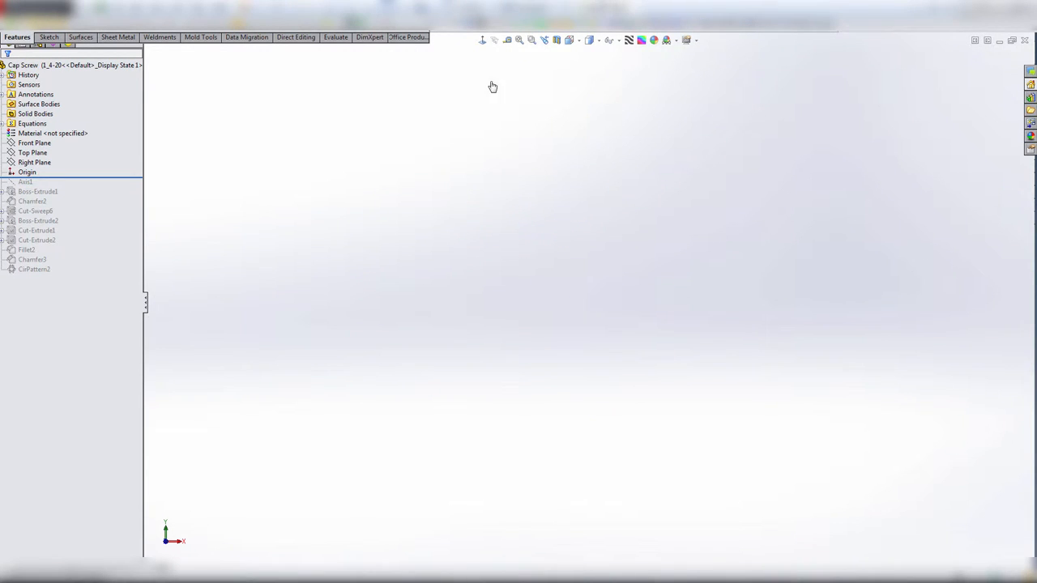
pyautogui.moveTo(397, 170)
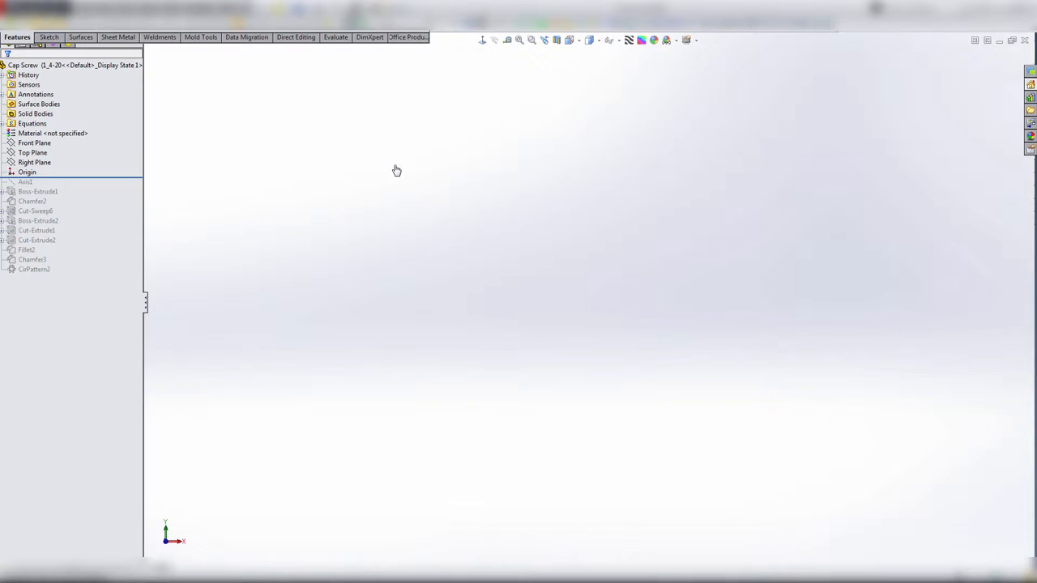
pyautogui.moveTo(209, 198)
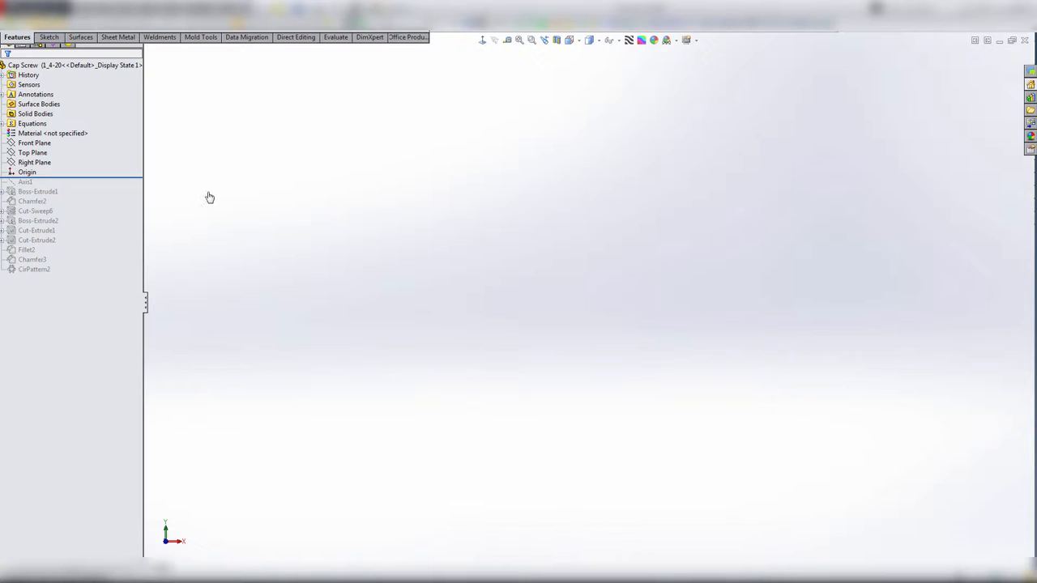
pyautogui.moveTo(104, 185)
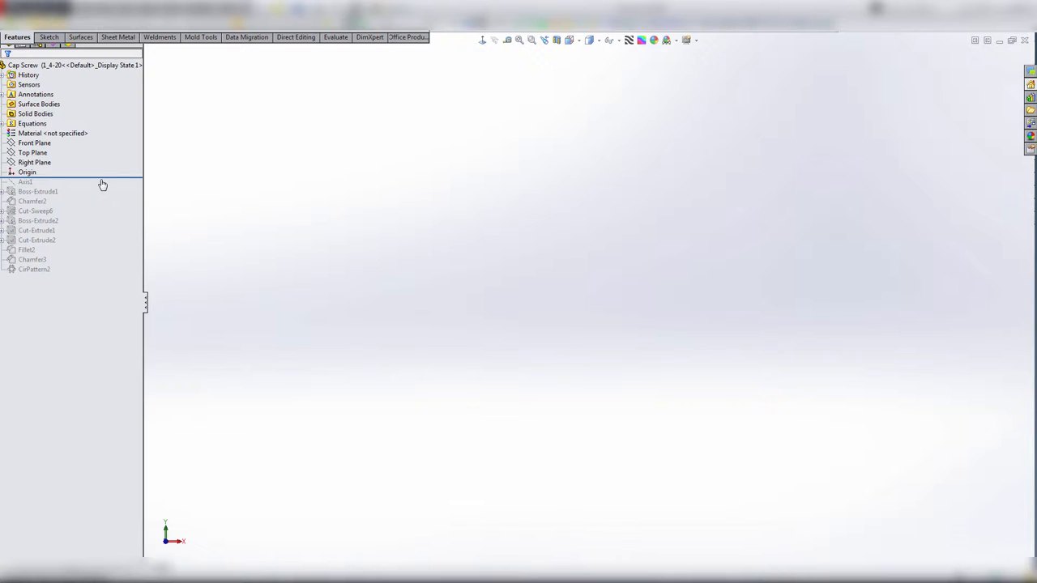
pyautogui.moveTo(169, 175)
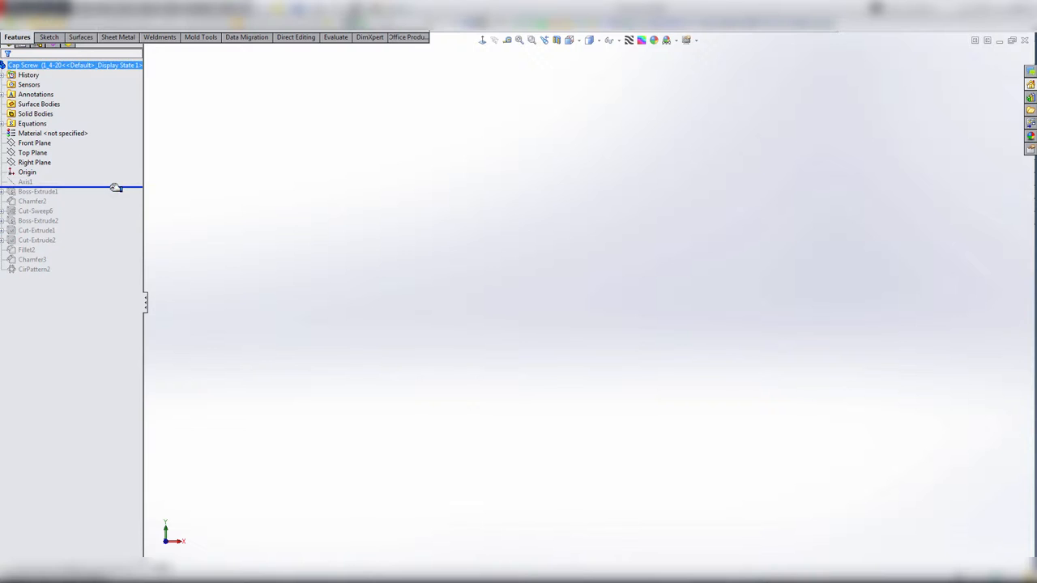
# - Select the cap screw part at the top of the FeatureManager tree
pyautogui.click(34, 142)
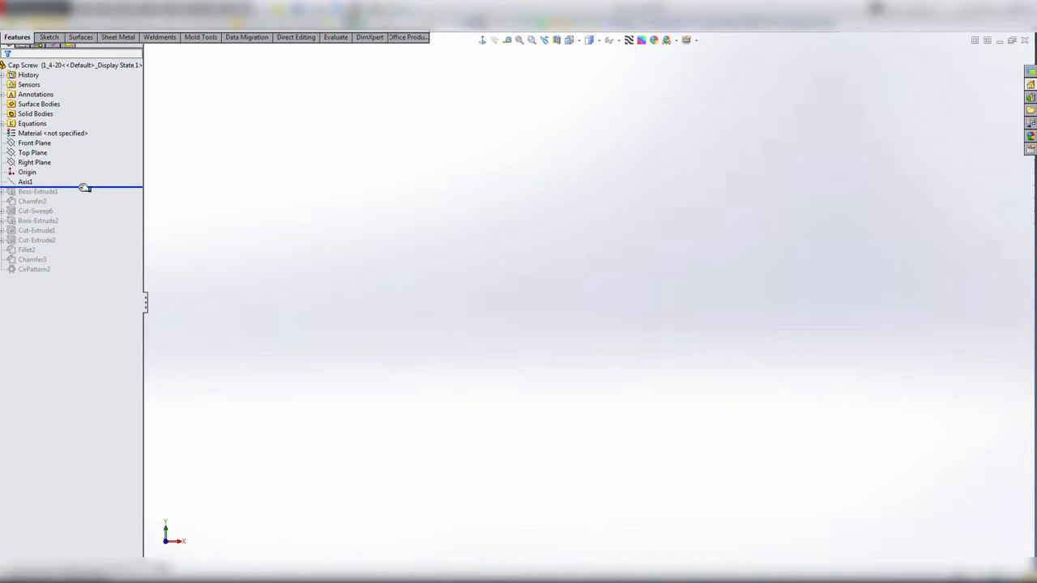
# - Roll forward past Boss-Extrude1 and inspect the Top Plane and the extrusion's sketch
pyautogui.click(37, 191)
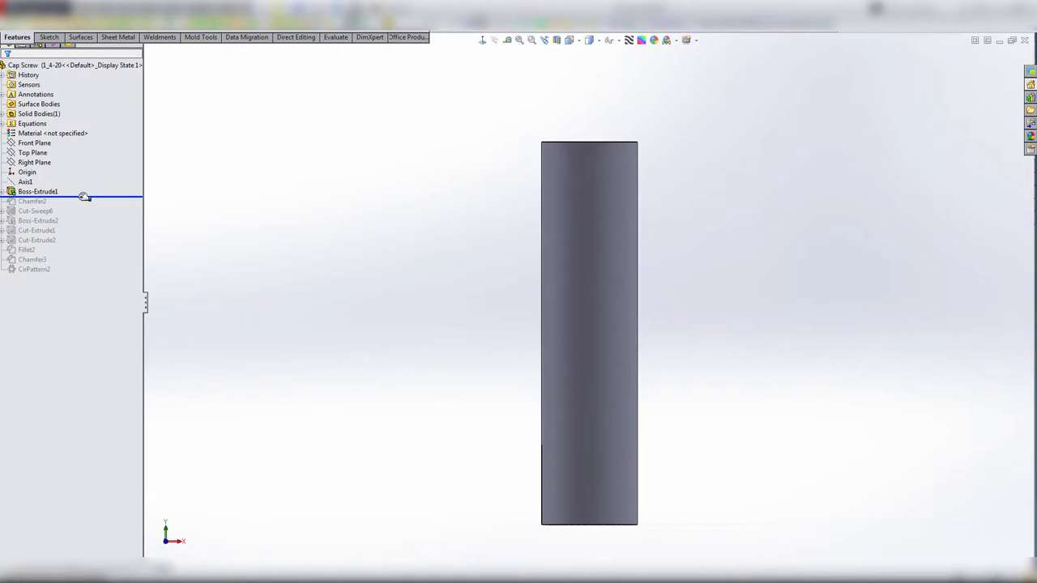
pyautogui.click(34, 162)
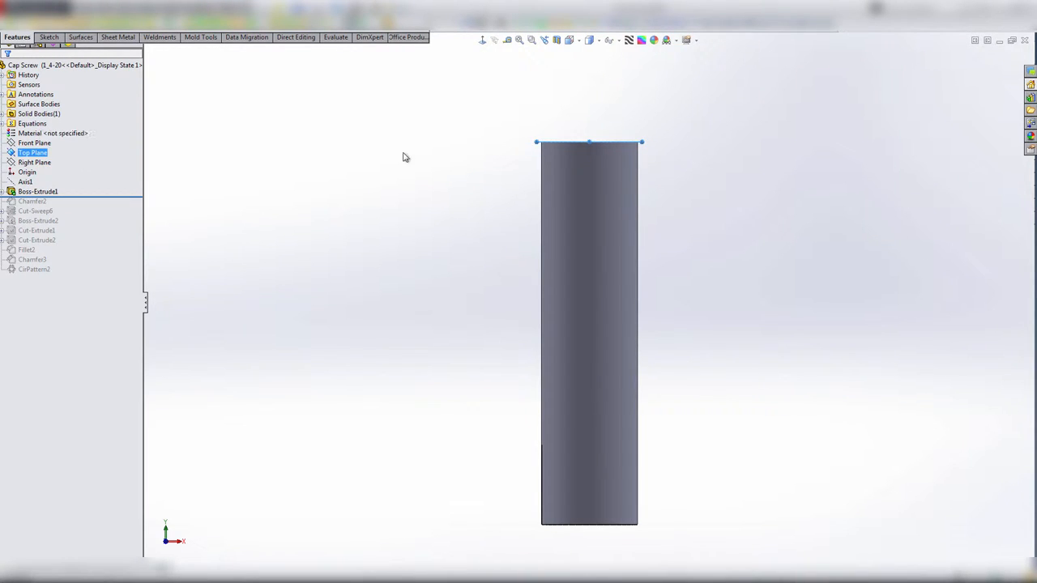
pyautogui.moveTo(583, 143)
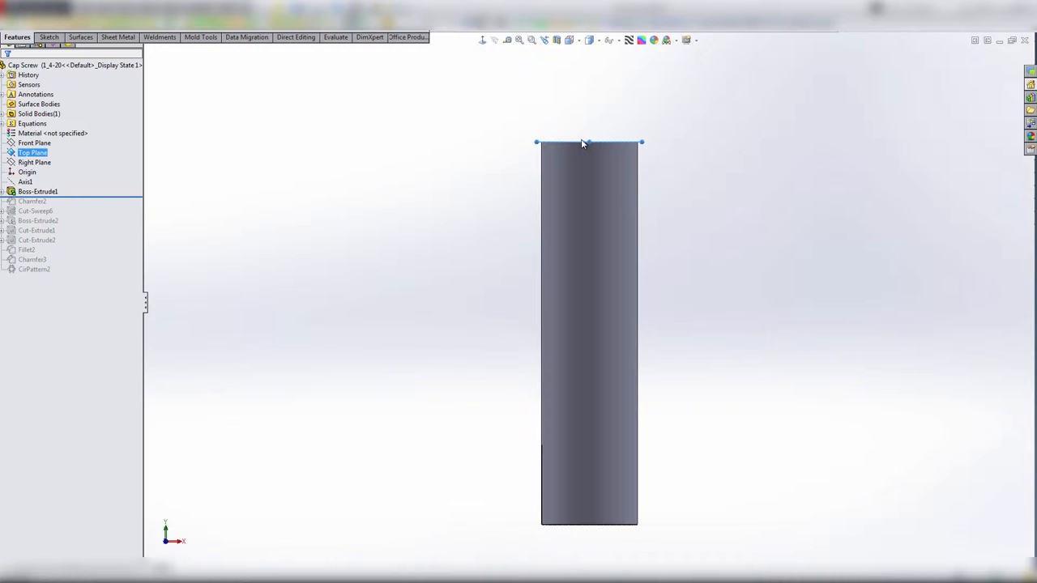
pyautogui.moveTo(583, 130)
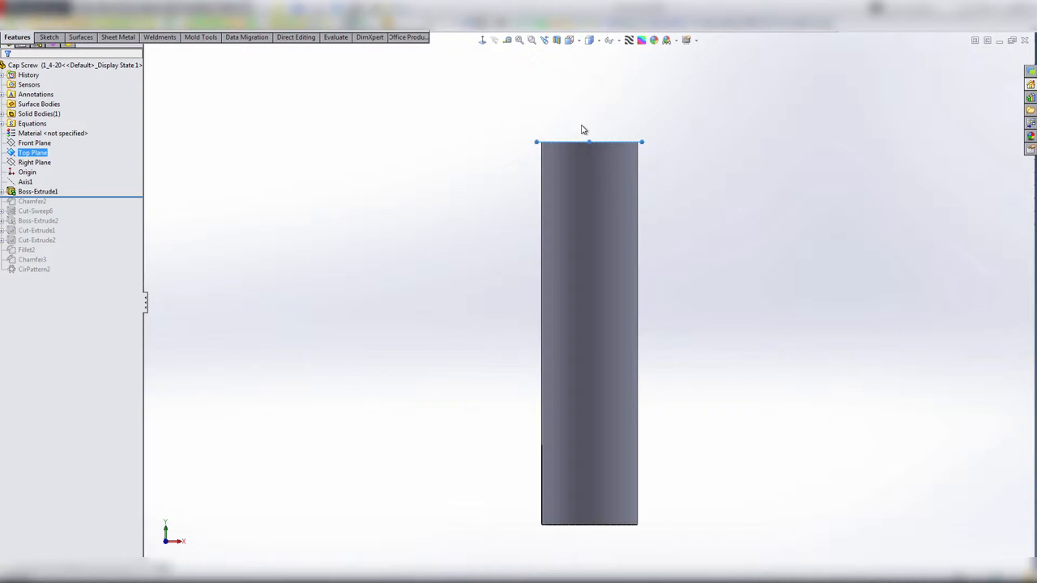
pyautogui.moveTo(227, 146)
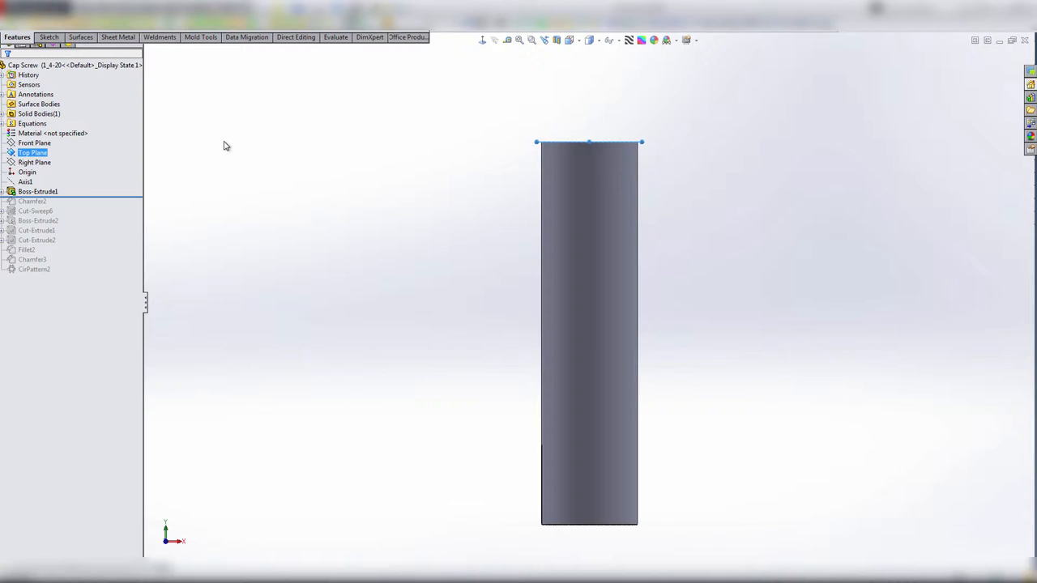
pyautogui.click(38, 191)
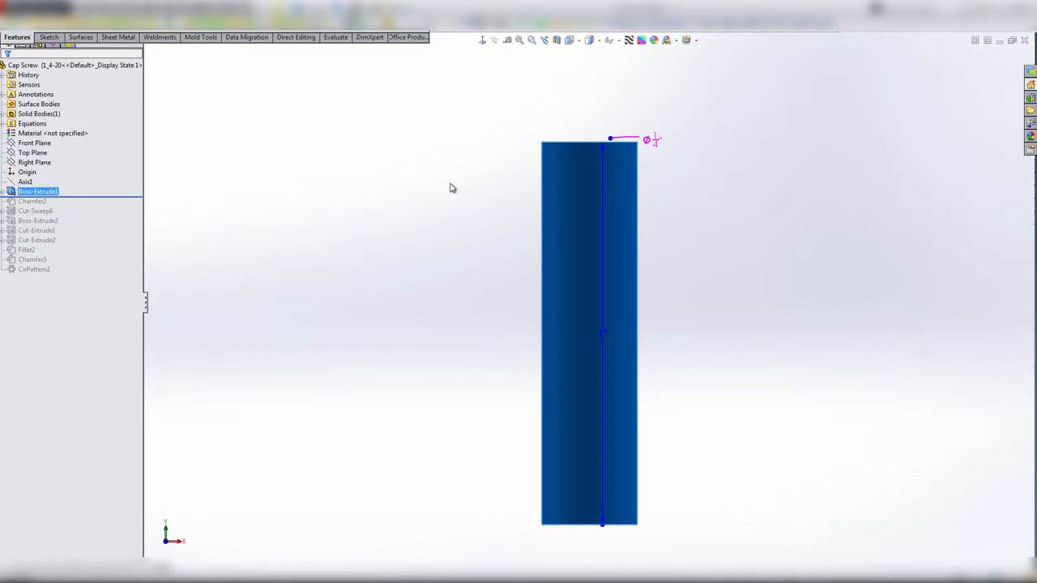
pyautogui.moveTo(468, 177)
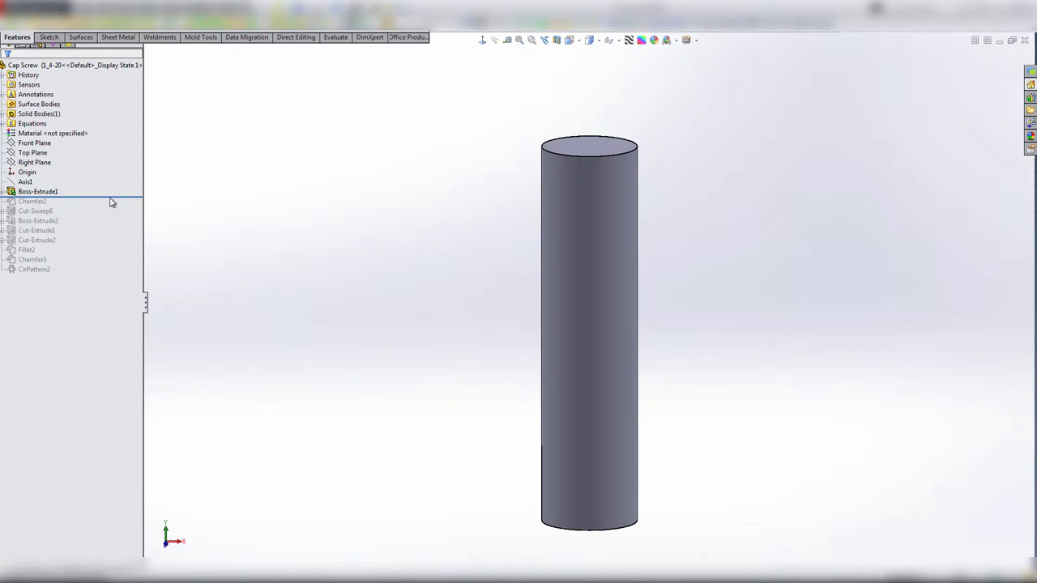
# - Roll forward past Chamfer2 to restore the shank's end chamfer
pyautogui.click(32, 200)
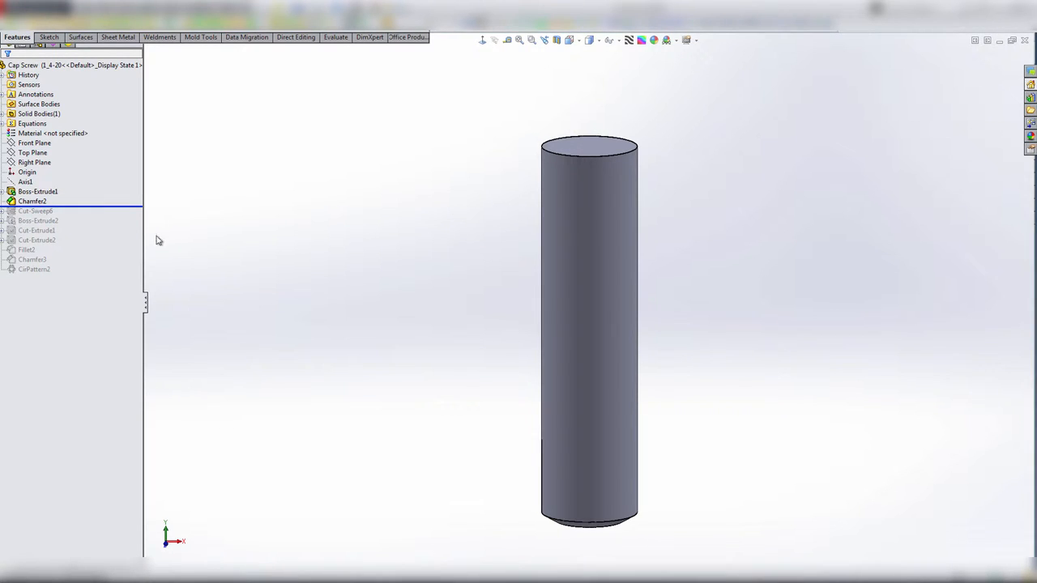
pyautogui.moveTo(214, 326)
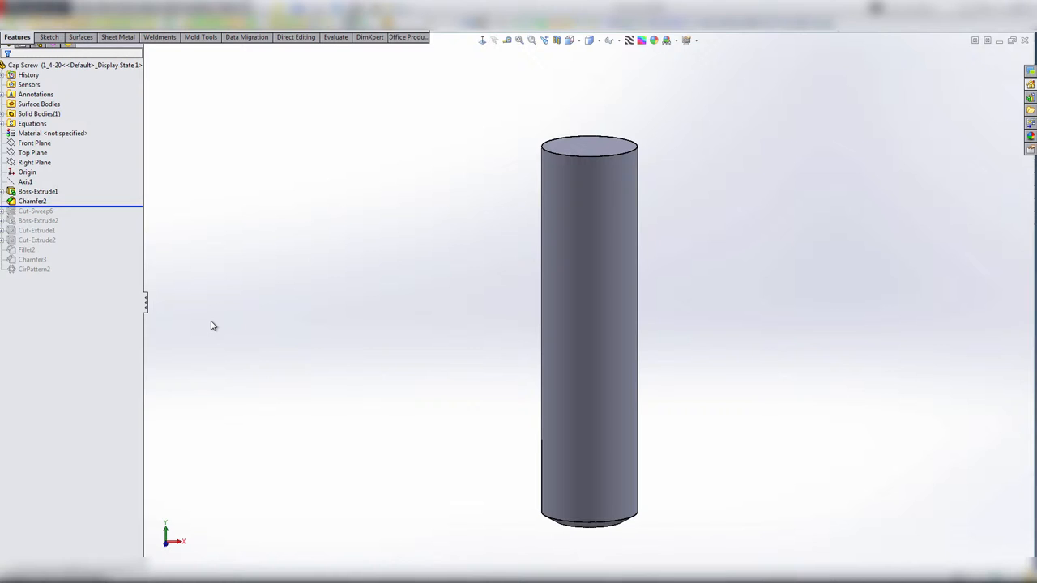
pyautogui.moveTo(162, 275)
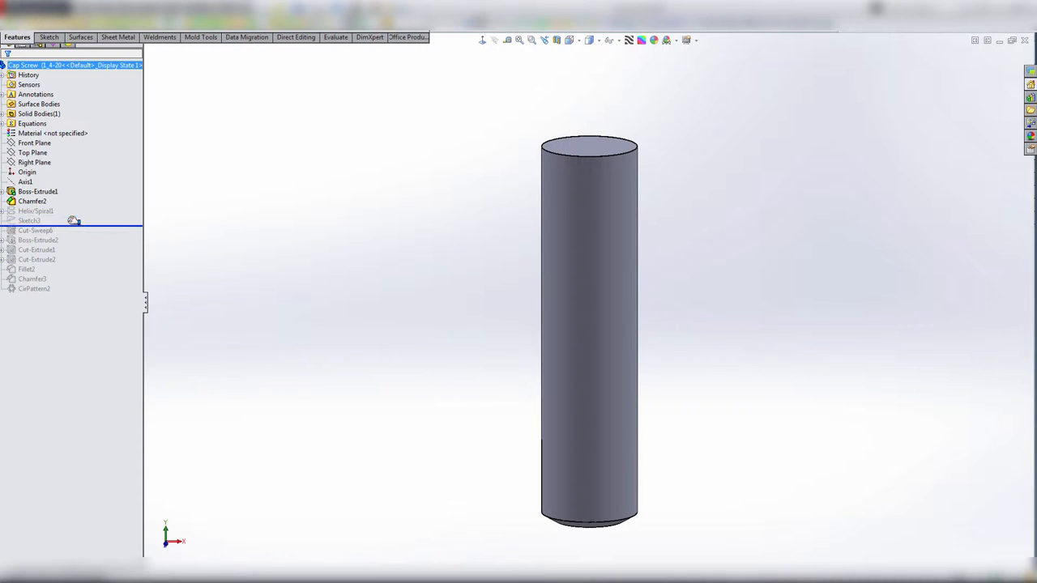
# - Roll forward past Helix/Spiral1 and Sketch3, then zoom to the helix's base circle sketch and back
pyautogui.click(36, 211)
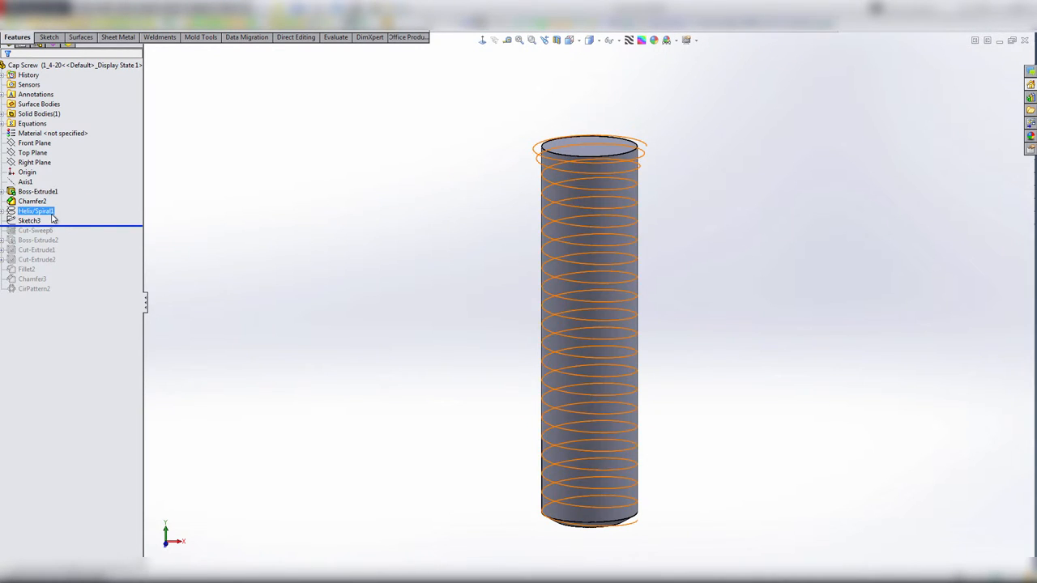
pyautogui.click(29, 220)
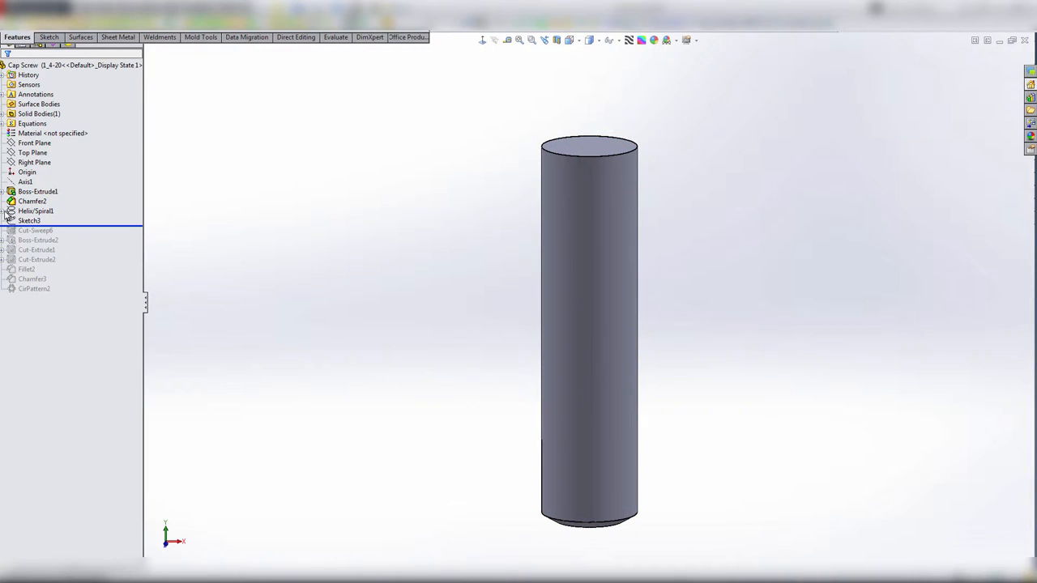
pyautogui.click(30, 221)
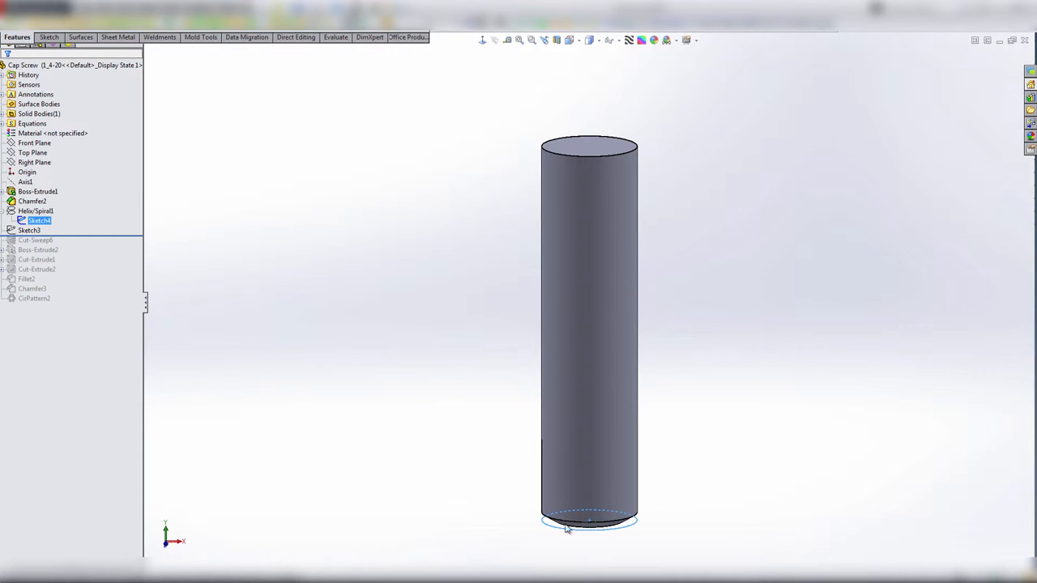
pyautogui.moveTo(564, 535)
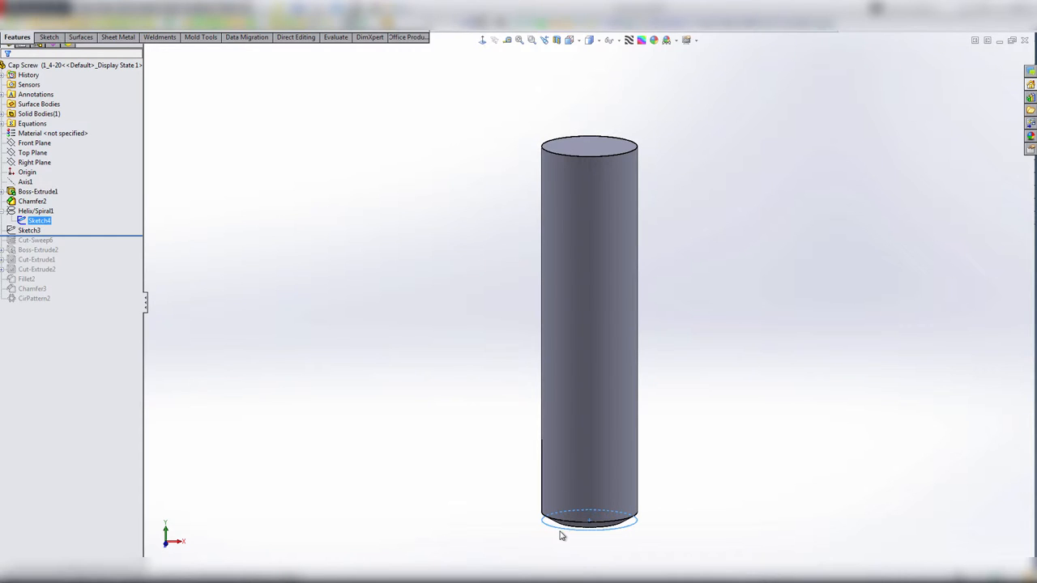
pyautogui.click(29, 230)
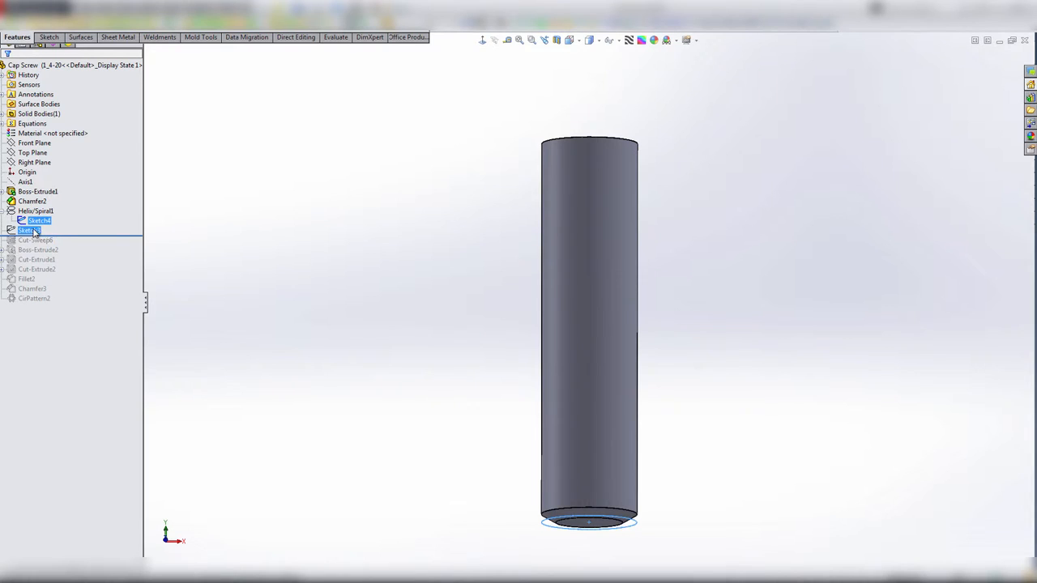
pyautogui.rightClick(25, 230)
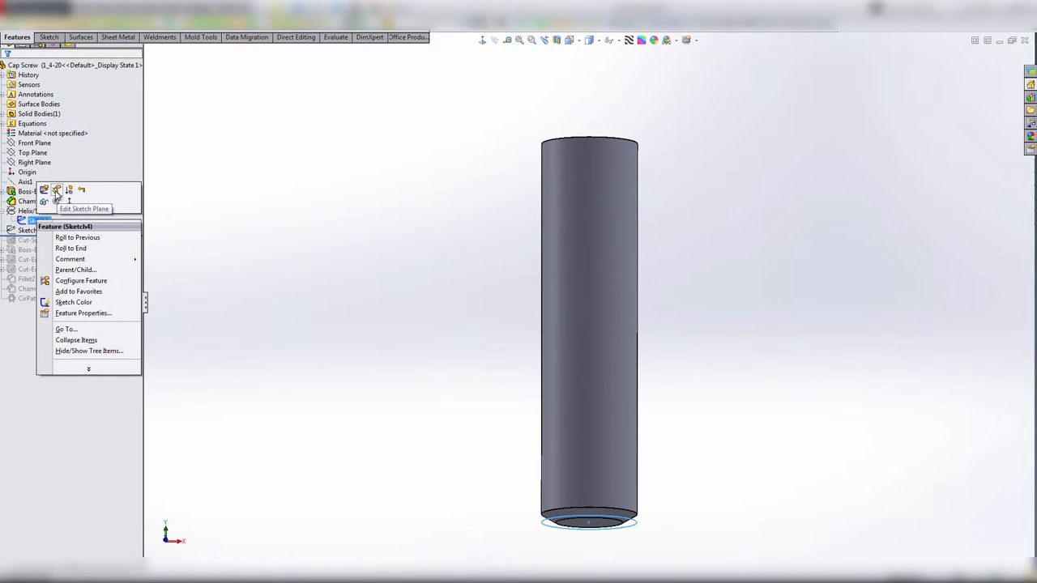
pyautogui.click(56, 189)
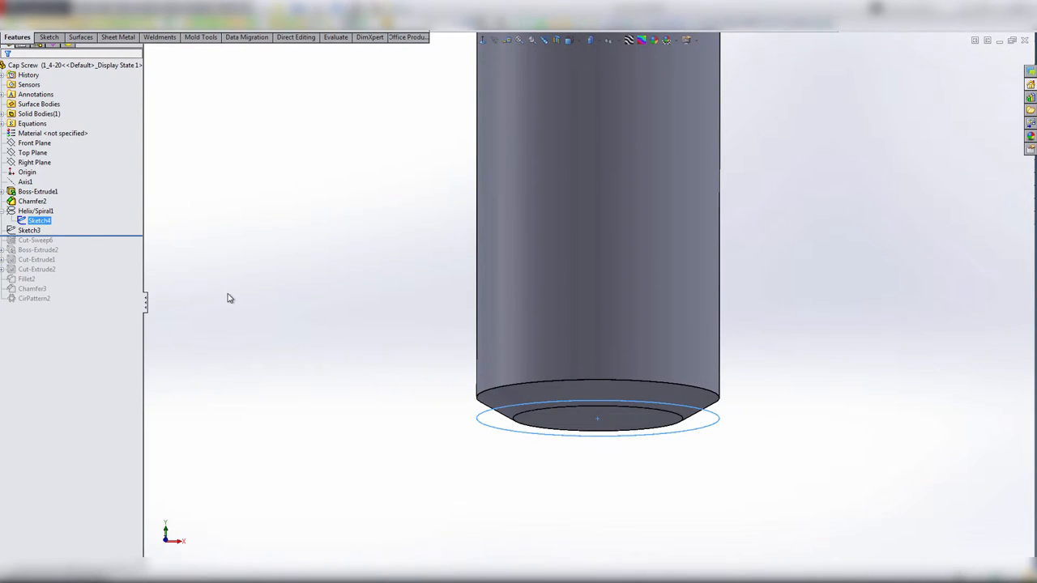
pyautogui.click(37, 191)
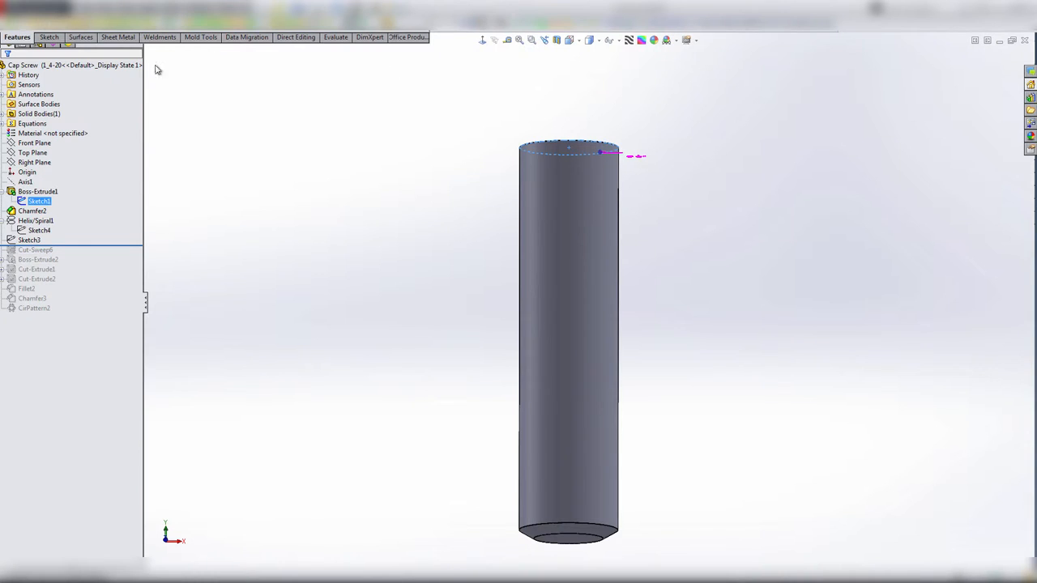
# - Select the helix to display its driving dimensions on the shank
pyautogui.click(47, 37)
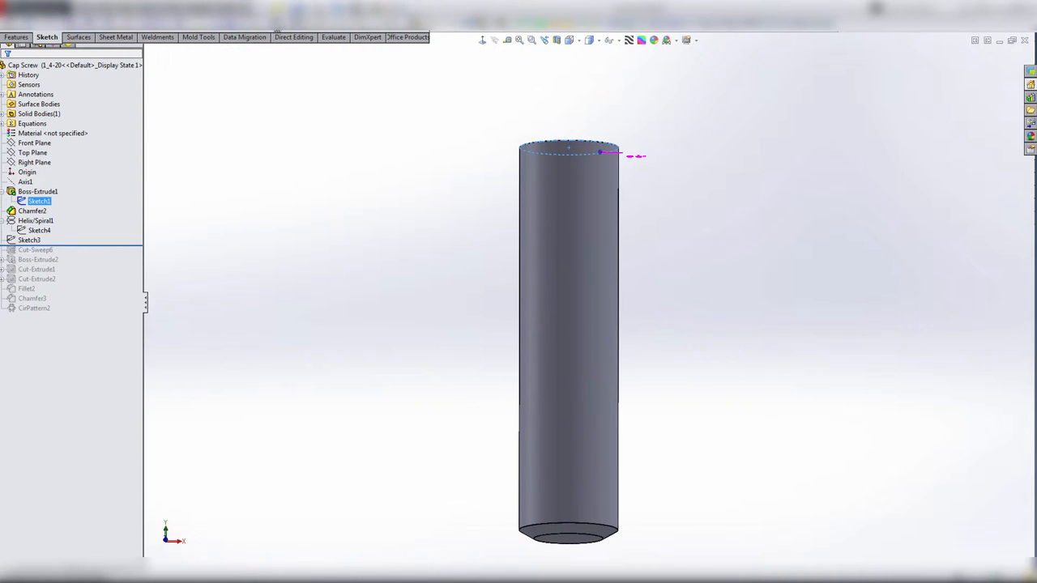
pyautogui.moveTo(156, 246)
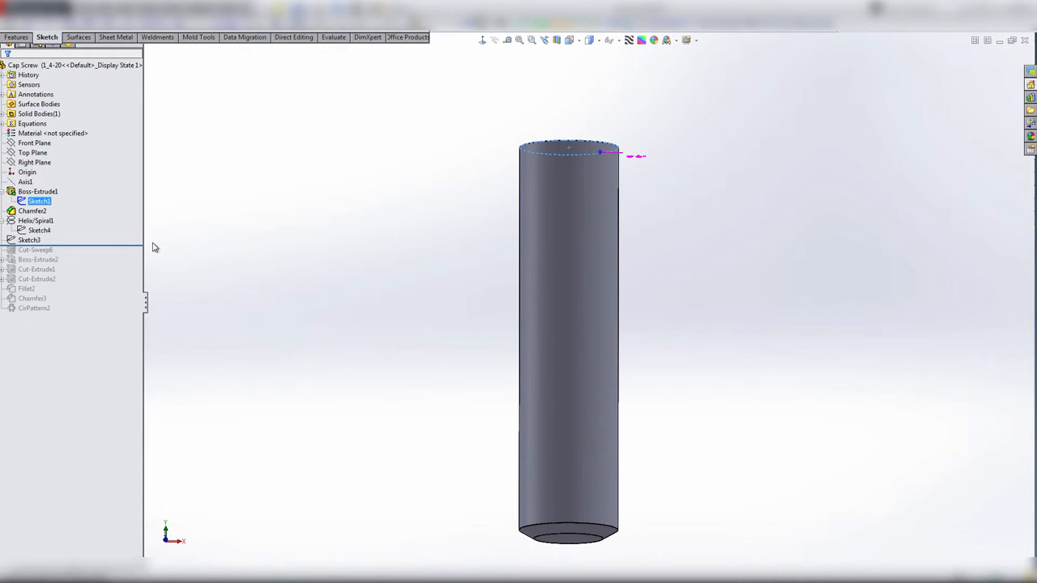
pyautogui.moveTo(143, 245)
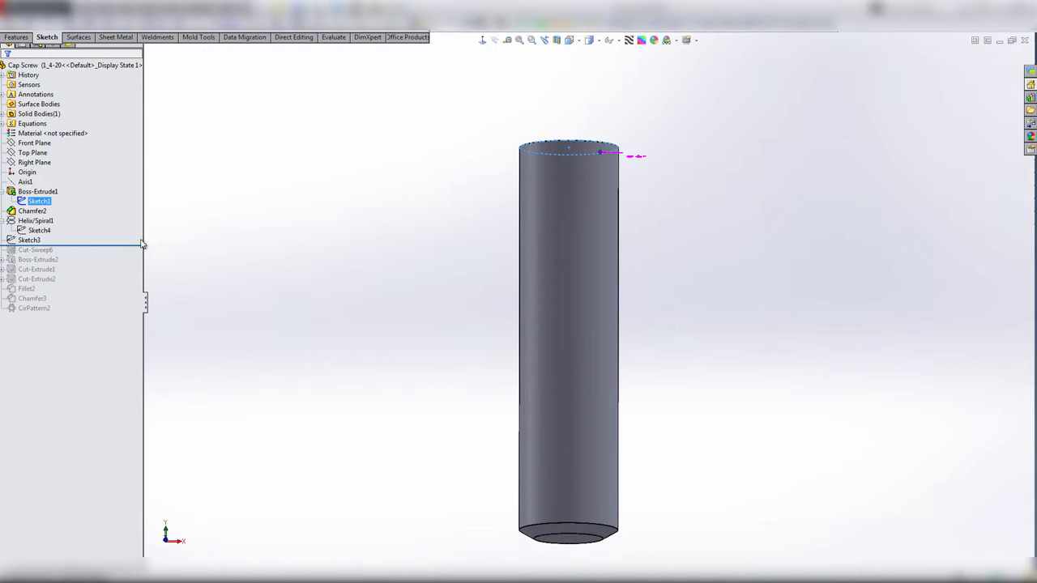
pyautogui.click(36, 221)
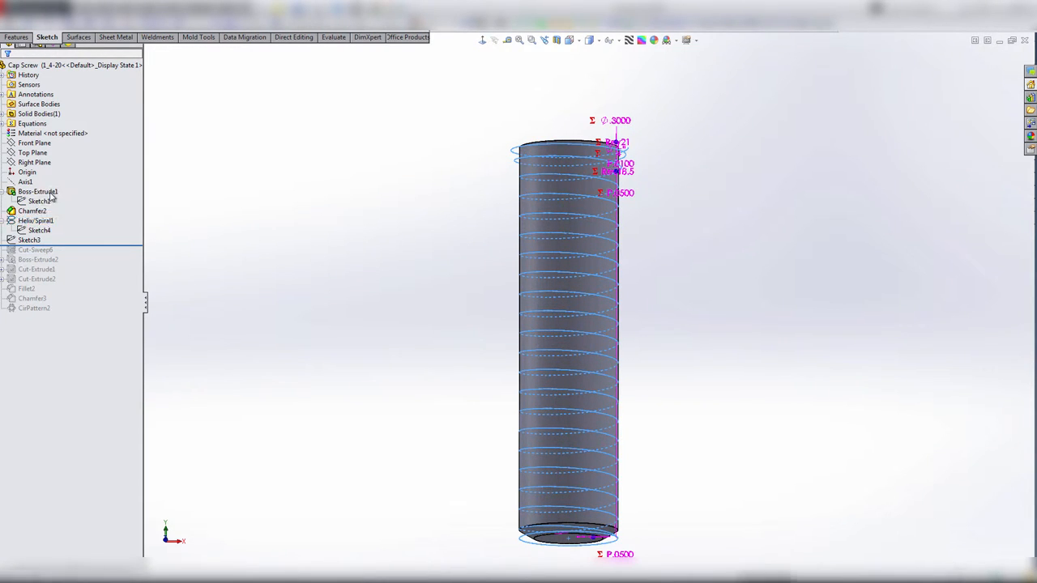
# - Drive the helix diameter and revolution count with equations in the Modify box
pyautogui.doubleClick(35, 221)
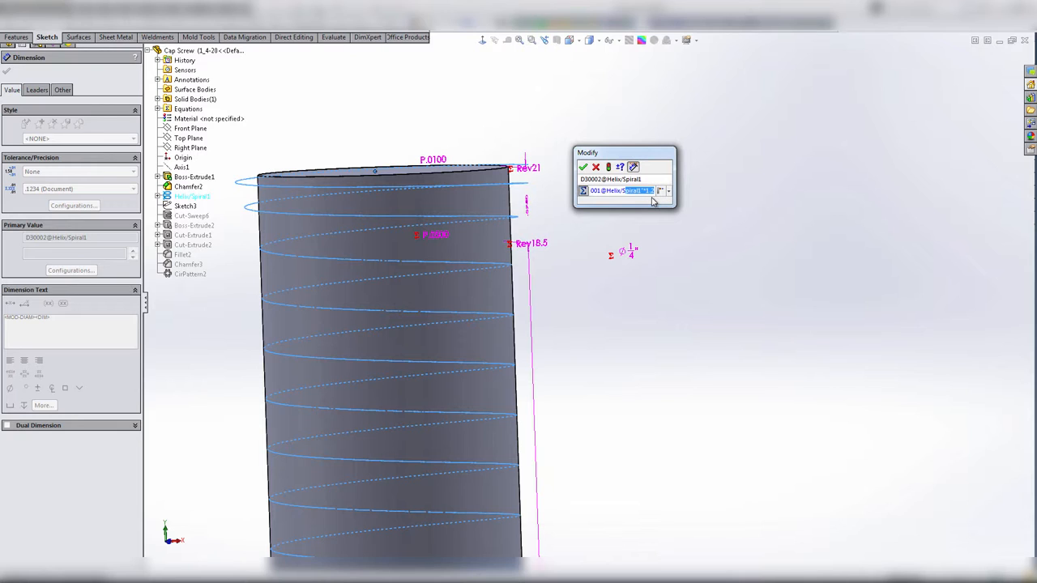
pyautogui.moveTo(613, 243)
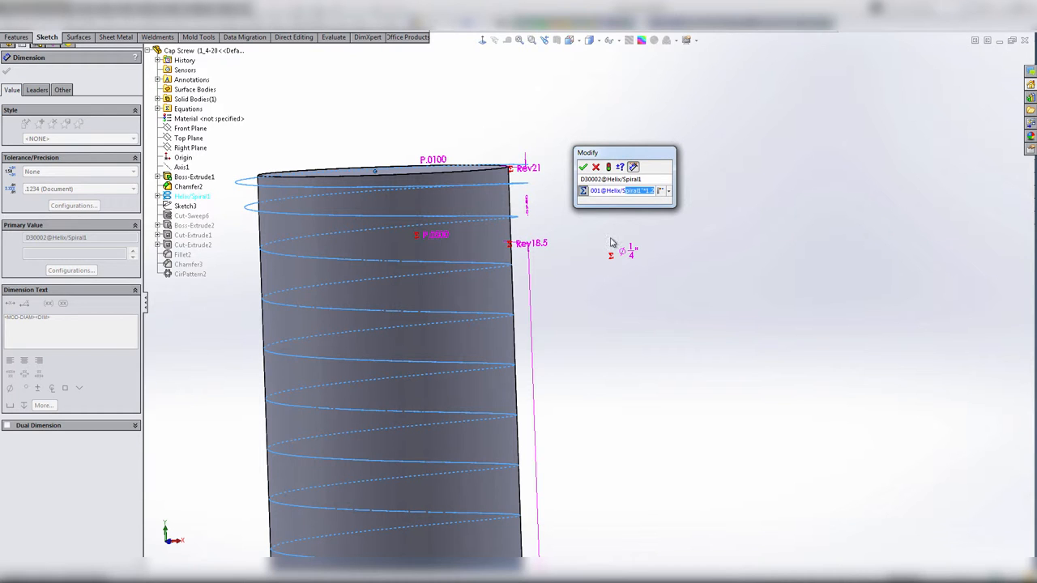
pyautogui.moveTo(596, 166)
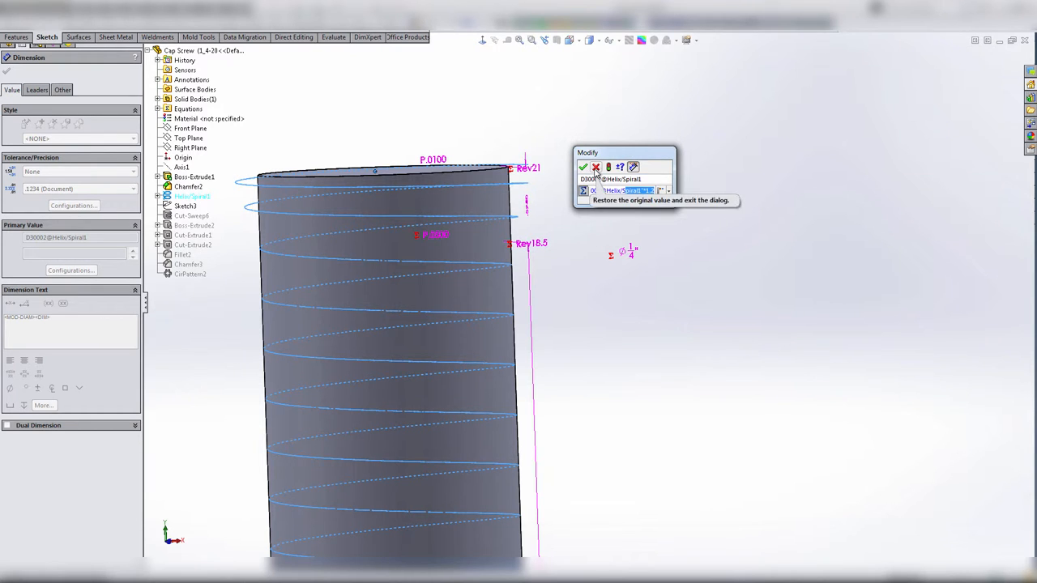
pyautogui.click(584, 167)
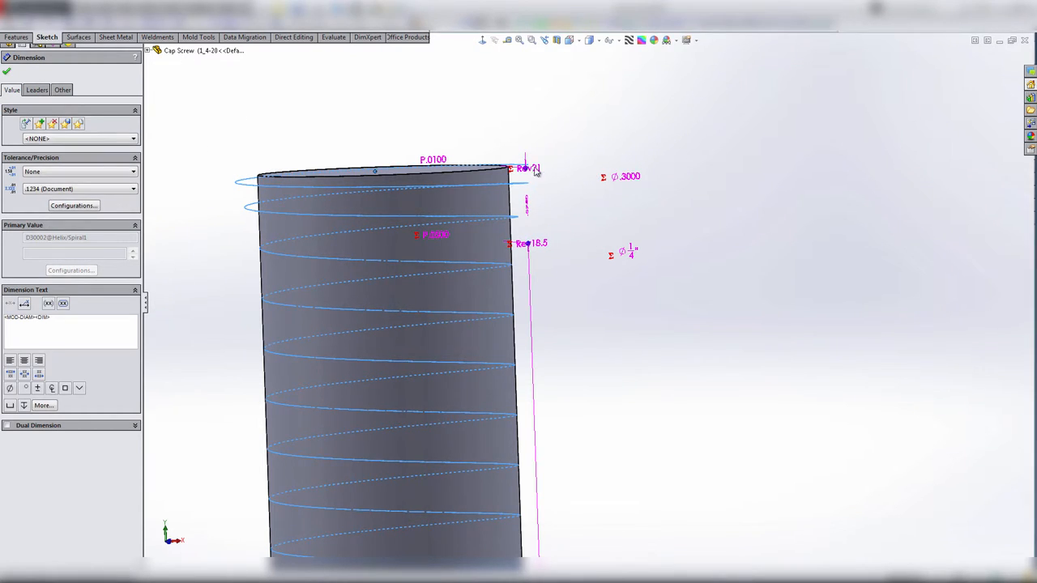
pyautogui.doubleClick(525, 168)
pyautogui.write('="TPI"-1.5')
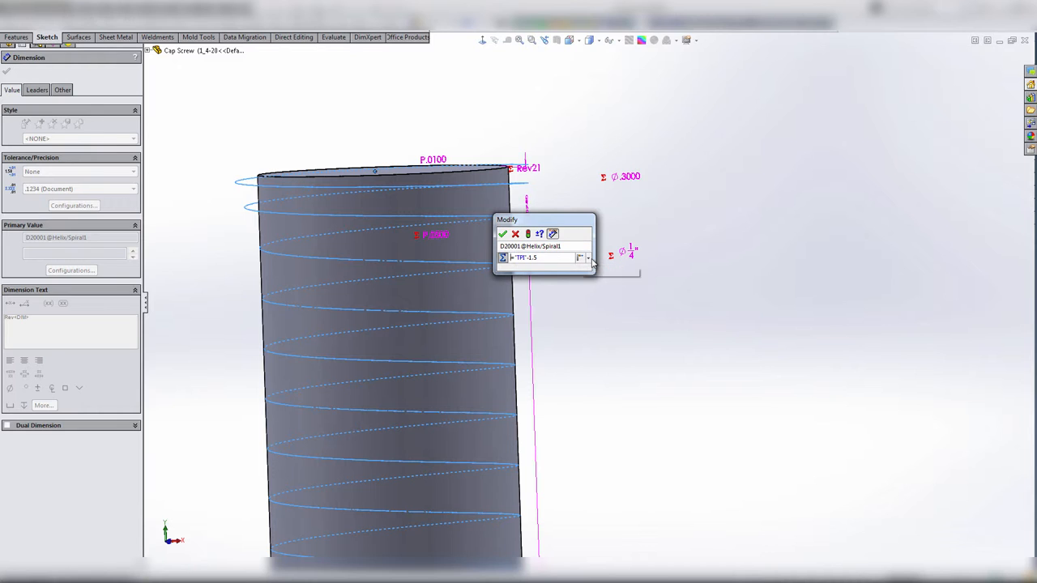
pyautogui.click(587, 258)
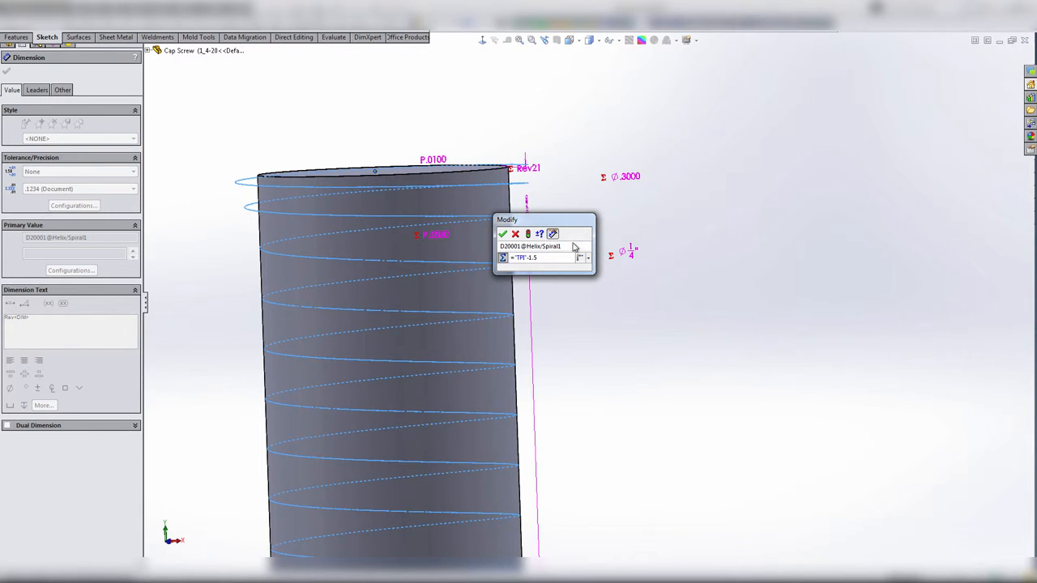
pyautogui.click(503, 233)
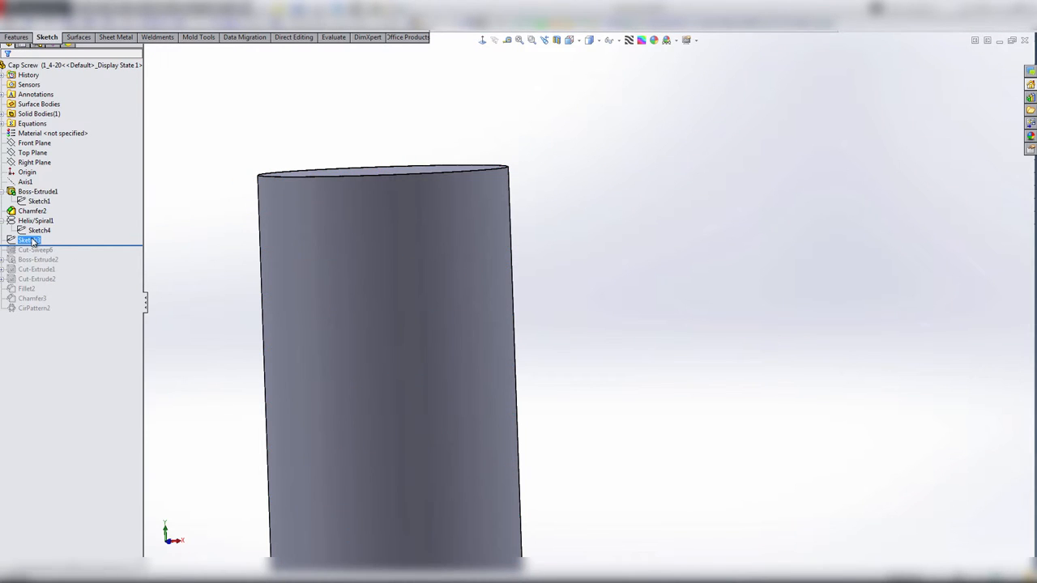
# - View Sketch3 normal-to, zoom in and bring up its edit actions for the thread profile
pyautogui.click(29, 239)
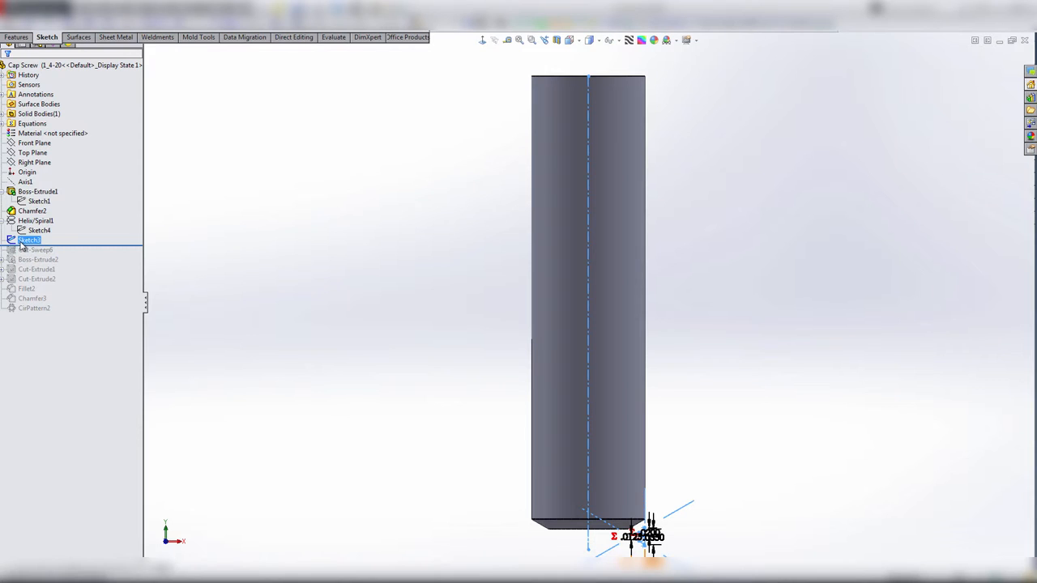
pyautogui.doubleClick(29, 240)
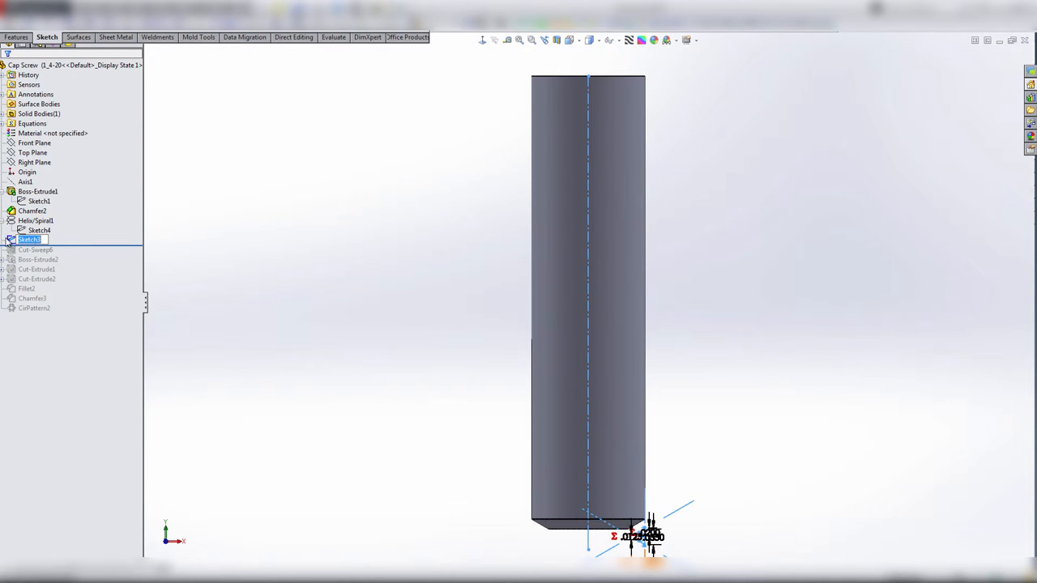
pyautogui.rightClick(30, 240)
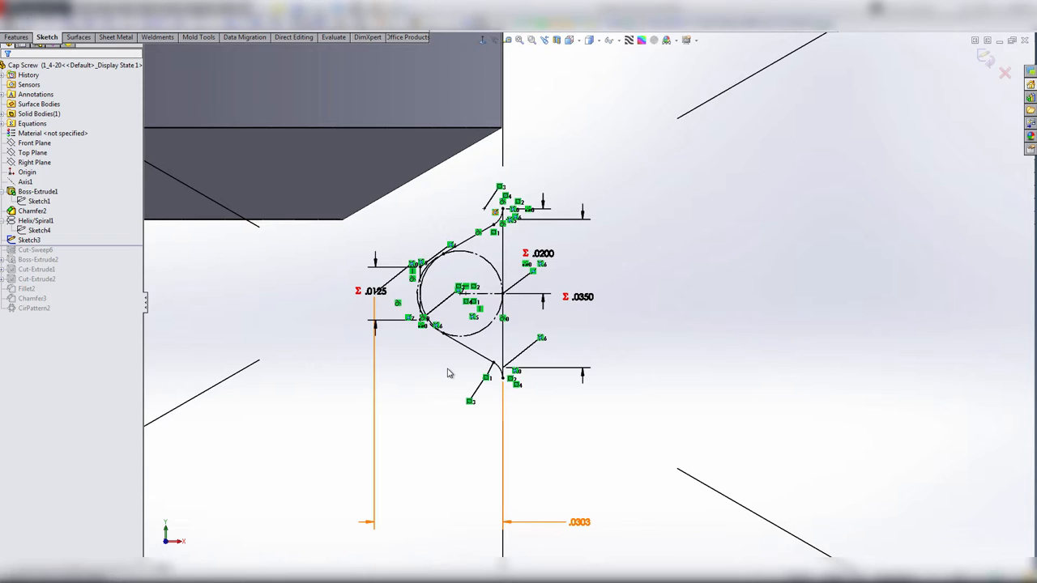
pyautogui.moveTo(503, 111)
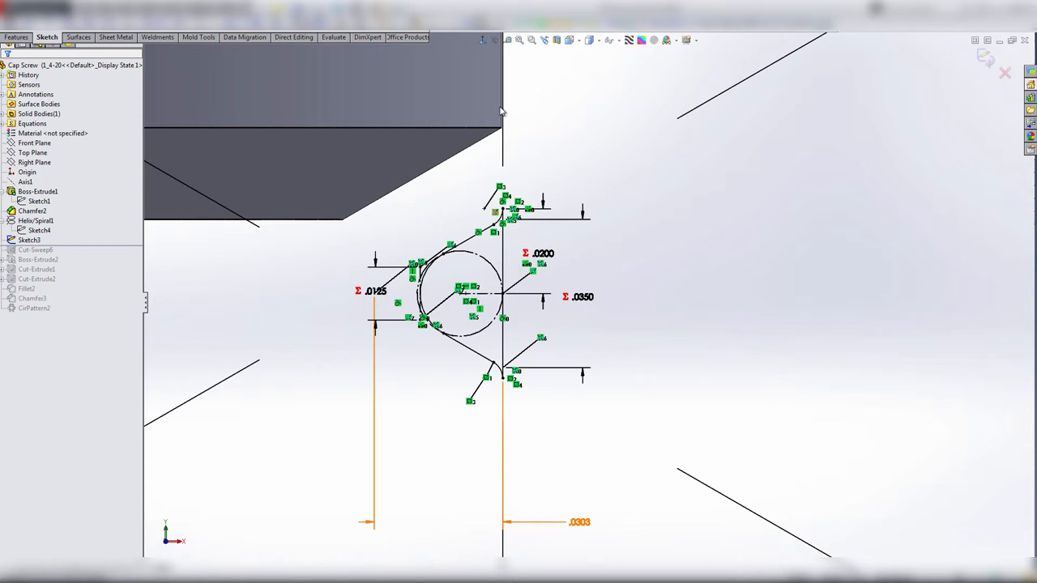
pyautogui.moveTo(477, 110)
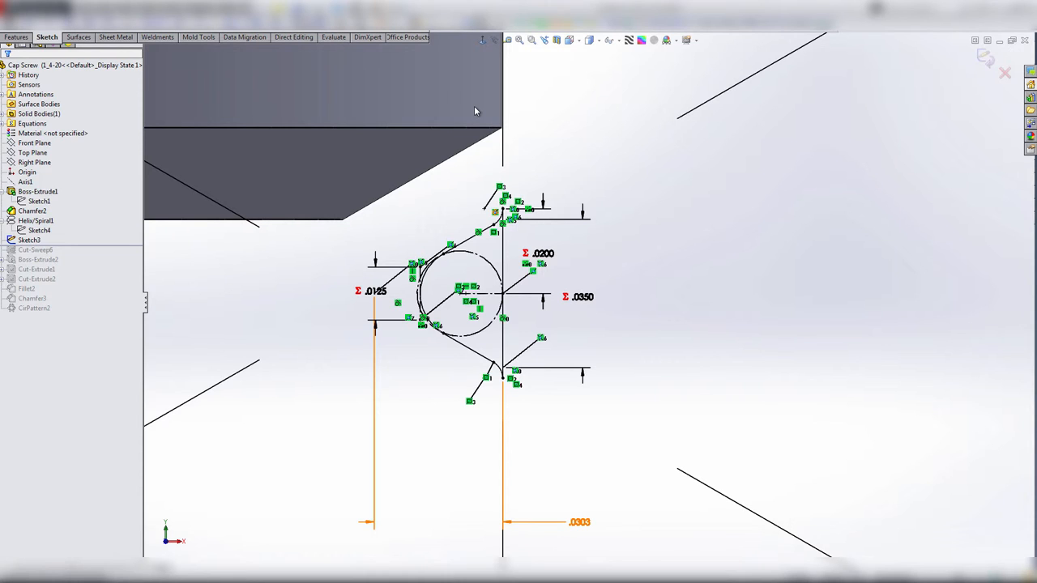
pyautogui.moveTo(376, 300)
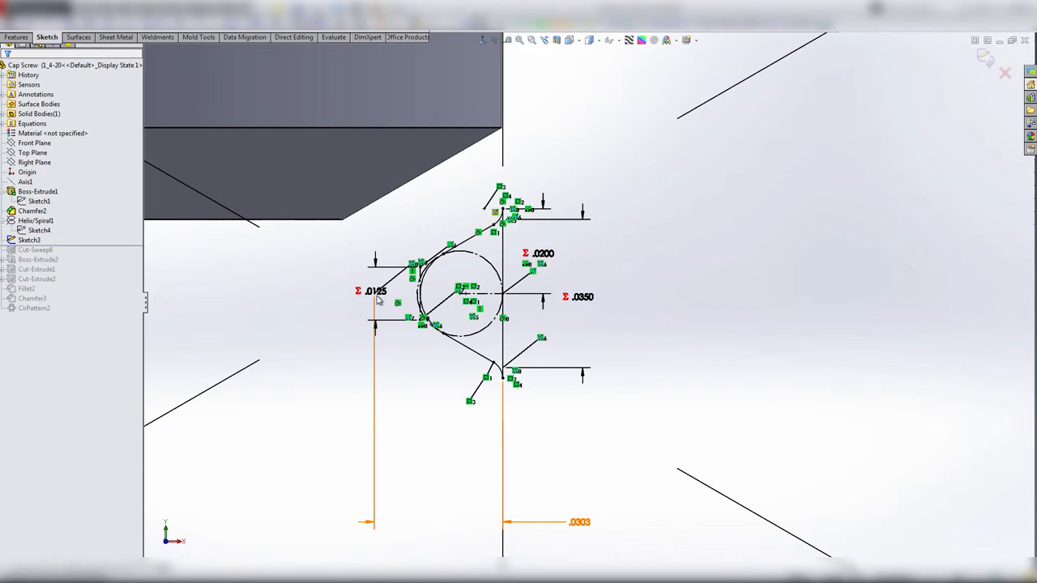
pyautogui.moveTo(431, 328)
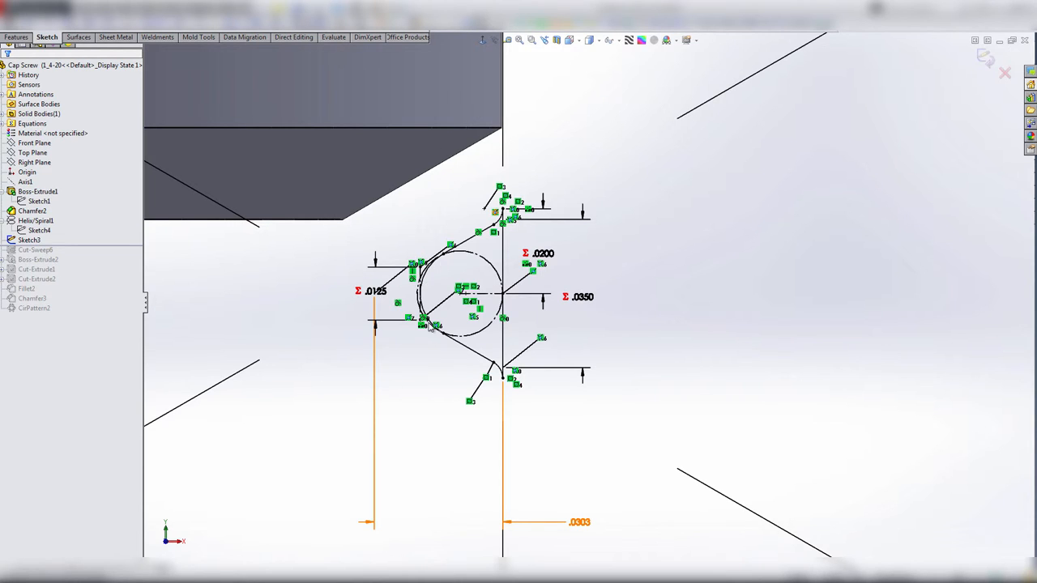
pyautogui.moveTo(387, 293)
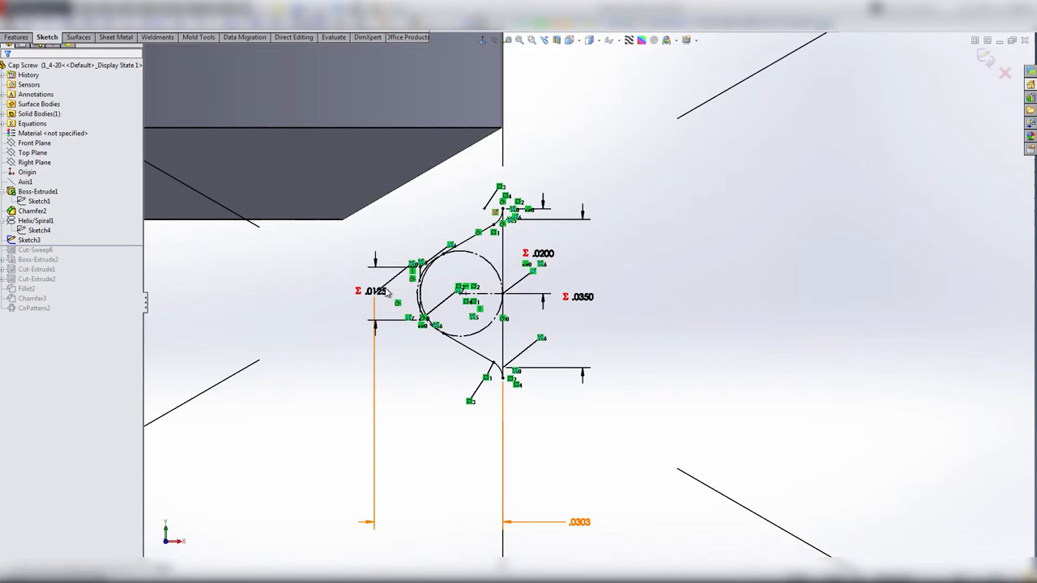
# - Set the .0125 profile dimension to the equation =(1/"TPI")*.25
pyautogui.doubleClick(373, 292)
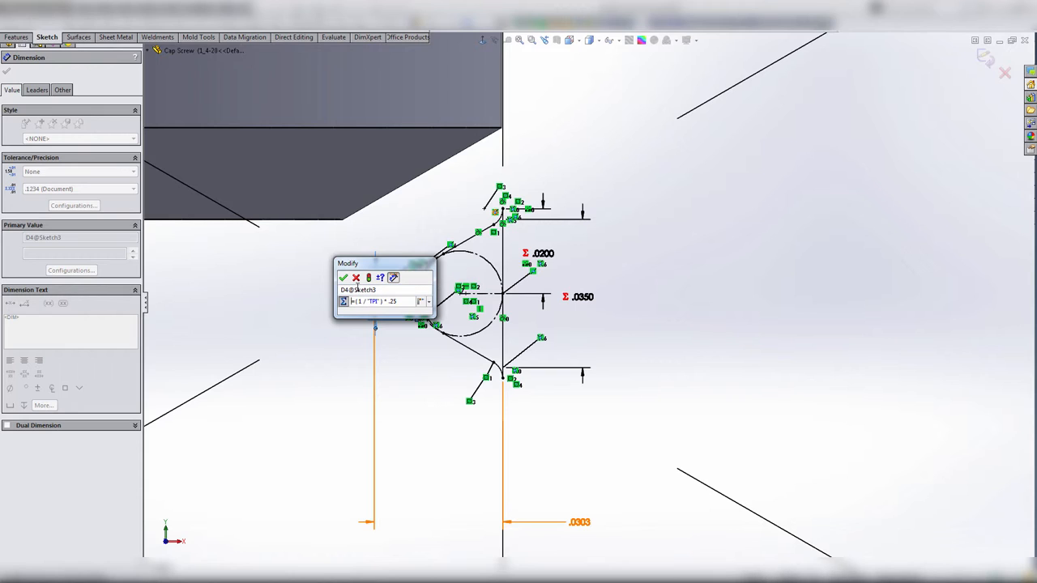
pyautogui.moveTo(357, 277)
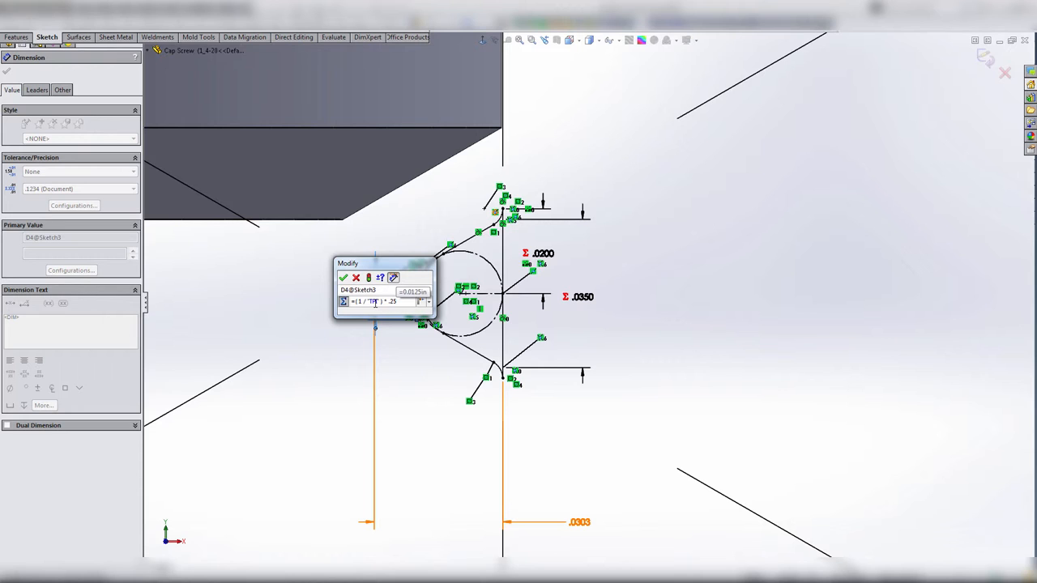
pyautogui.click(343, 279)
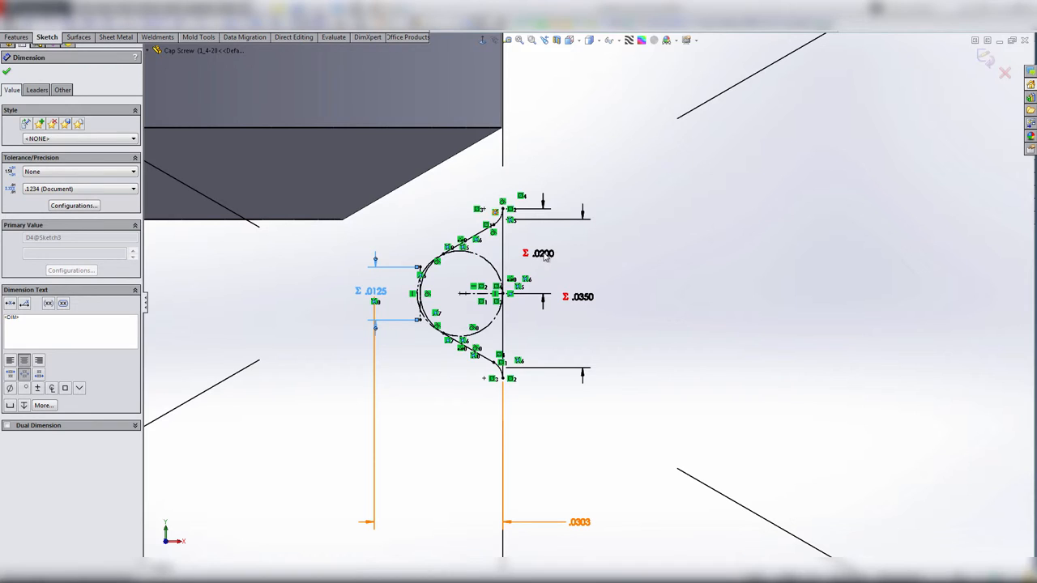
pyautogui.moveTo(543, 252)
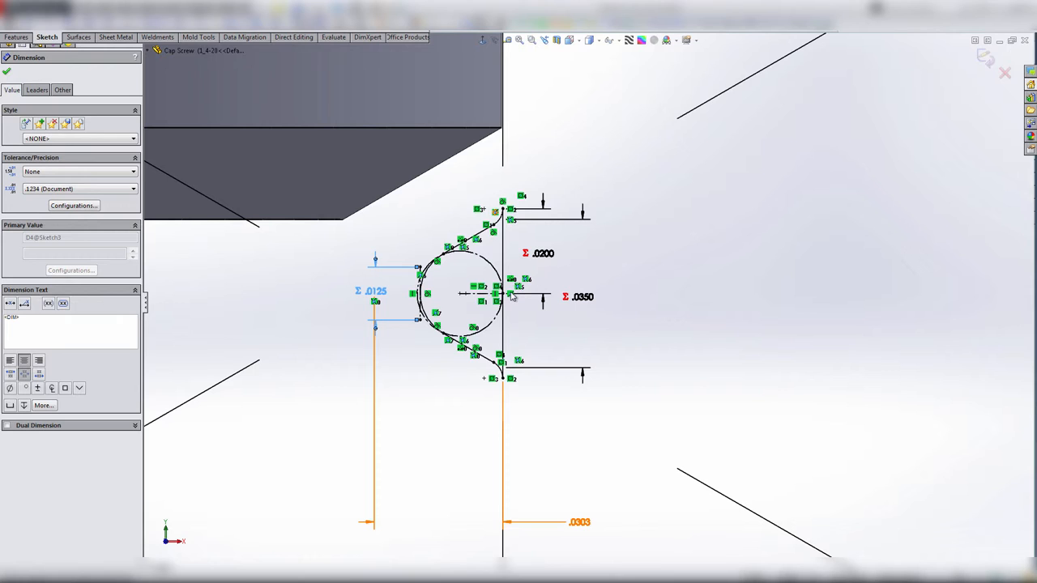
pyautogui.moveTo(532, 227)
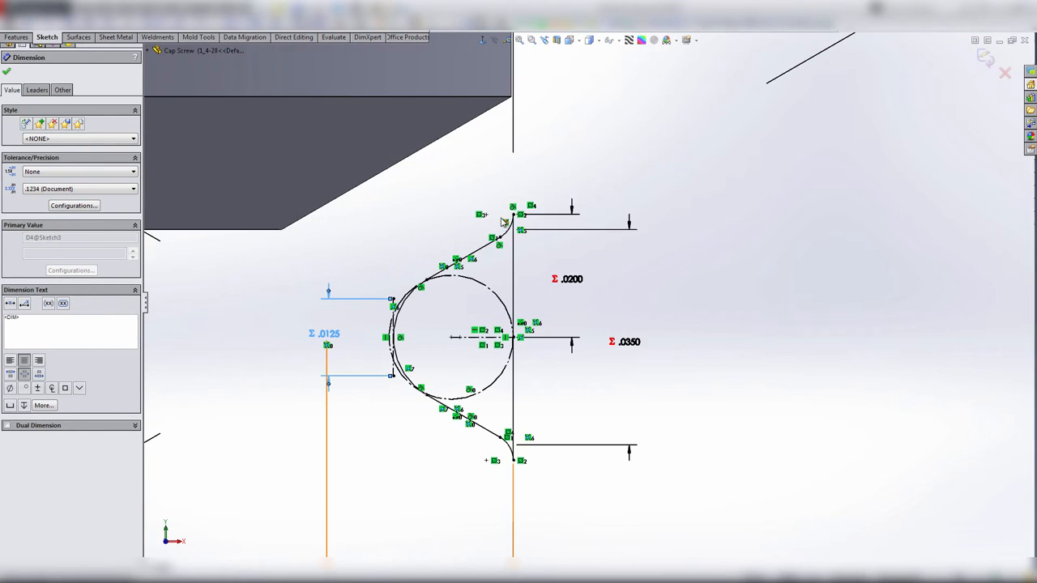
pyautogui.moveTo(569, 285)
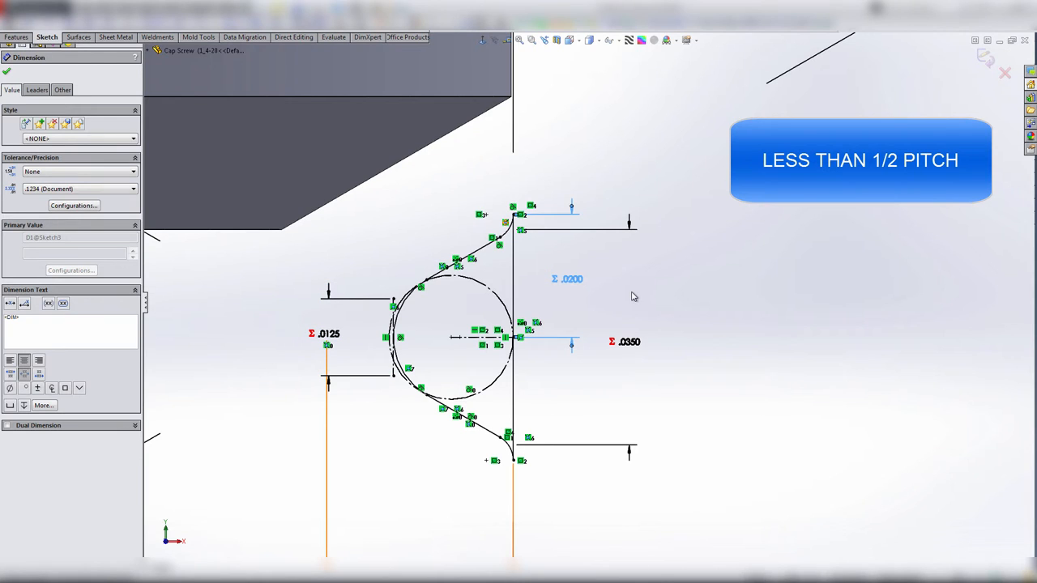
pyautogui.click(629, 340)
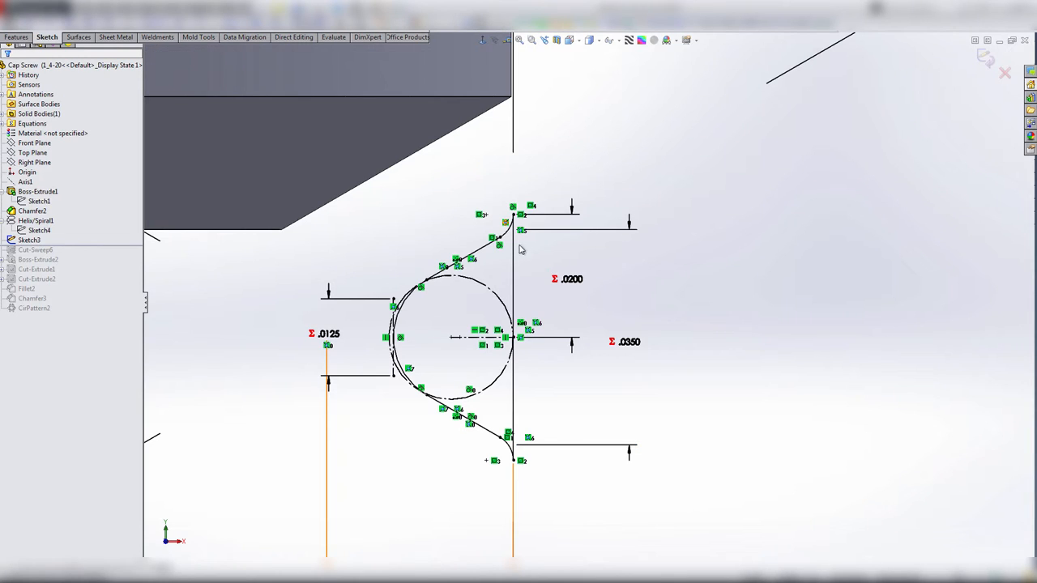
pyautogui.moveTo(509, 233)
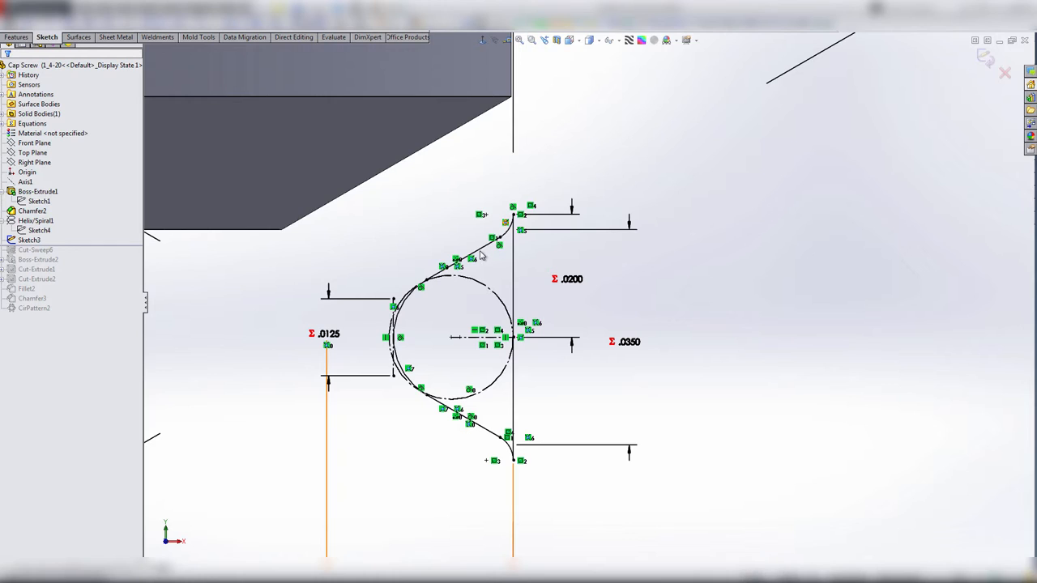
pyautogui.moveTo(512, 243)
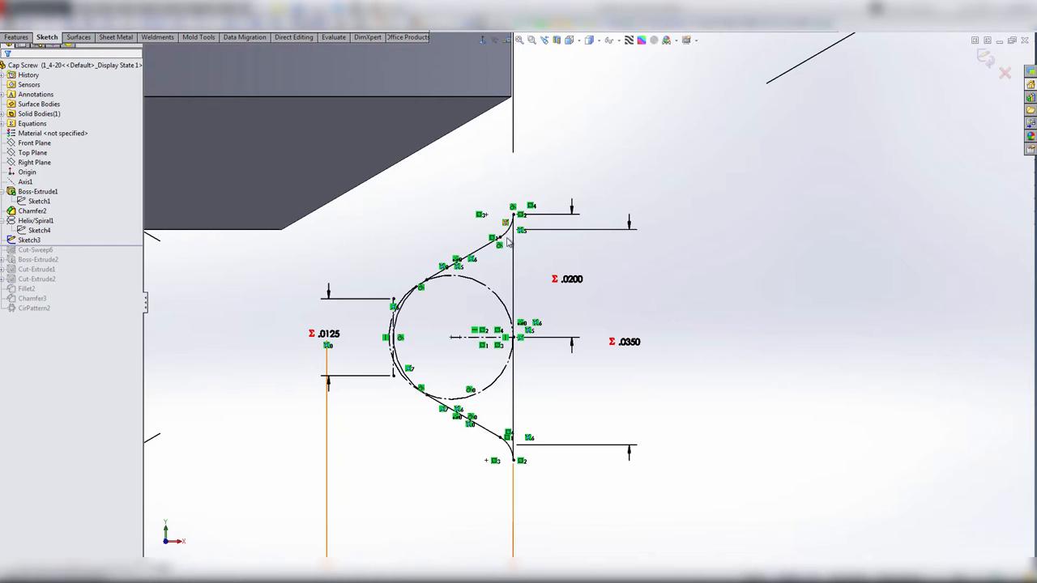
pyautogui.moveTo(639, 339)
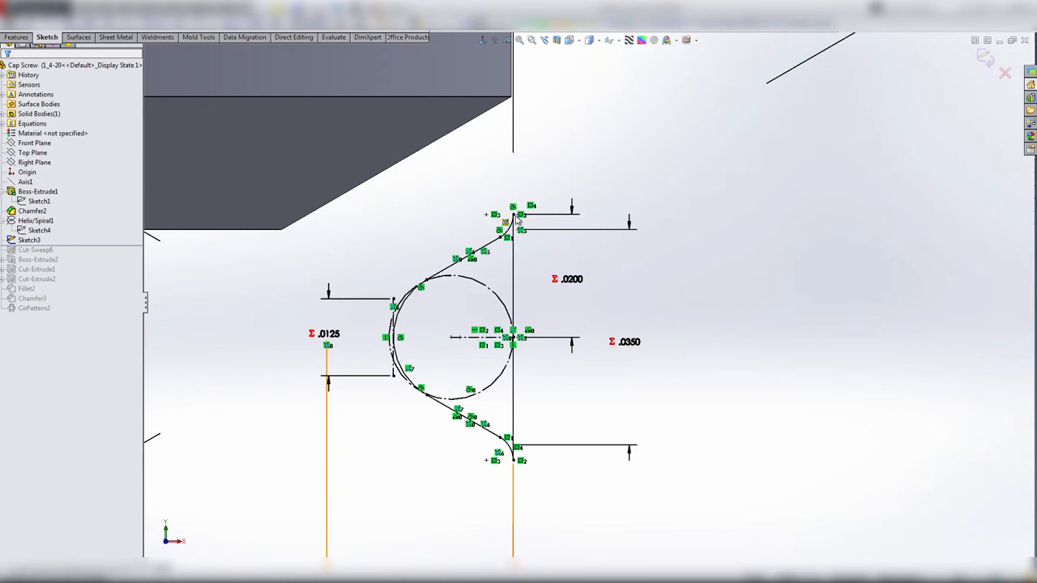
pyautogui.moveTo(567, 282)
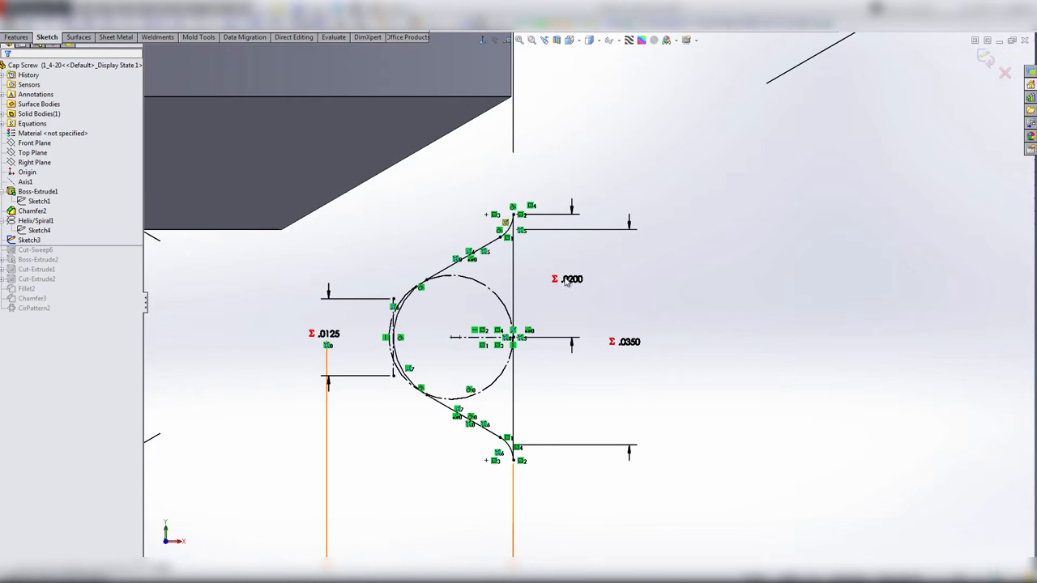
pyautogui.moveTo(571, 282)
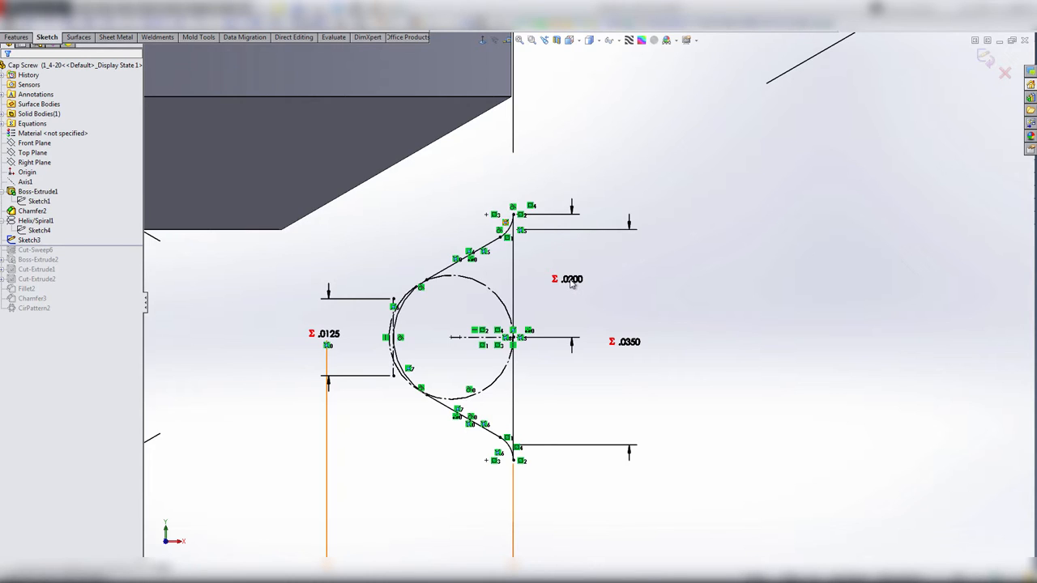
pyautogui.moveTo(632, 350)
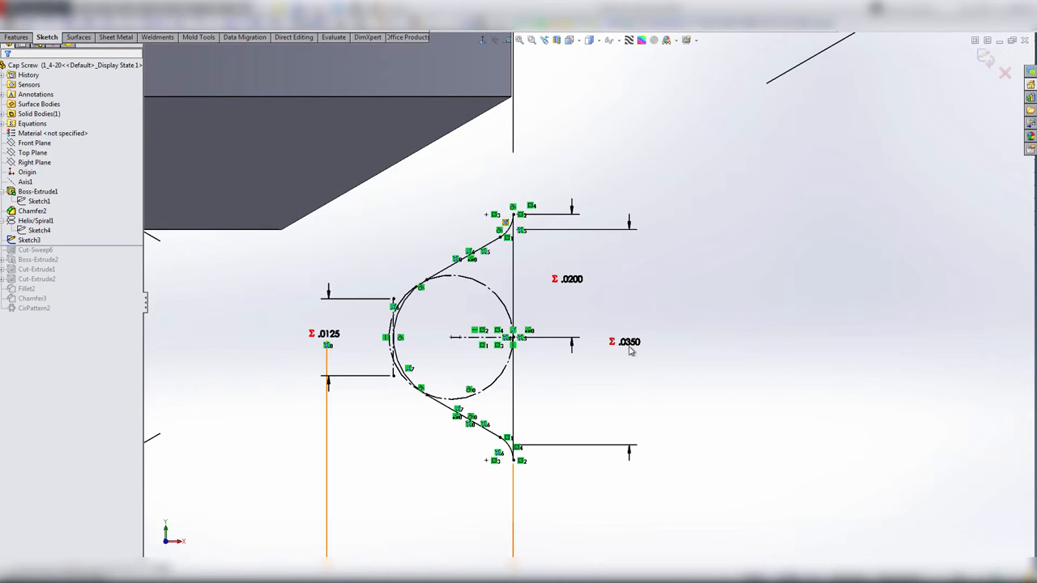
pyautogui.moveTo(578, 287)
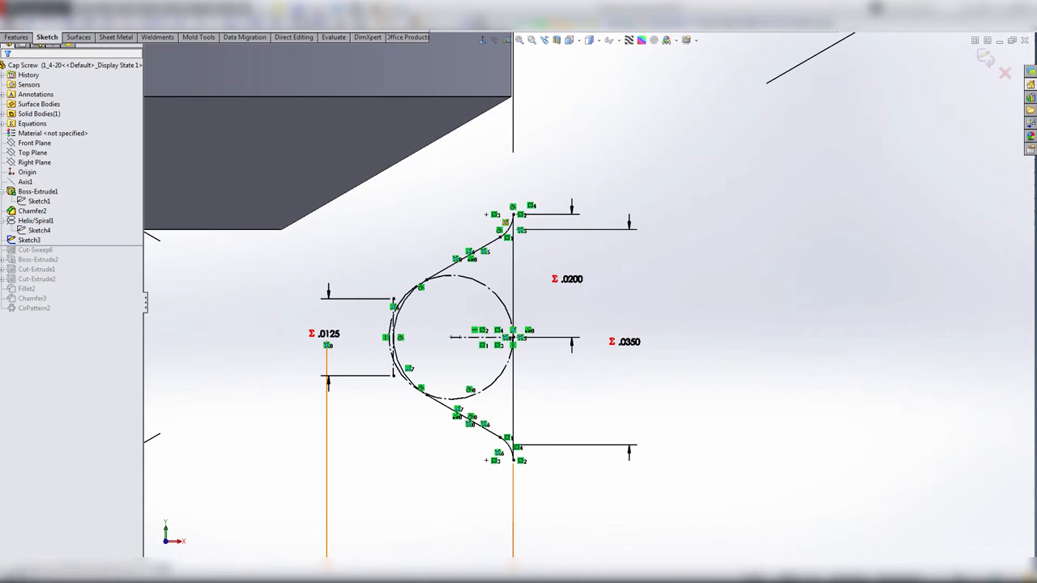
# - Verify the .0350 and .0200 thread-profile dimensions are equation-driven and leave them unchanged
pyautogui.doubleClick(567, 279)
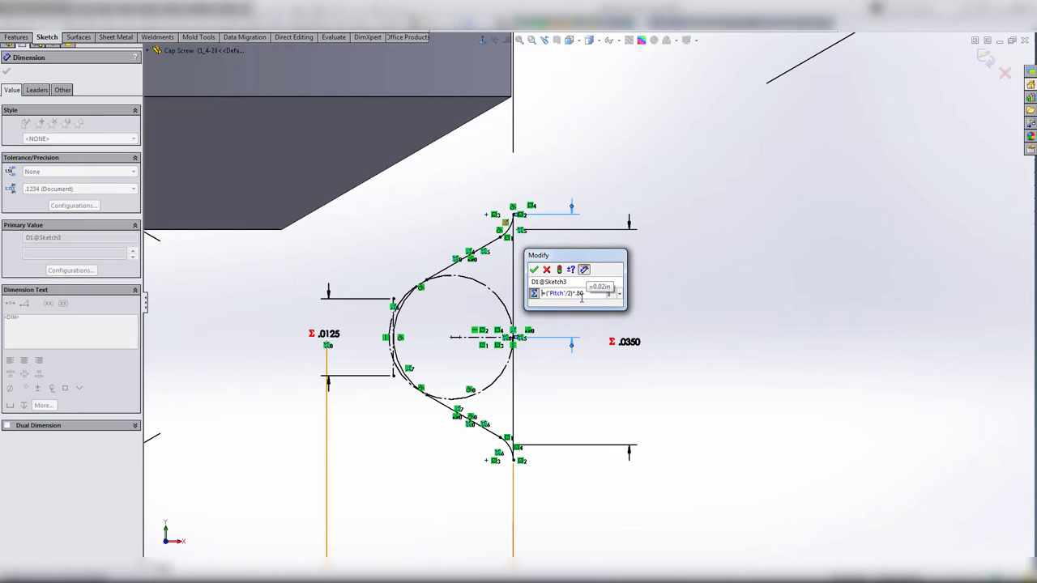
pyautogui.moveTo(535, 269)
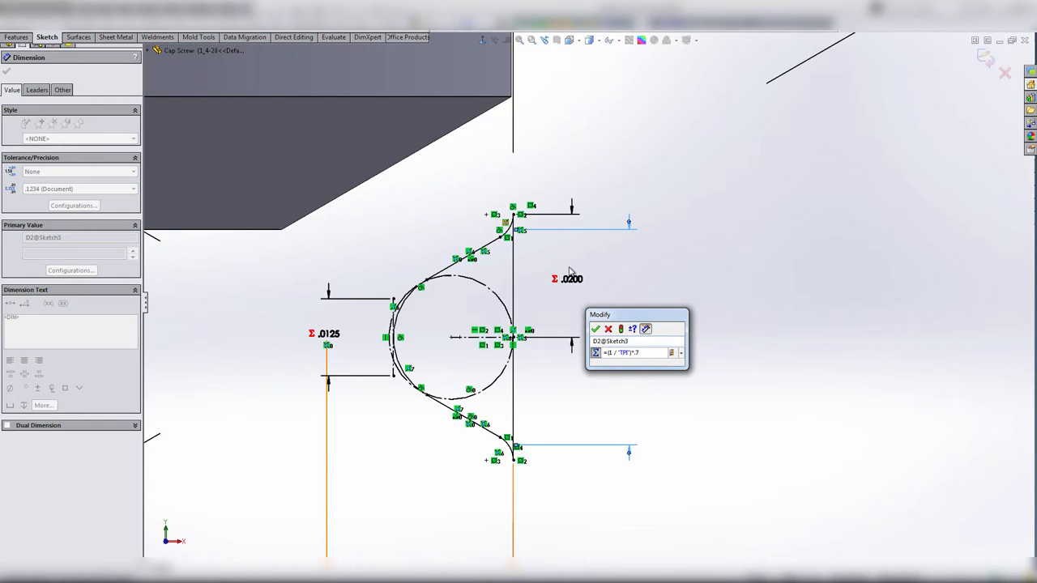
pyautogui.moveTo(596, 328)
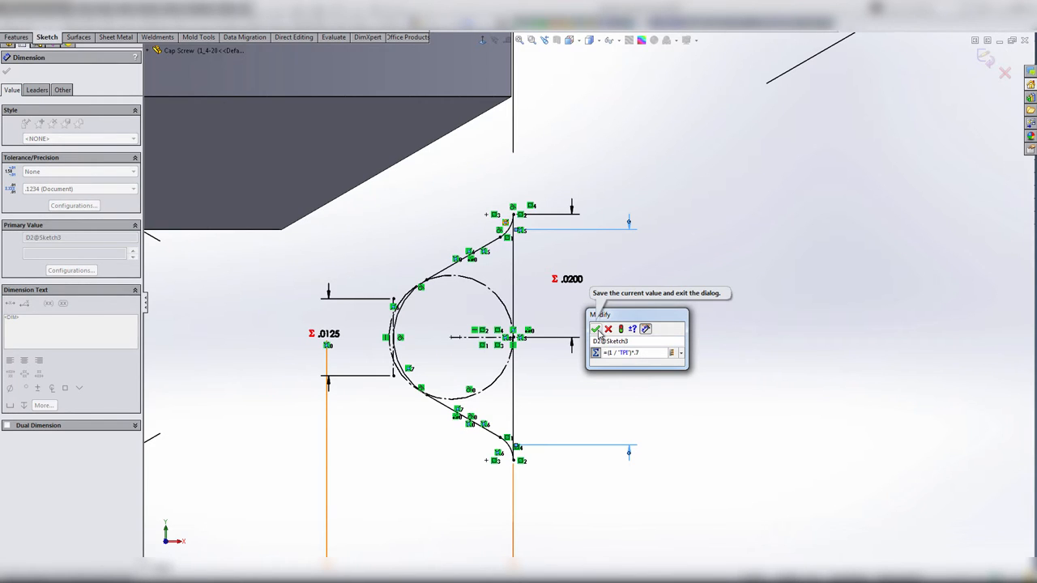
pyautogui.click(596, 329)
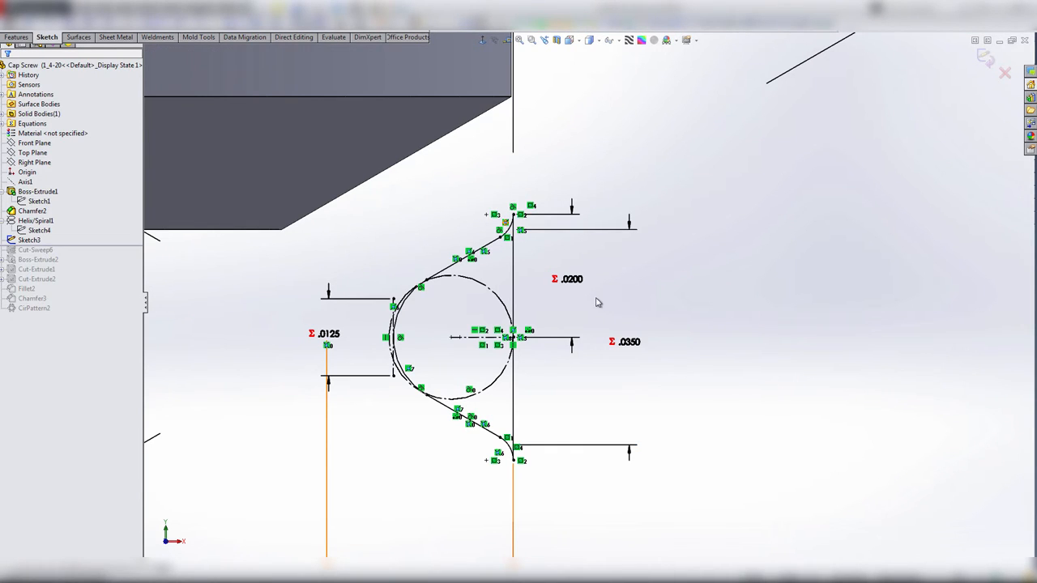
pyautogui.moveTo(580, 292)
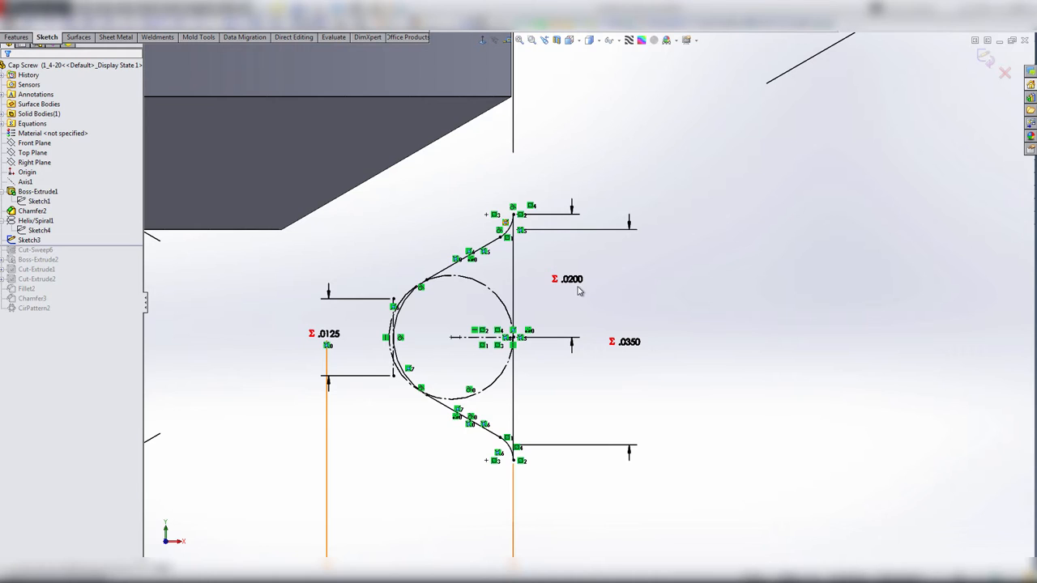
pyautogui.moveTo(574, 282)
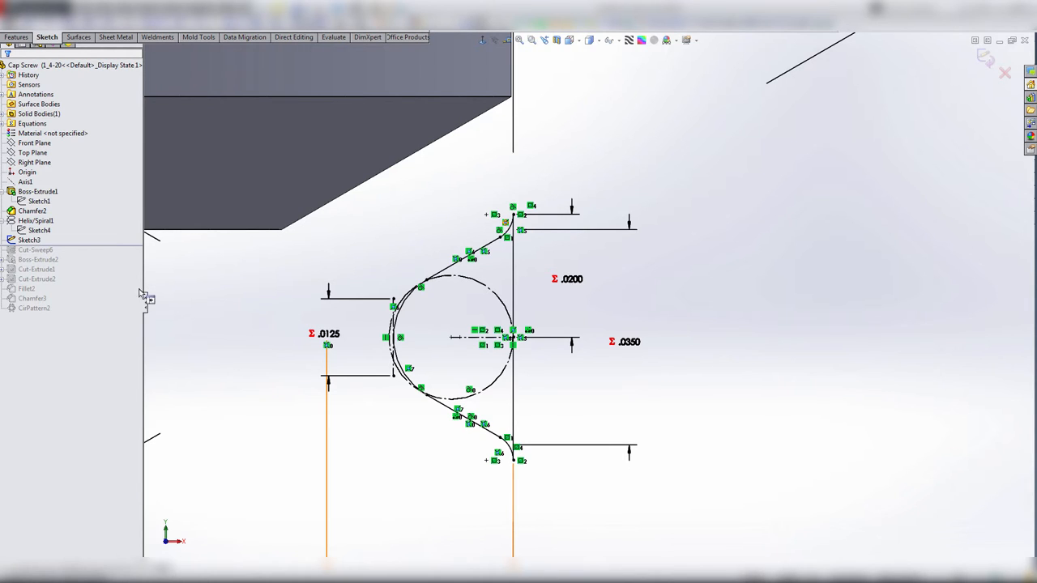
pyautogui.moveTo(78, 252)
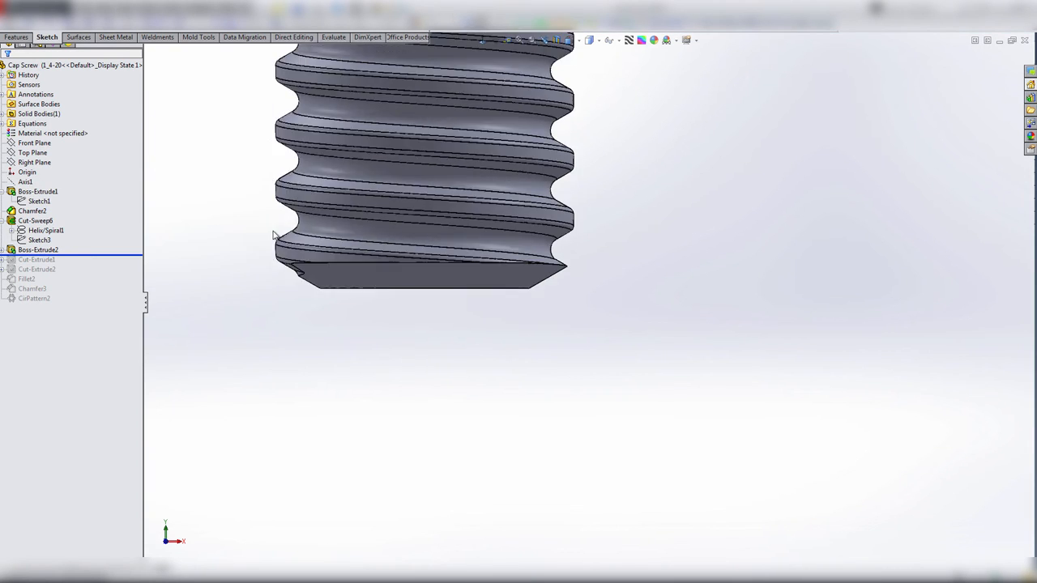
# - Roll forward past Cut-Extrude1 to add the hex head's chamfered top corners, then deselect
pyautogui.scroll(-3)
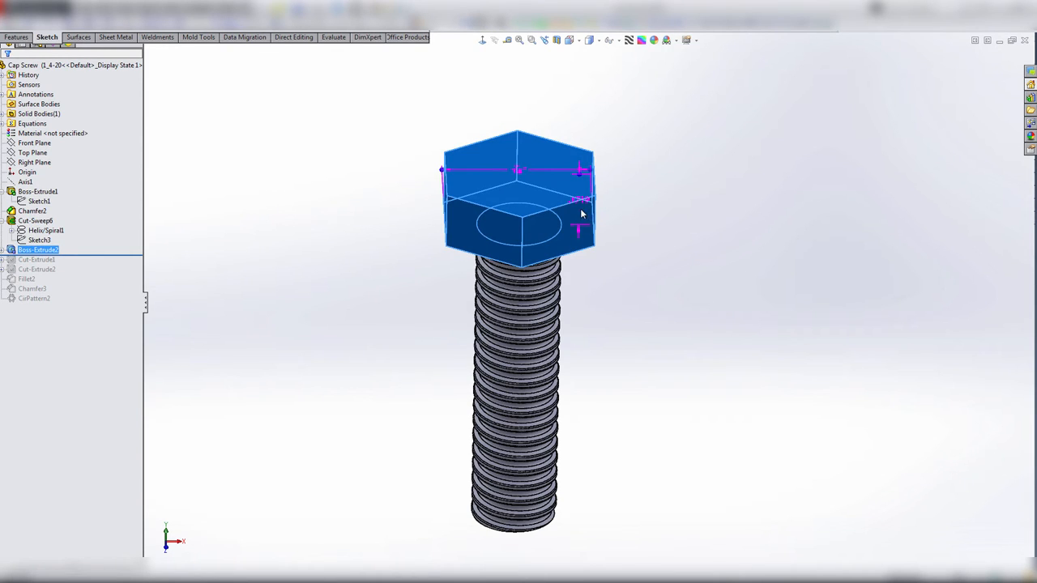
pyautogui.moveTo(519, 169)
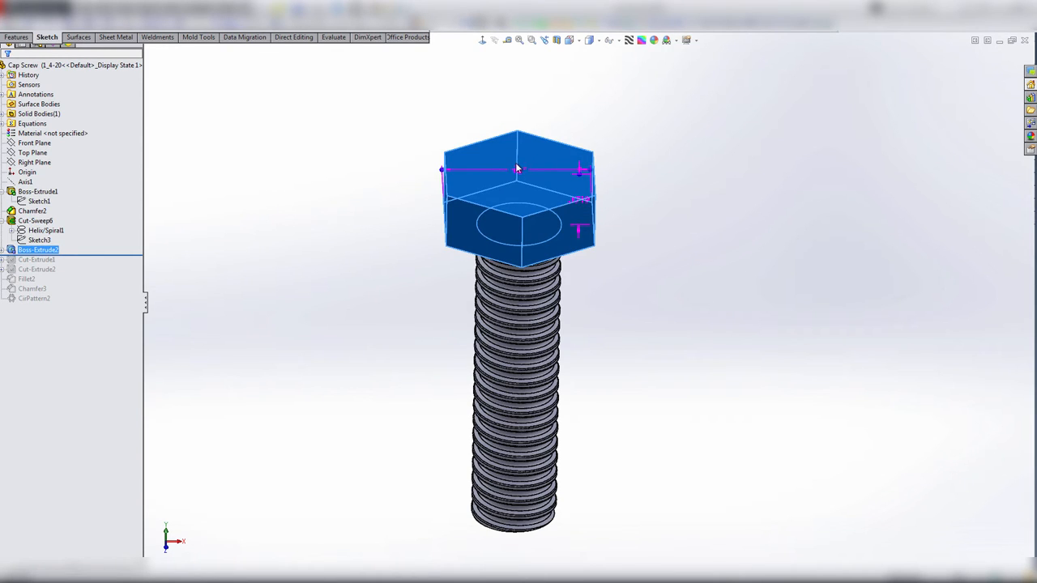
pyautogui.moveTo(171, 380)
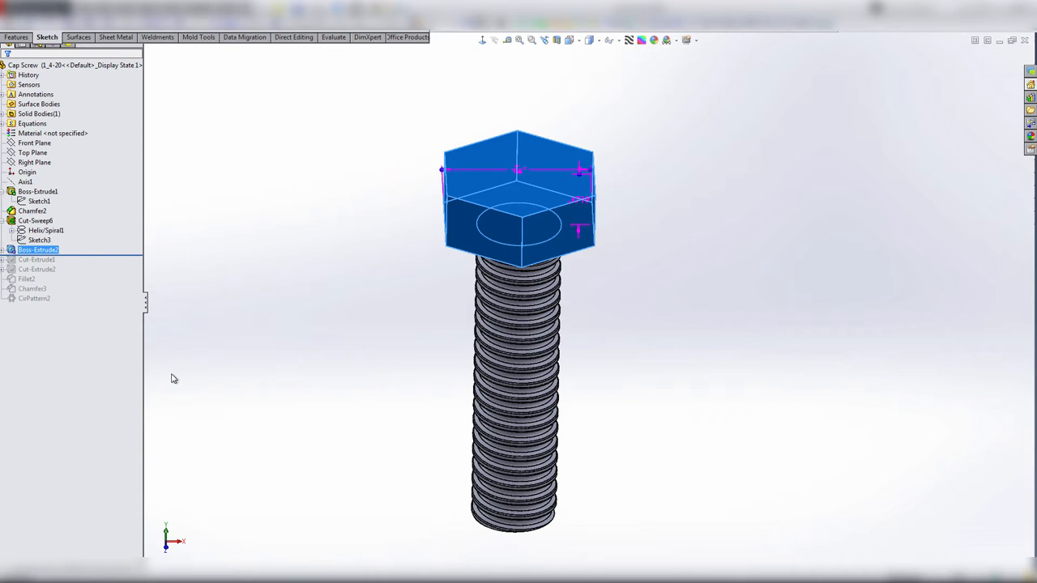
pyautogui.moveTo(65, 99)
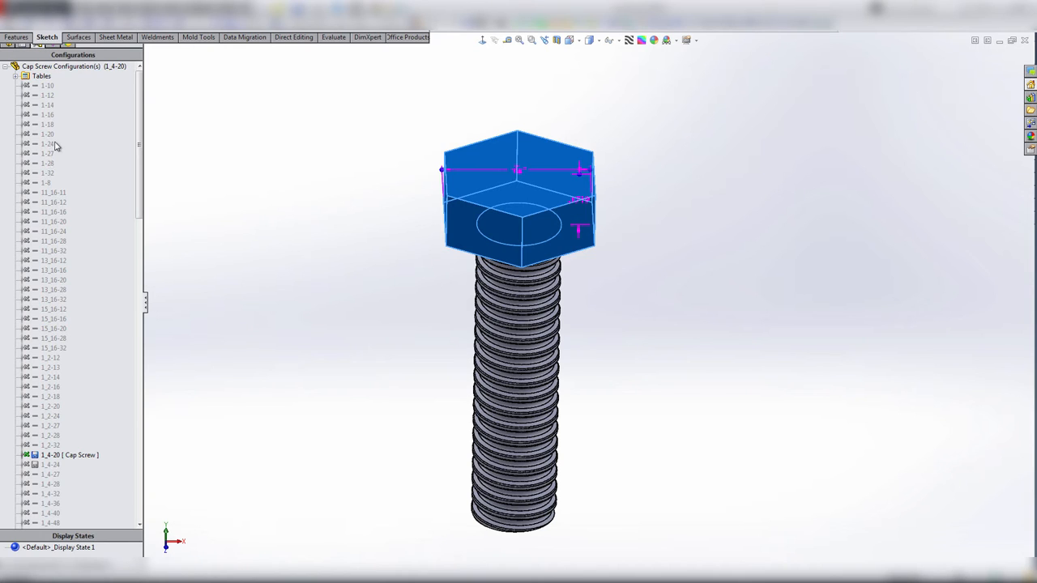
pyautogui.moveTo(13, 65)
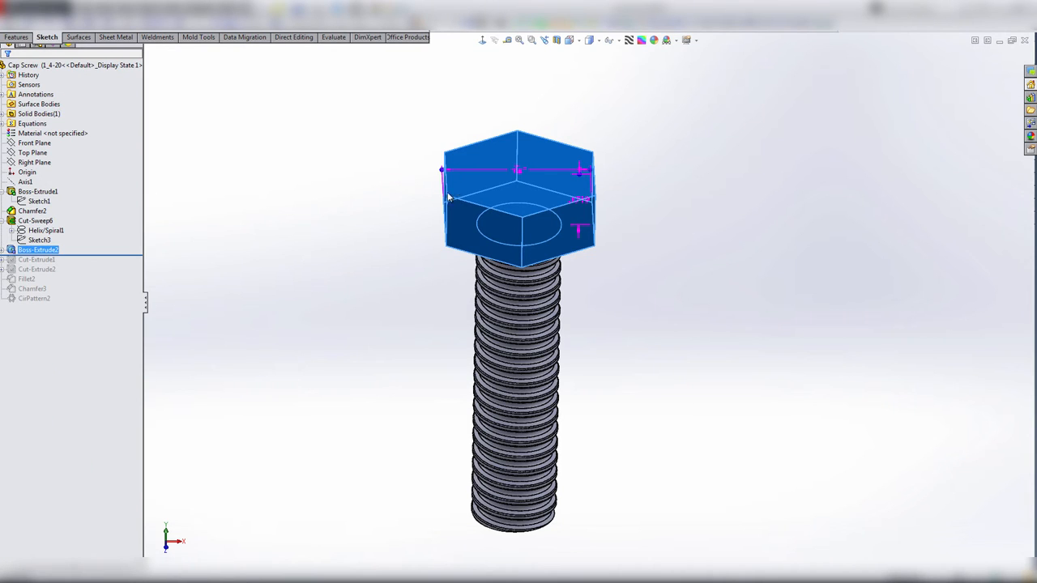
pyautogui.moveTo(87, 259)
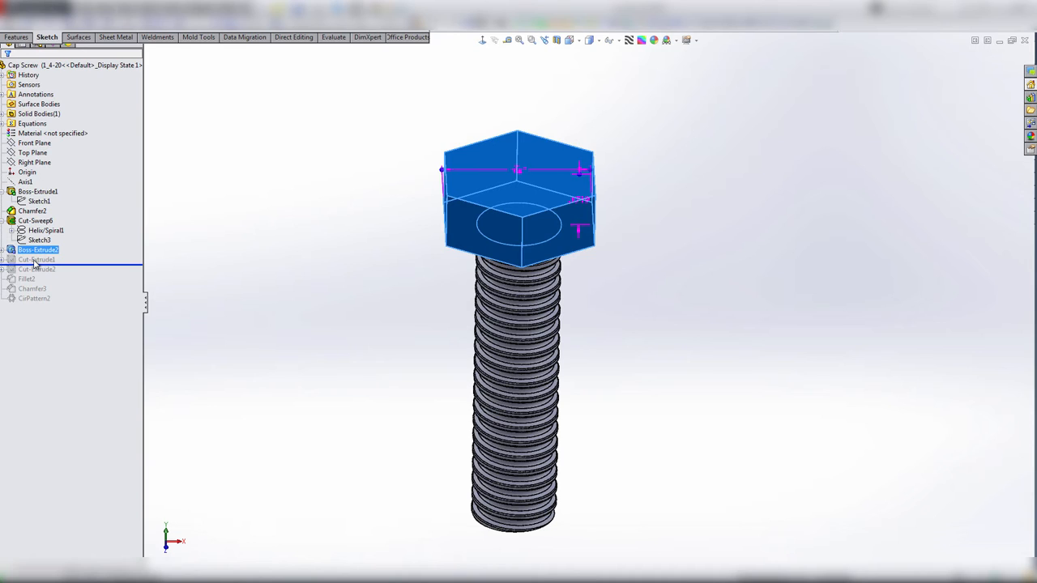
pyautogui.click(36, 259)
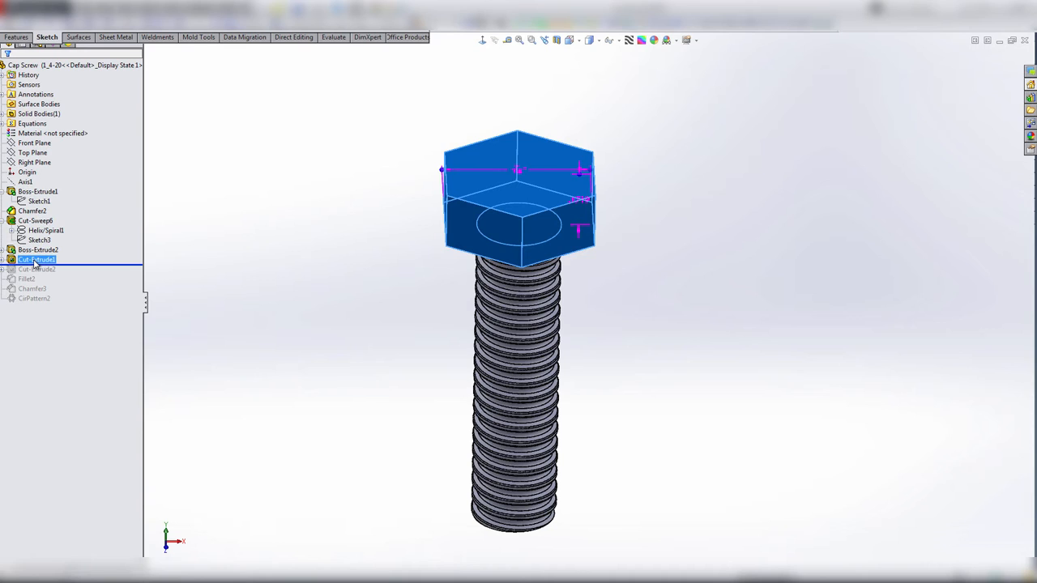
pyautogui.moveTo(193, 238)
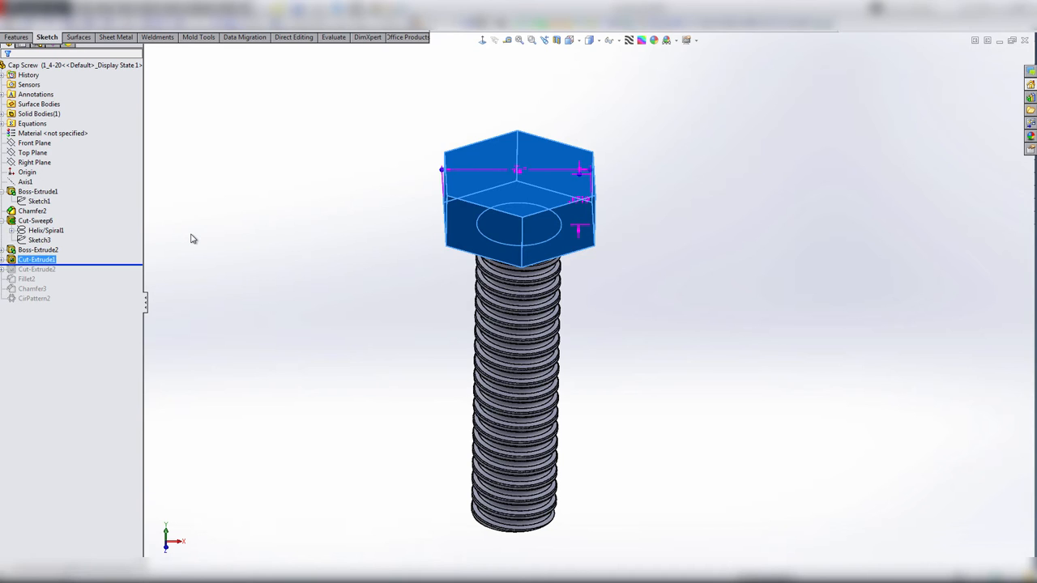
pyautogui.click(35, 269)
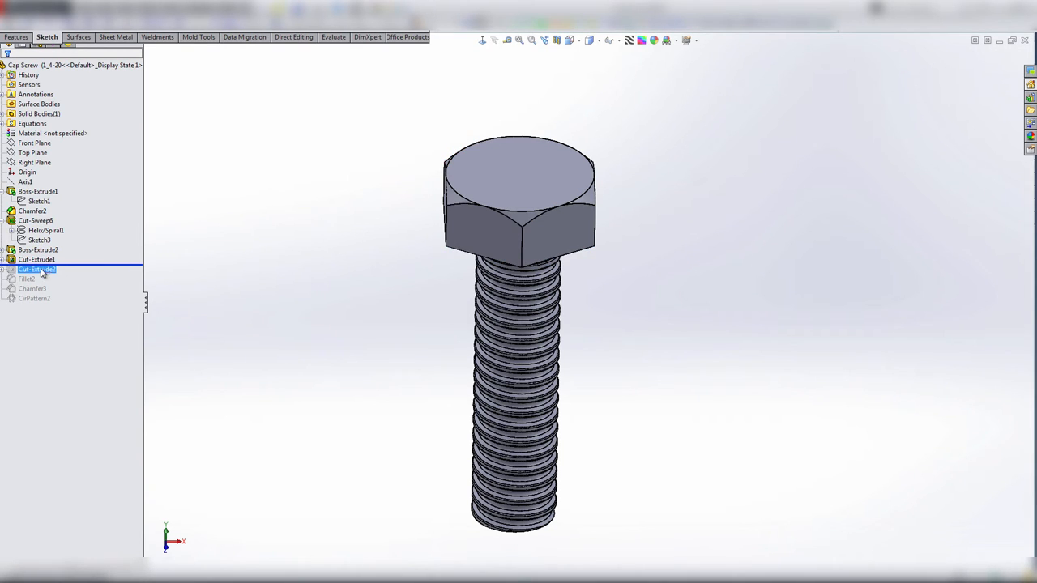
pyautogui.click(35, 259)
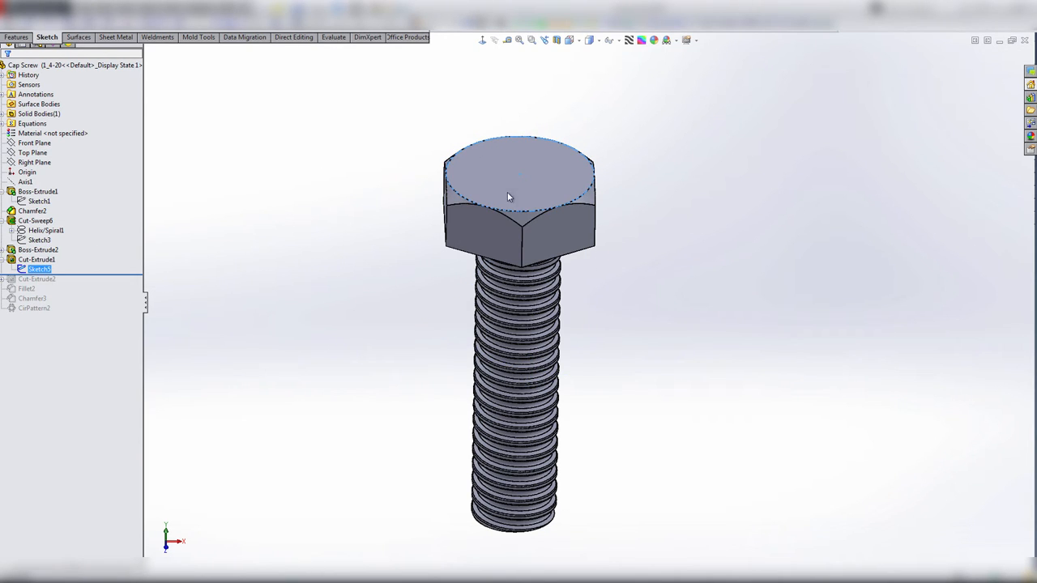
pyautogui.click(36, 259)
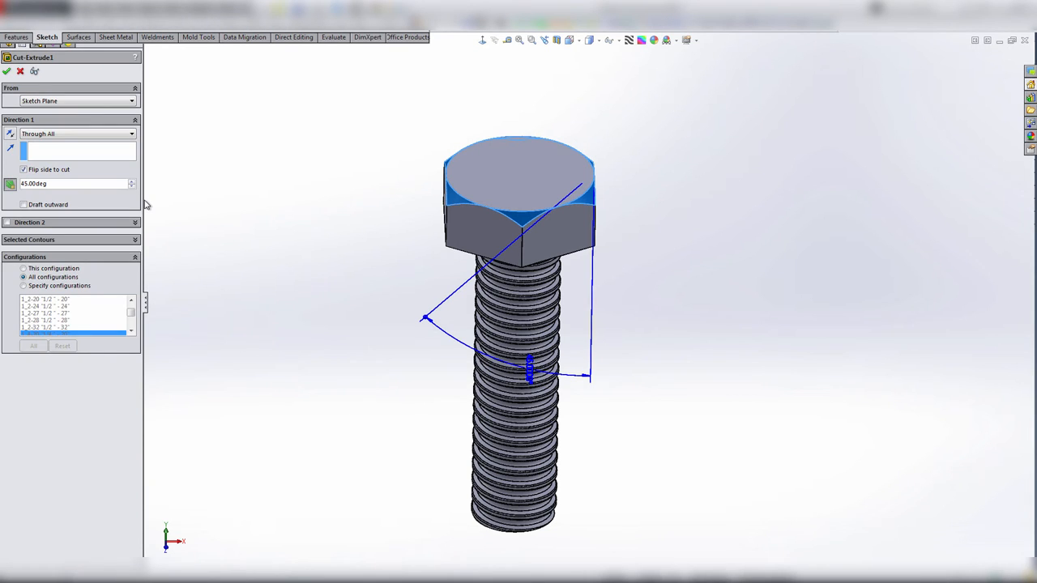
pyautogui.moveTo(214, 170)
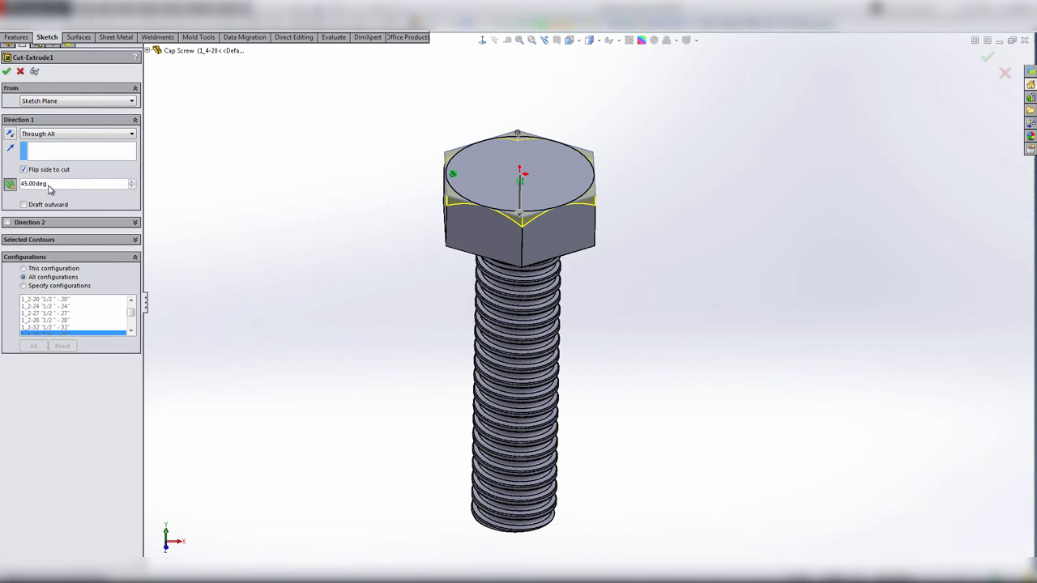
pyautogui.moveTo(49, 185)
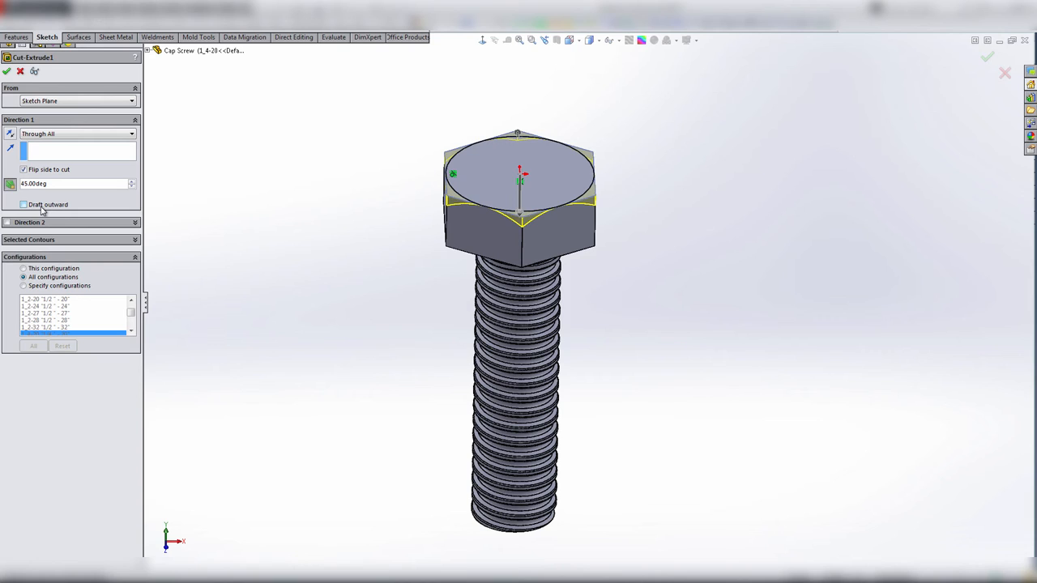
pyautogui.moveTo(13, 88)
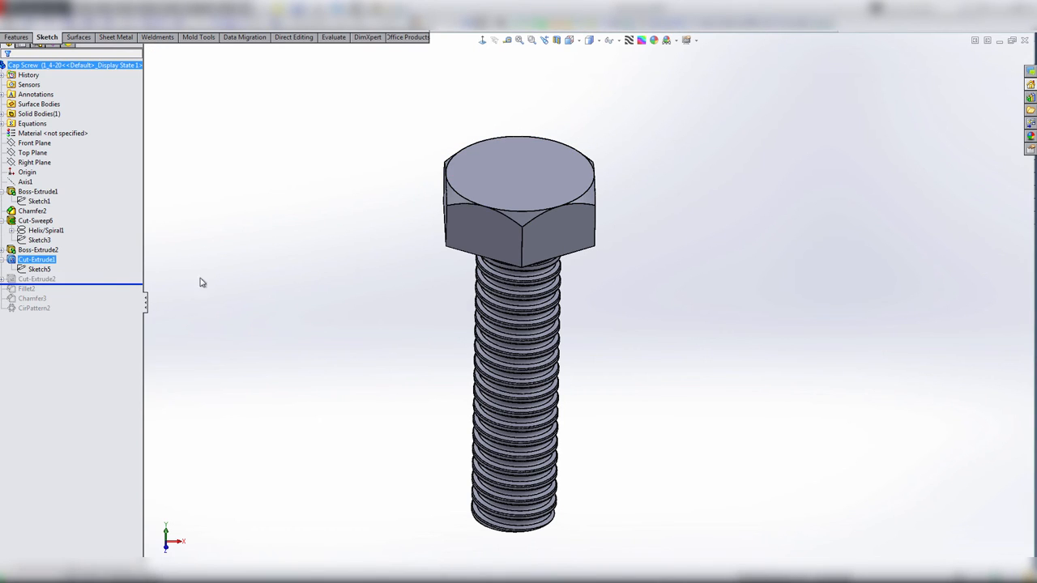
pyautogui.moveTo(350, 269)
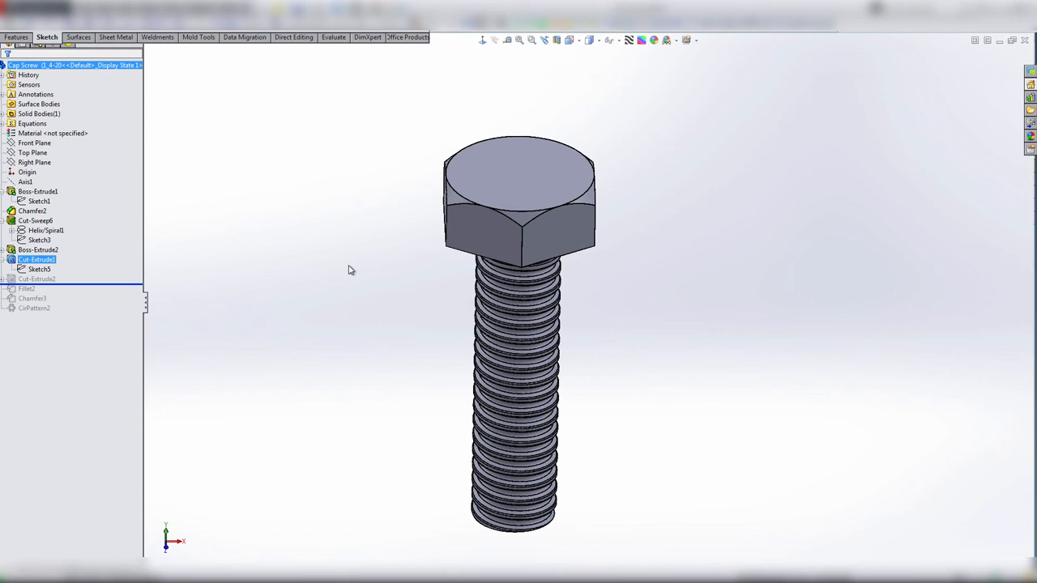
pyautogui.moveTo(354, 269)
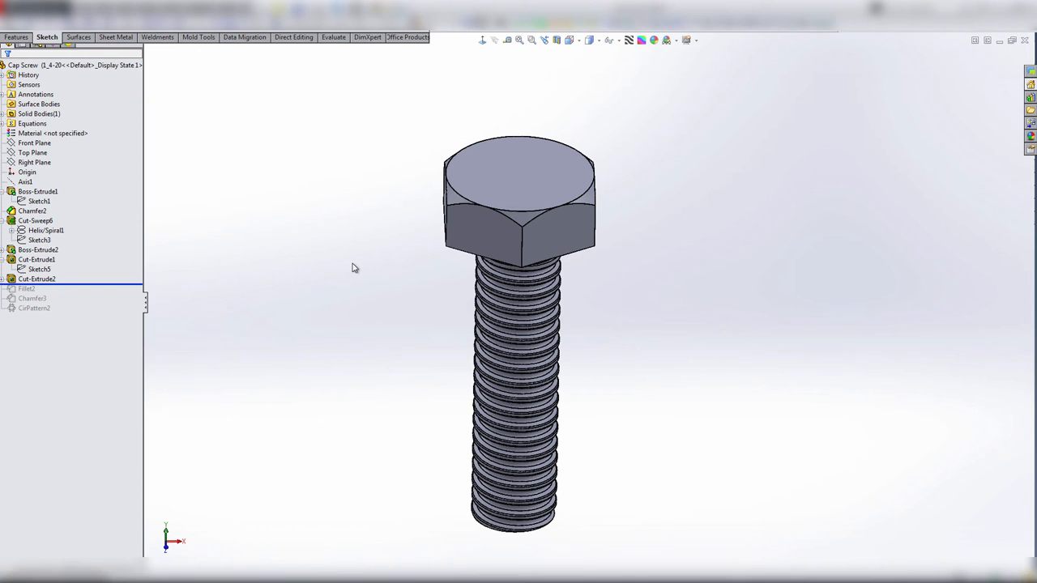
# - Roll forward past Cut-Extrude2 to add the bearing shoulder cut and show its sketch dimensions
pyautogui.click(36, 278)
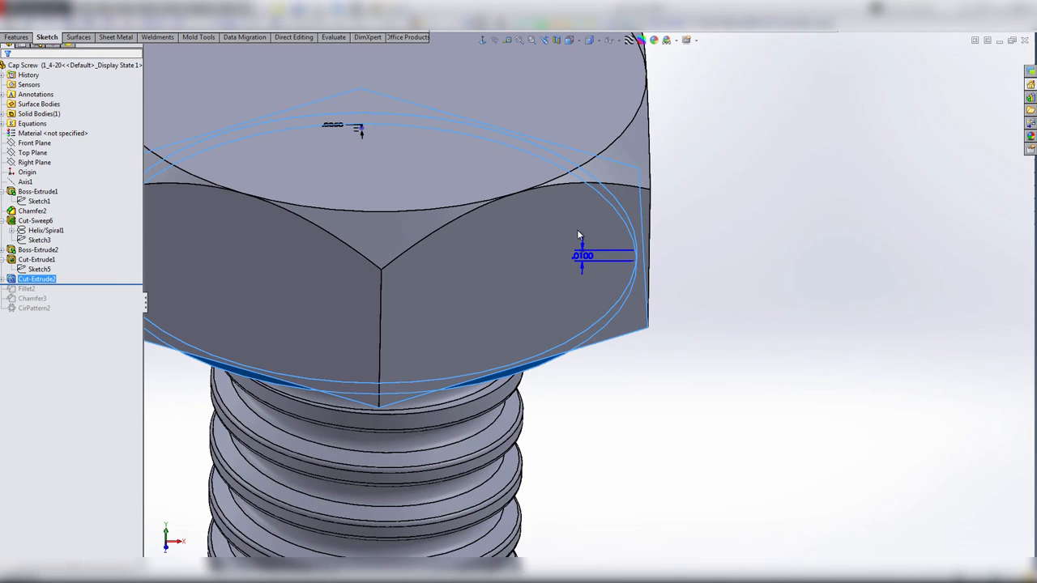
pyautogui.moveTo(462, 227)
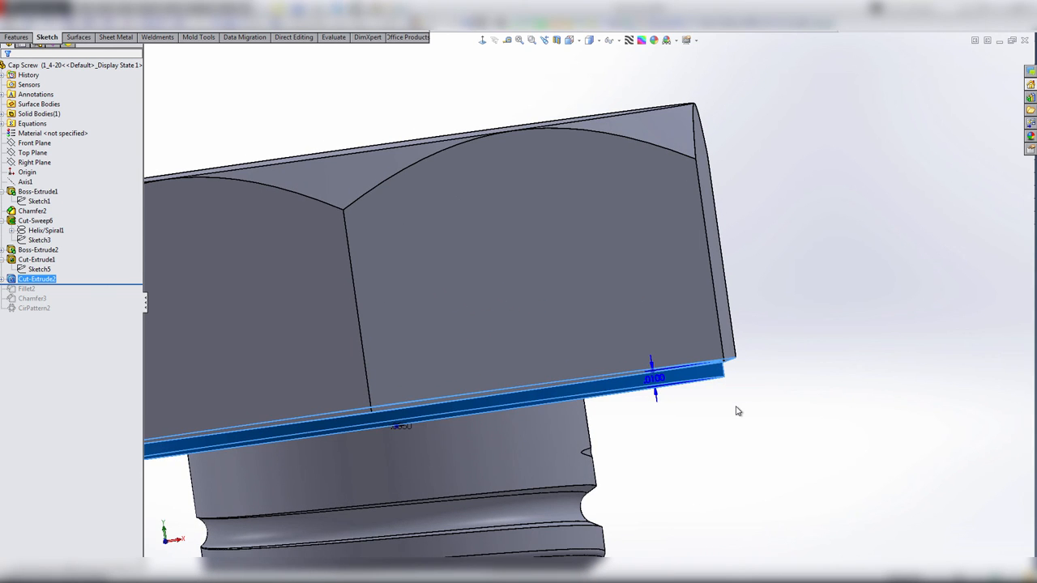
pyautogui.moveTo(713, 415)
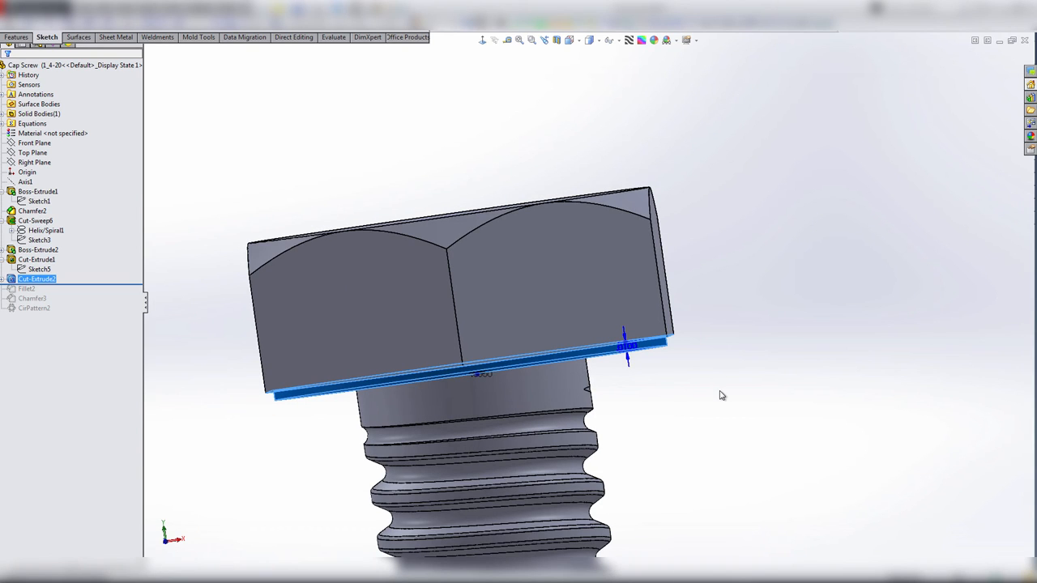
pyautogui.moveTo(259, 399)
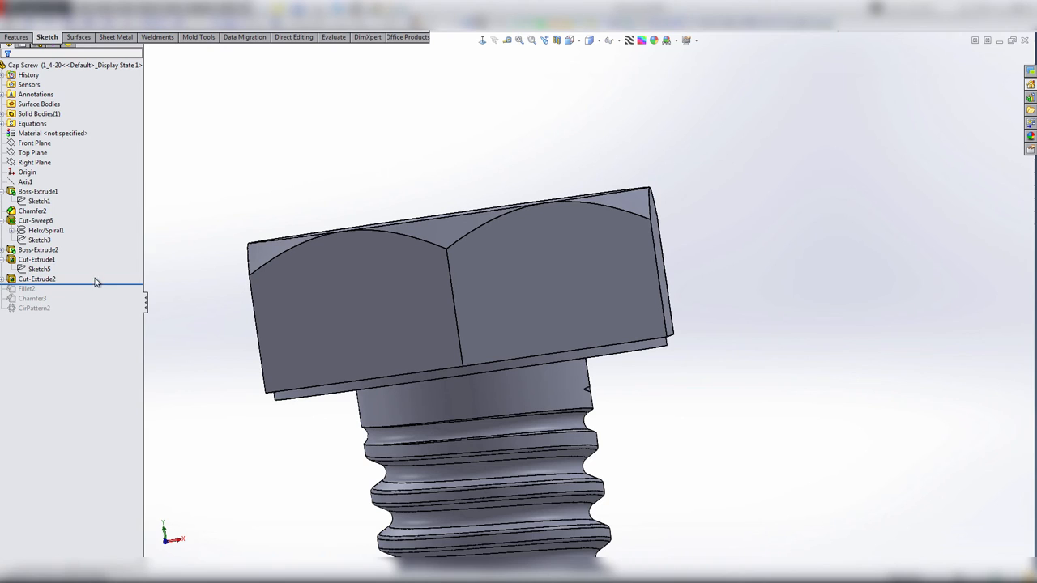
pyautogui.moveTo(89, 288)
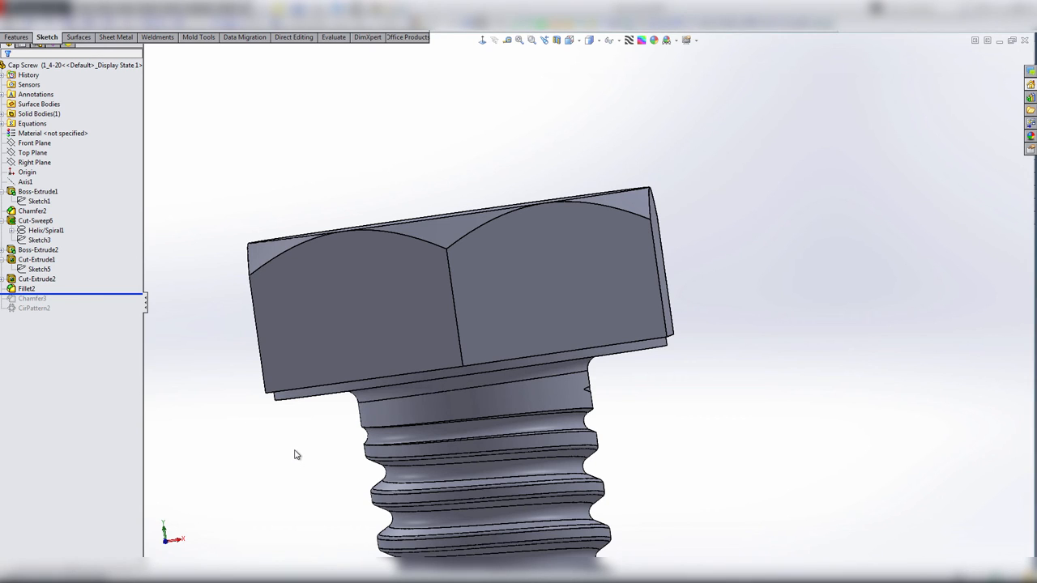
# - Inspect Fillet2 at the head-shank junction, then roll forward through Chamfer3 and CirPattern2
pyautogui.click(26, 289)
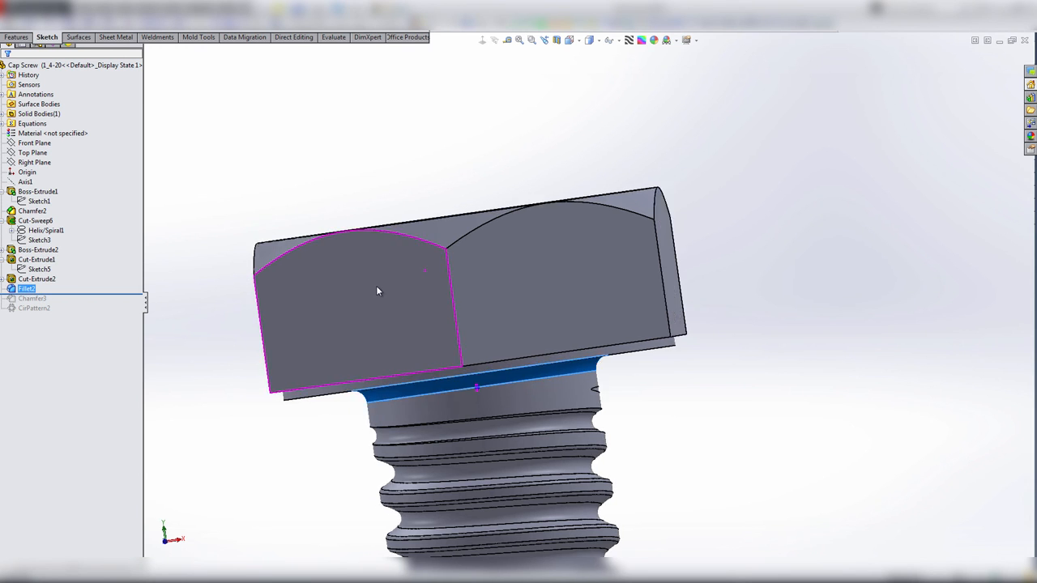
pyautogui.moveTo(376, 291); pyautogui.dragTo(289, 298)
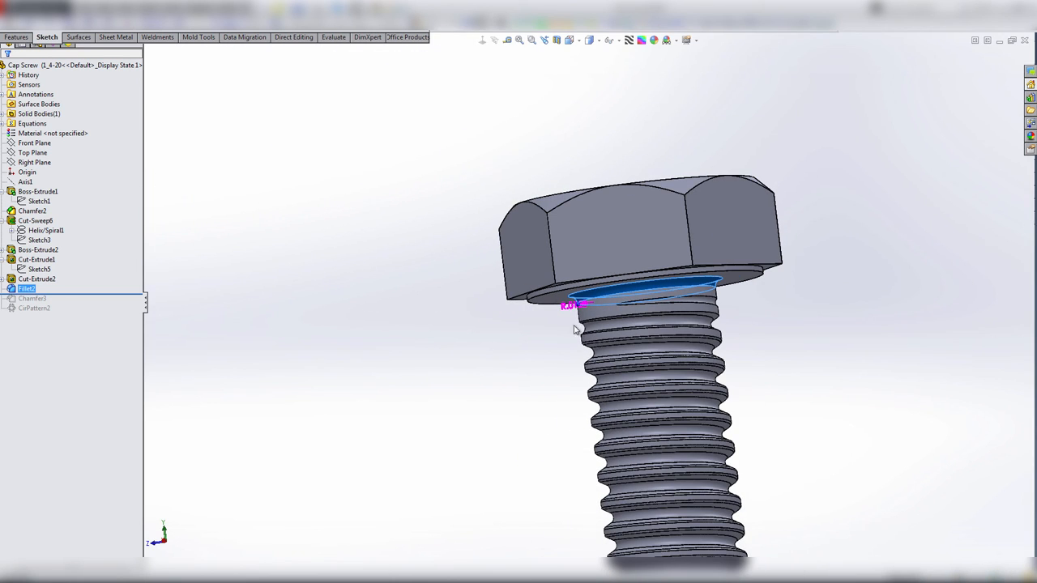
pyautogui.moveTo(851, 290)
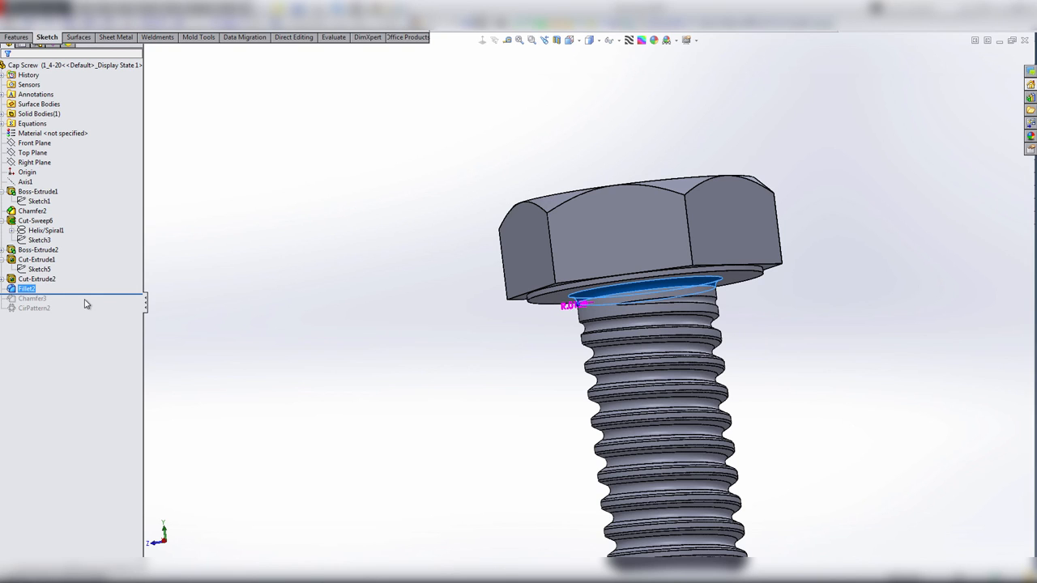
pyautogui.moveTo(55, 298)
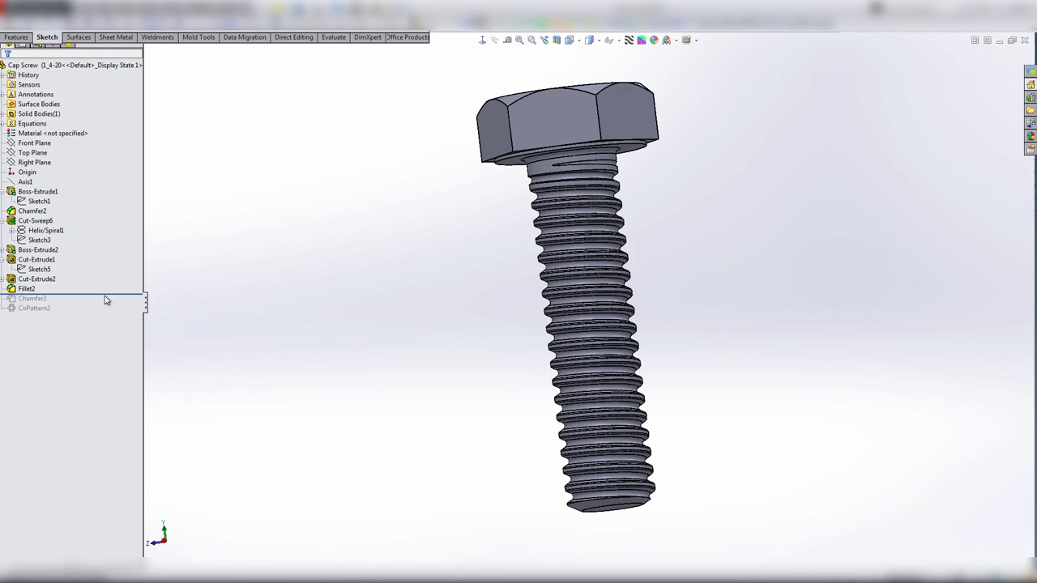
pyautogui.click(32, 298)
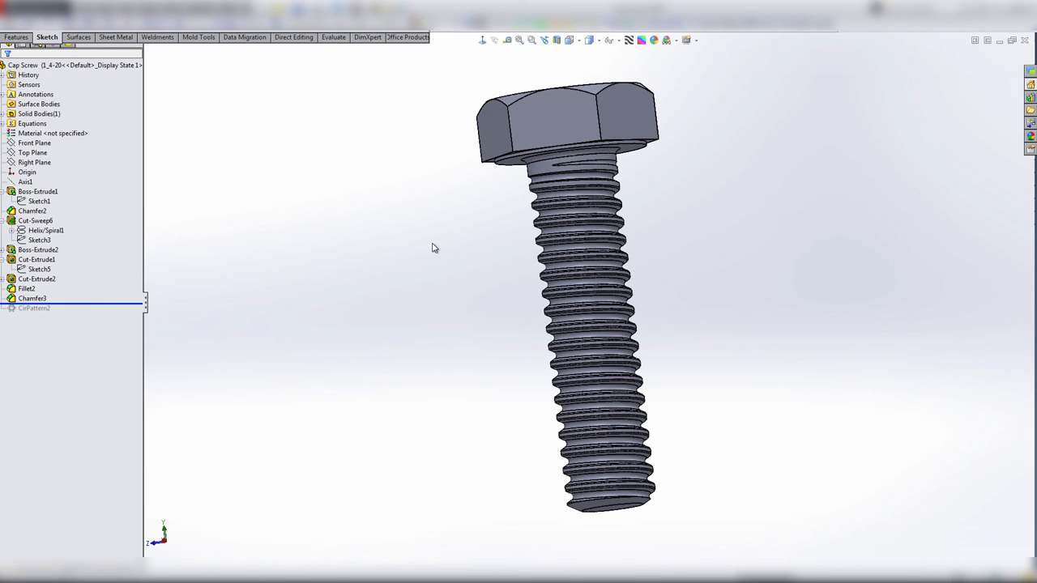
pyautogui.moveTo(486, 239)
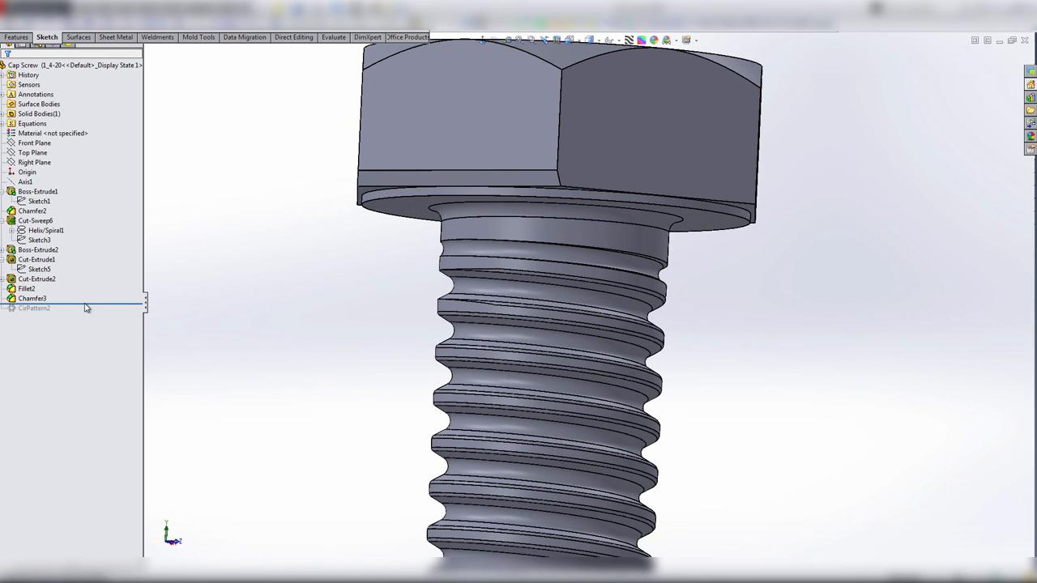
pyautogui.click(34, 308)
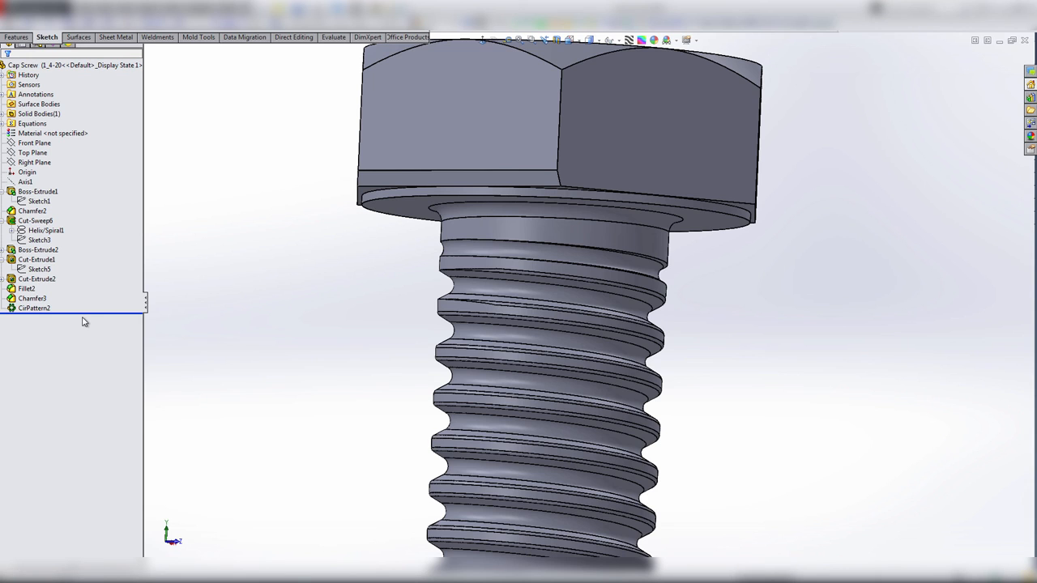